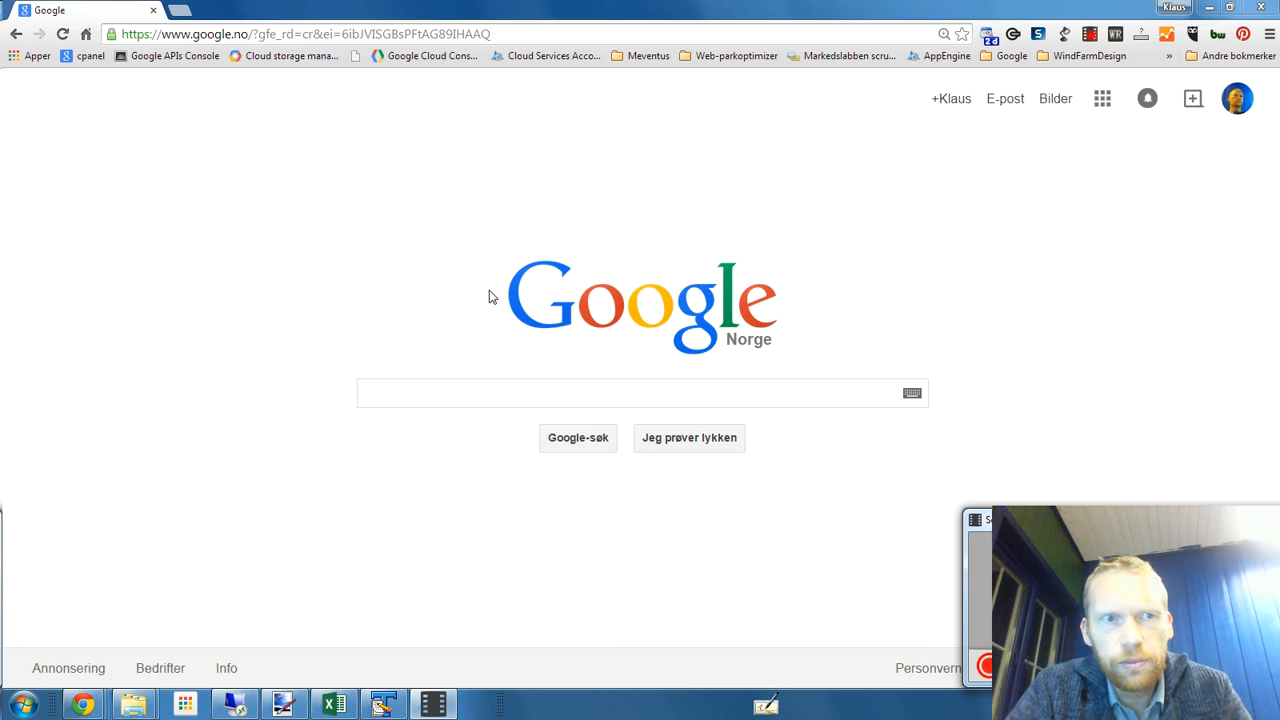
# - Load windfarmdesigns.com in Chrome from the address bar's autocomplete suggestions
pyautogui.click(518, 33)
pyautogui.write('wi')
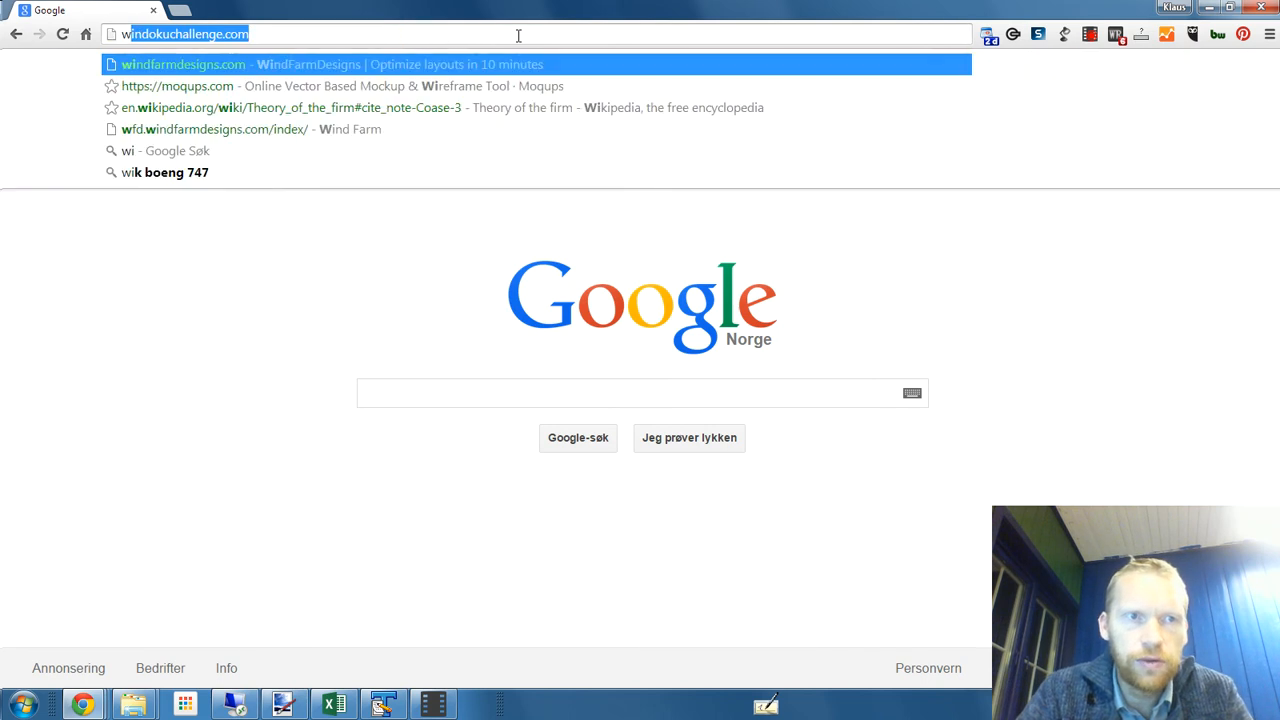
pyautogui.click(183, 64)
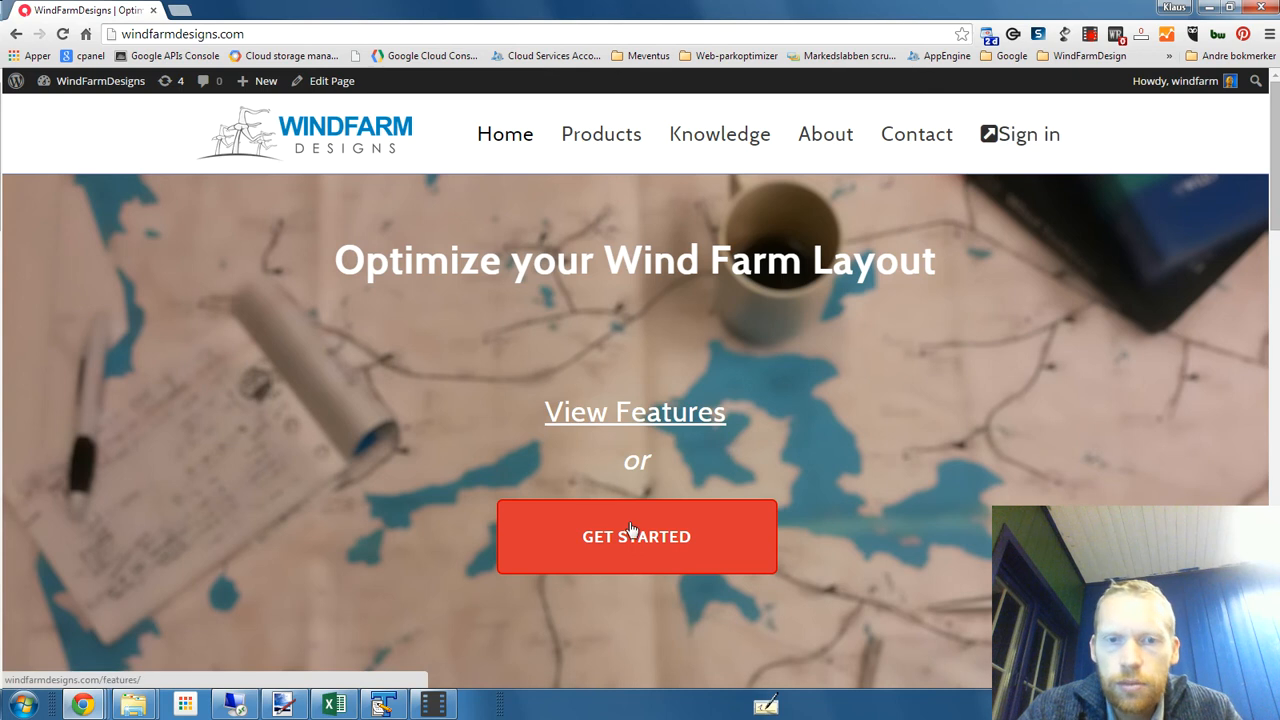
# - Sign in from GET STARTED using the browser-autofilled email and password
pyautogui.click(636, 537)
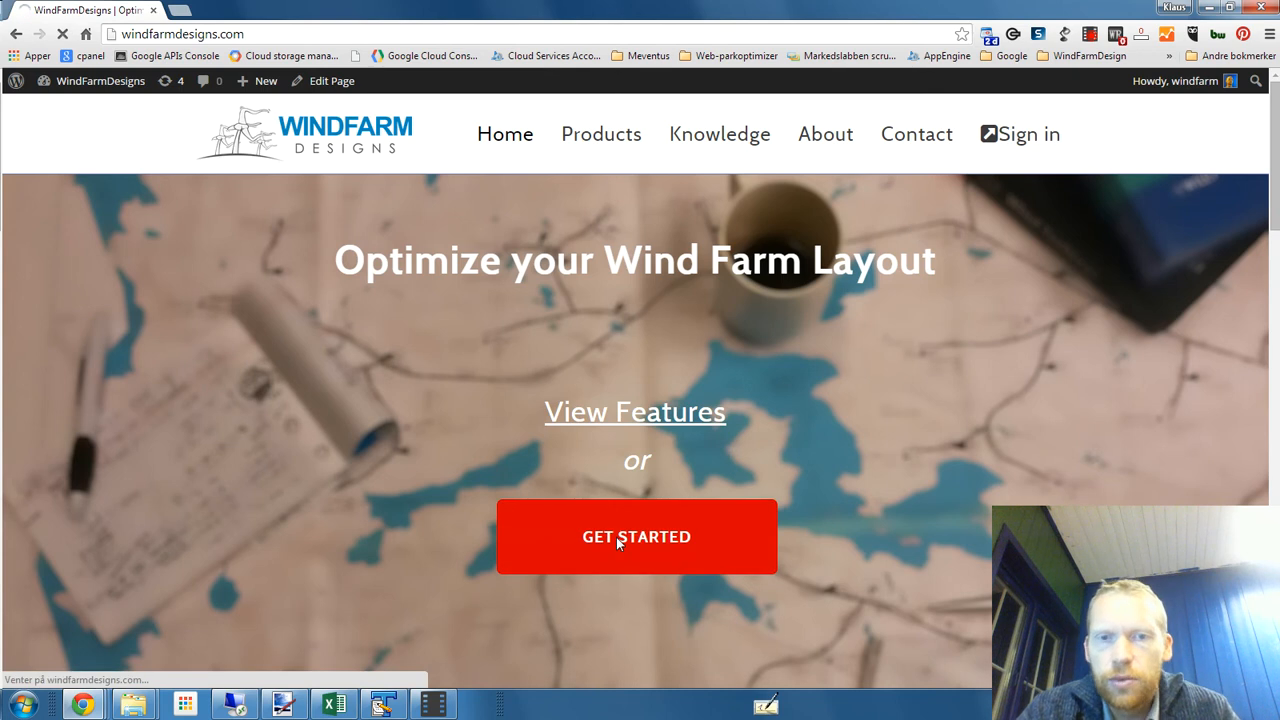
pyautogui.click(1020, 133)
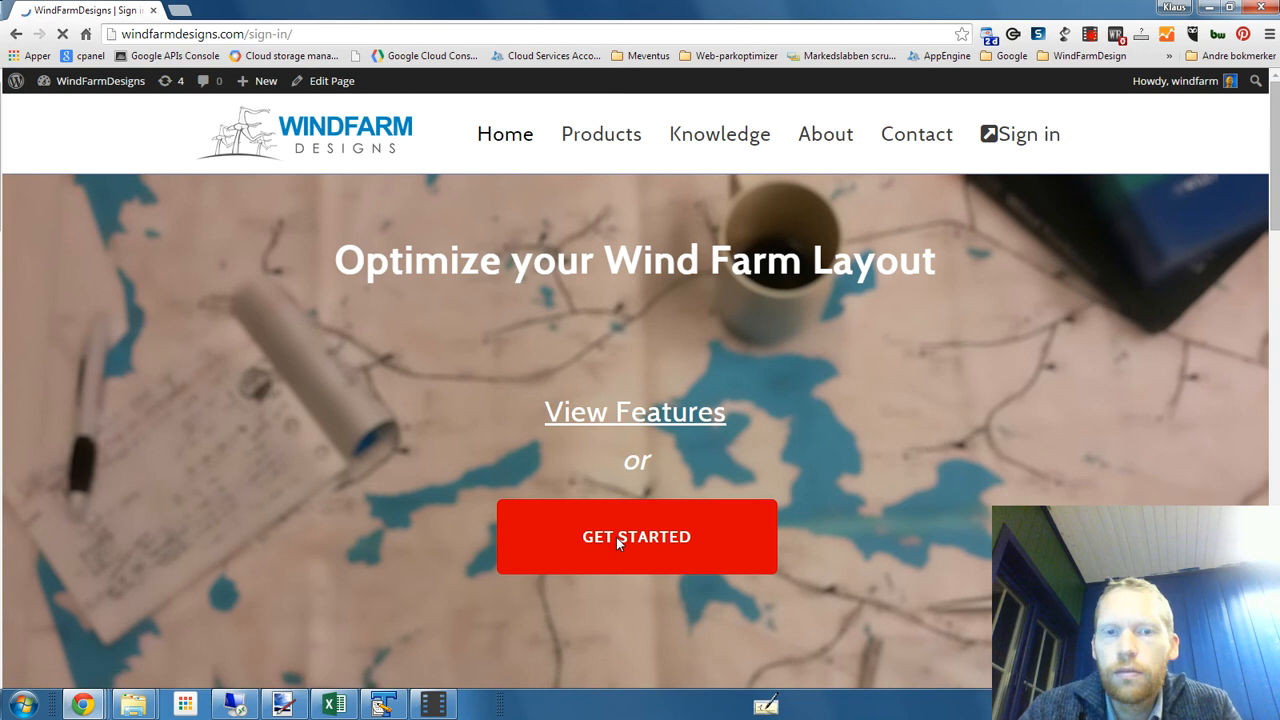
pyautogui.click(636, 537)
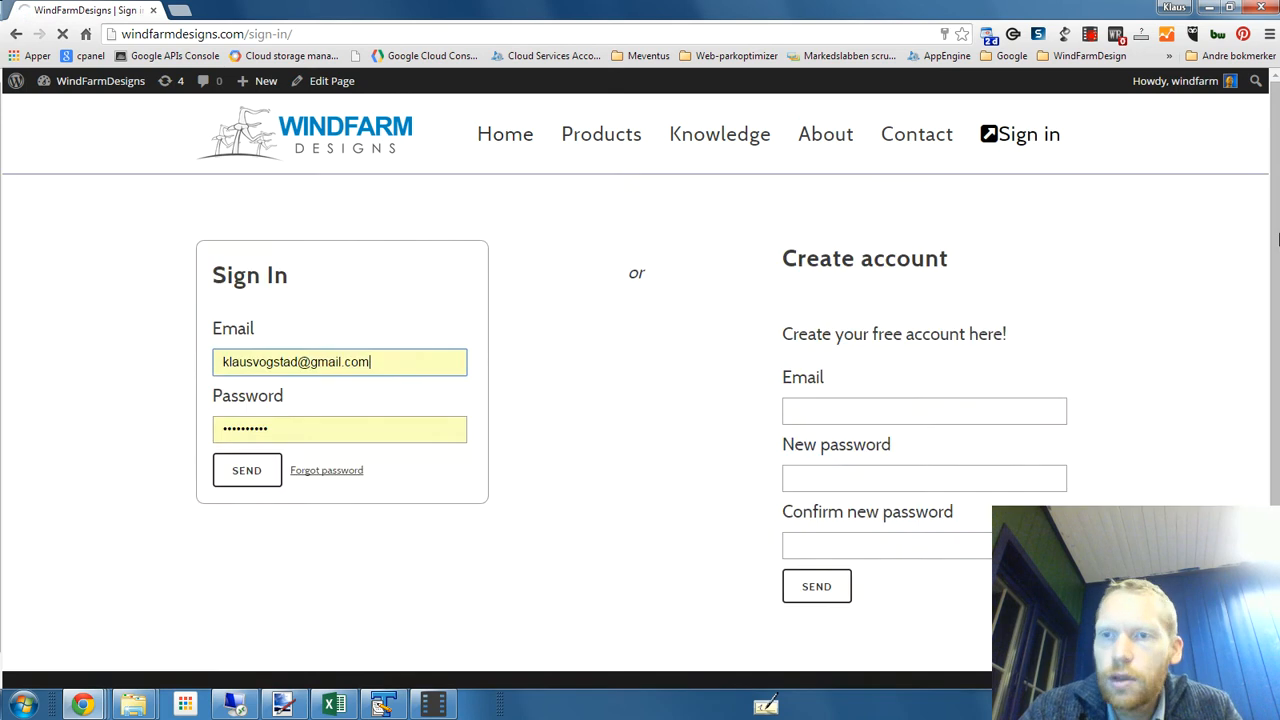
pyautogui.scroll(-3)
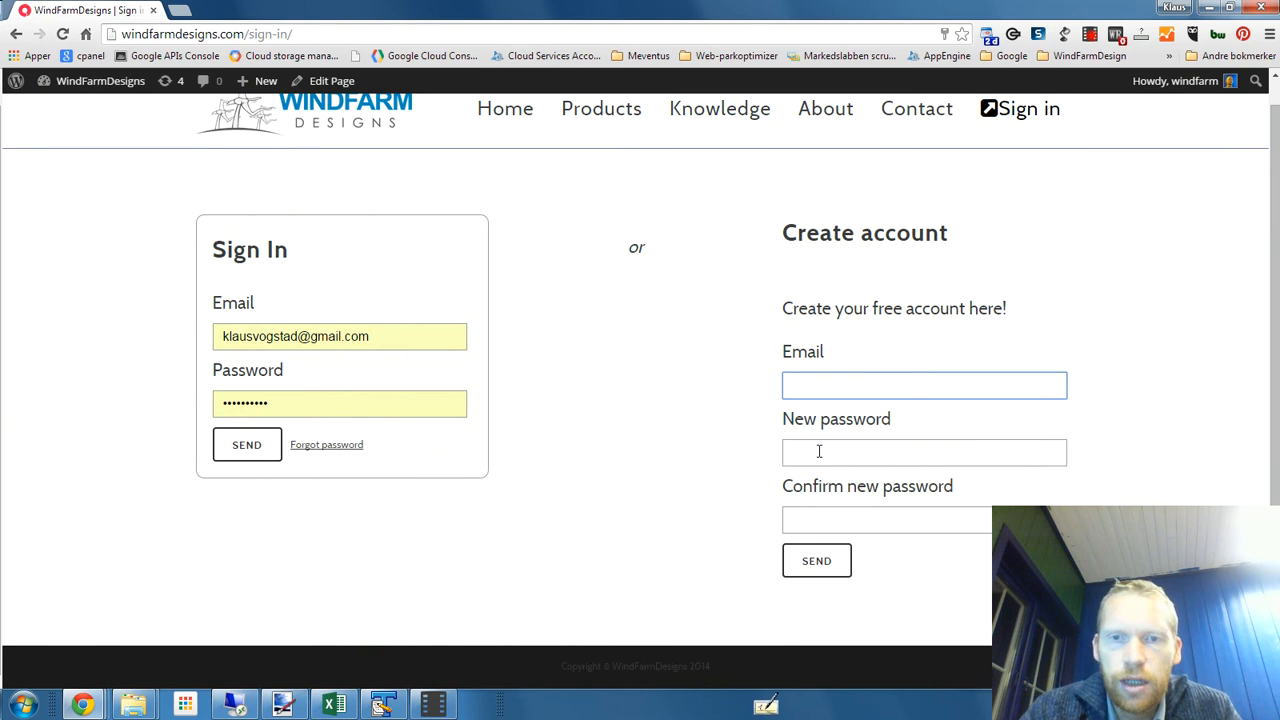
pyautogui.click(886, 520)
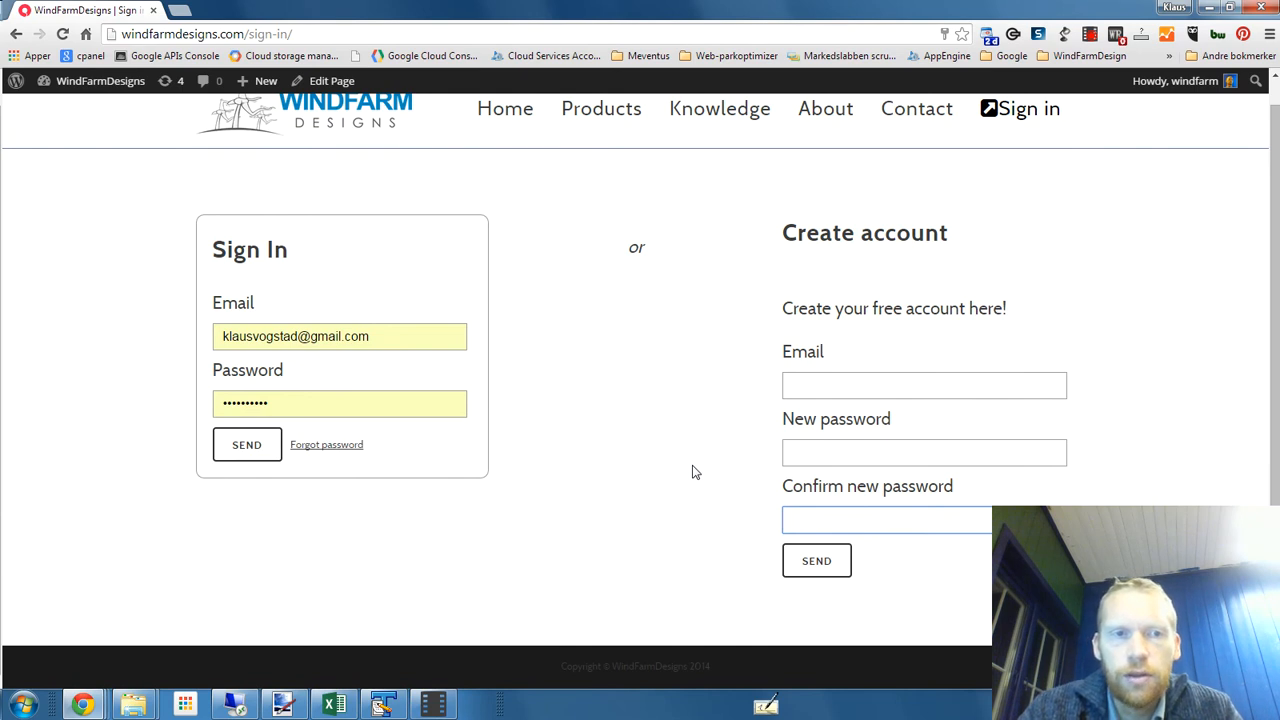
pyautogui.click(890, 519)
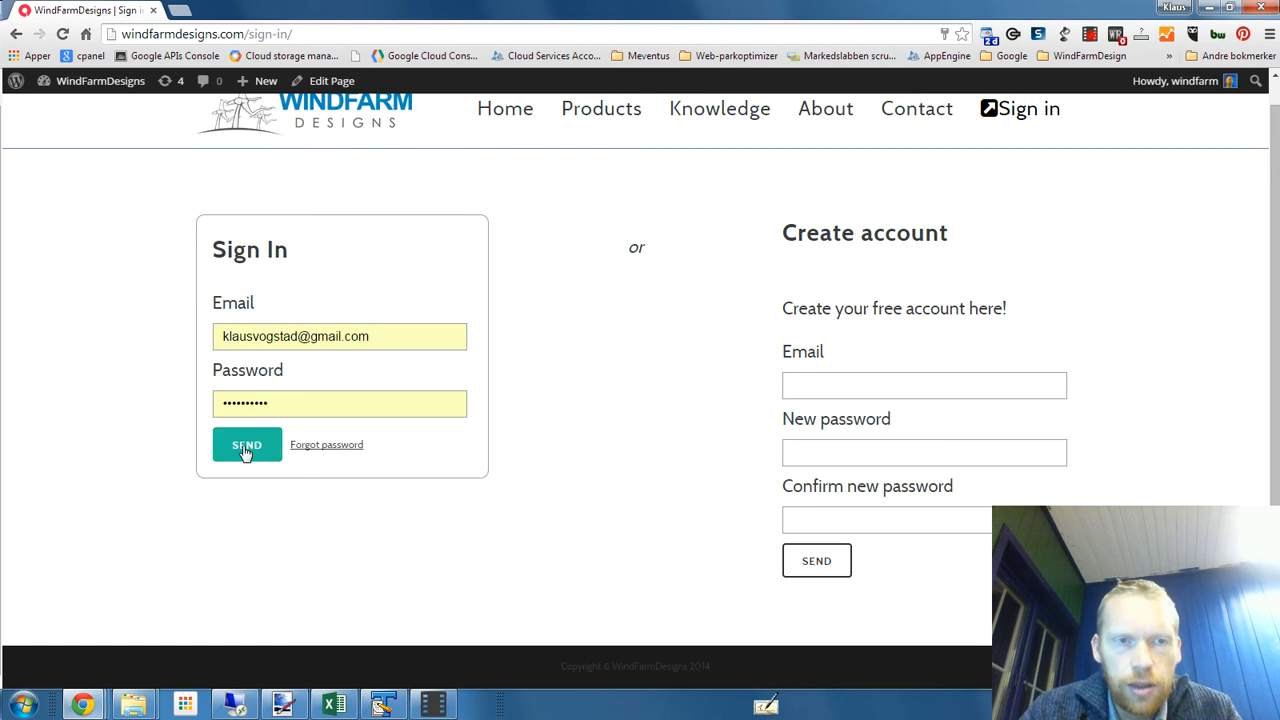
pyautogui.click(247, 445)
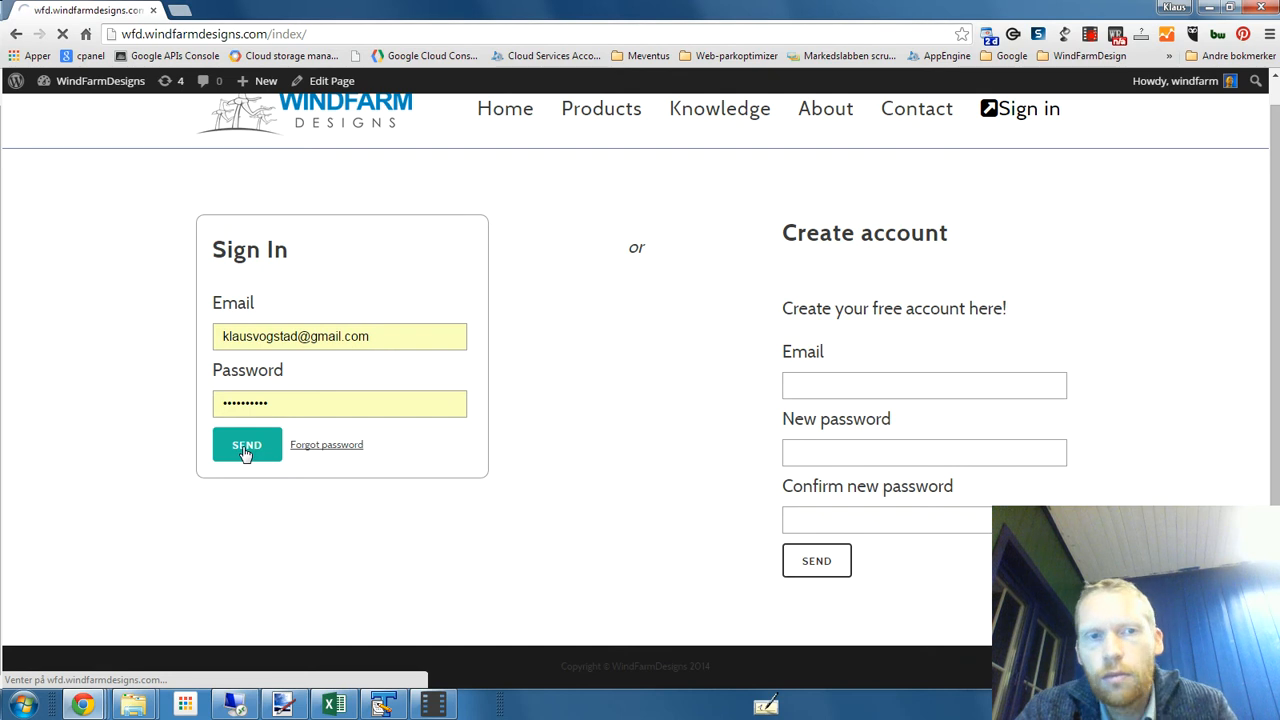
# - Wait for the app's southern Norway map and Optimization History sidebar to appear
pyautogui.click(247, 444)
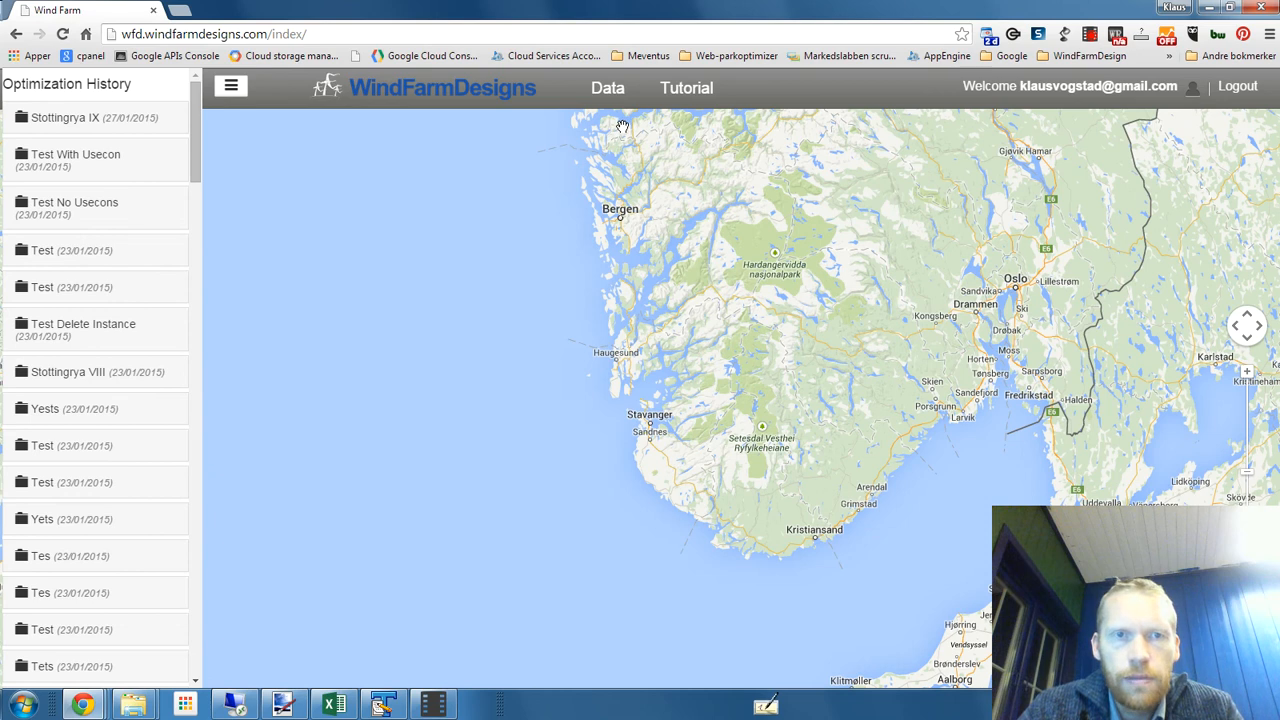
pyautogui.click(607, 87)
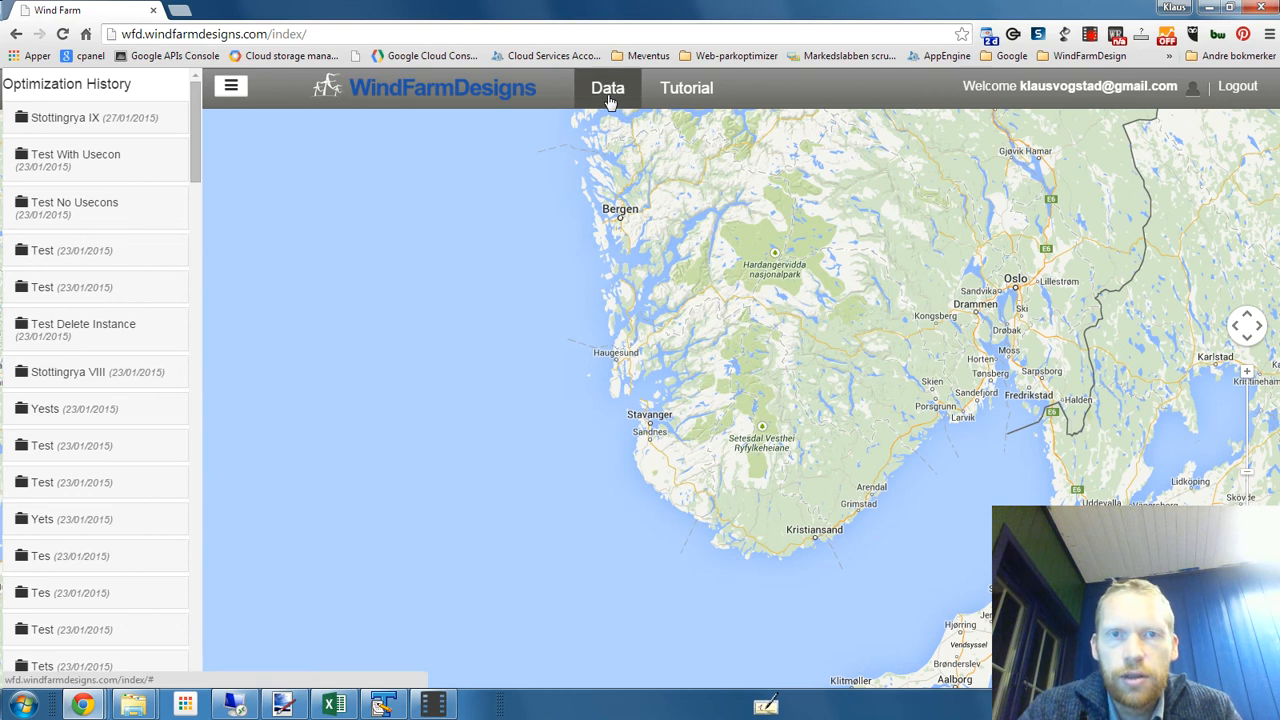
# - Start a new run titled 'Demo project' with a maximum of 35 turbines
pyautogui.click(608, 87)
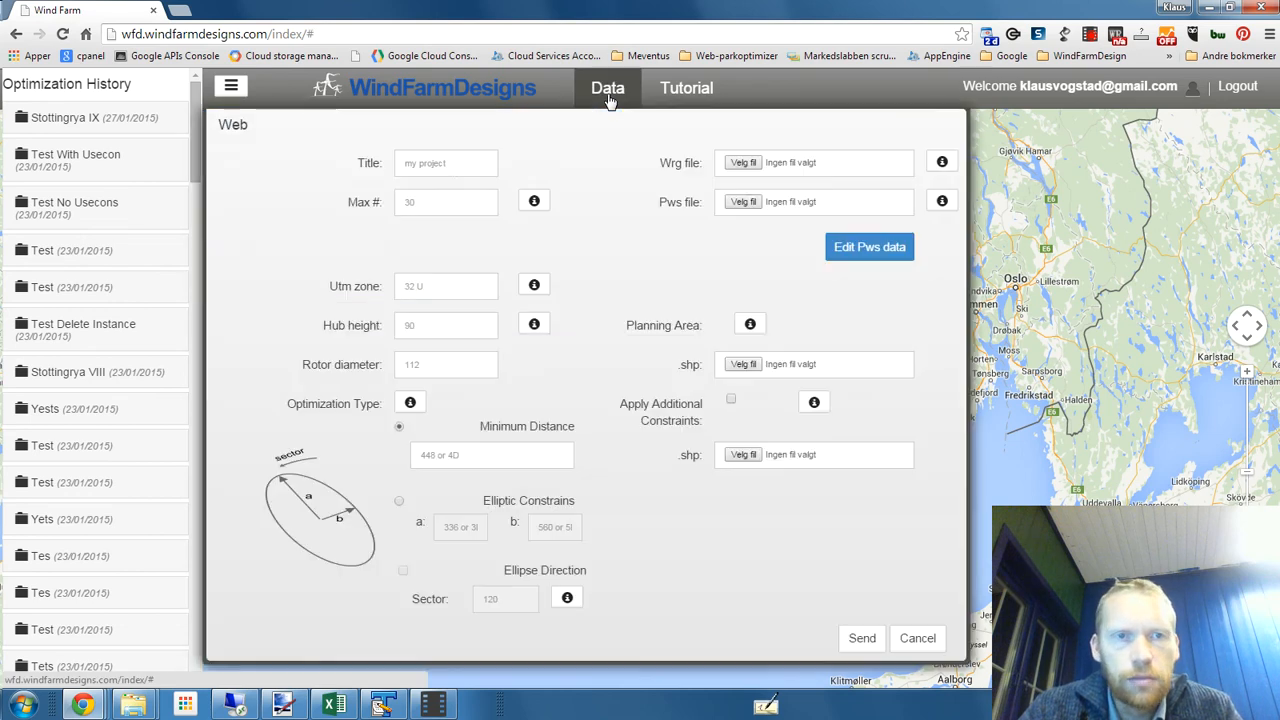
pyautogui.write('Demo project')
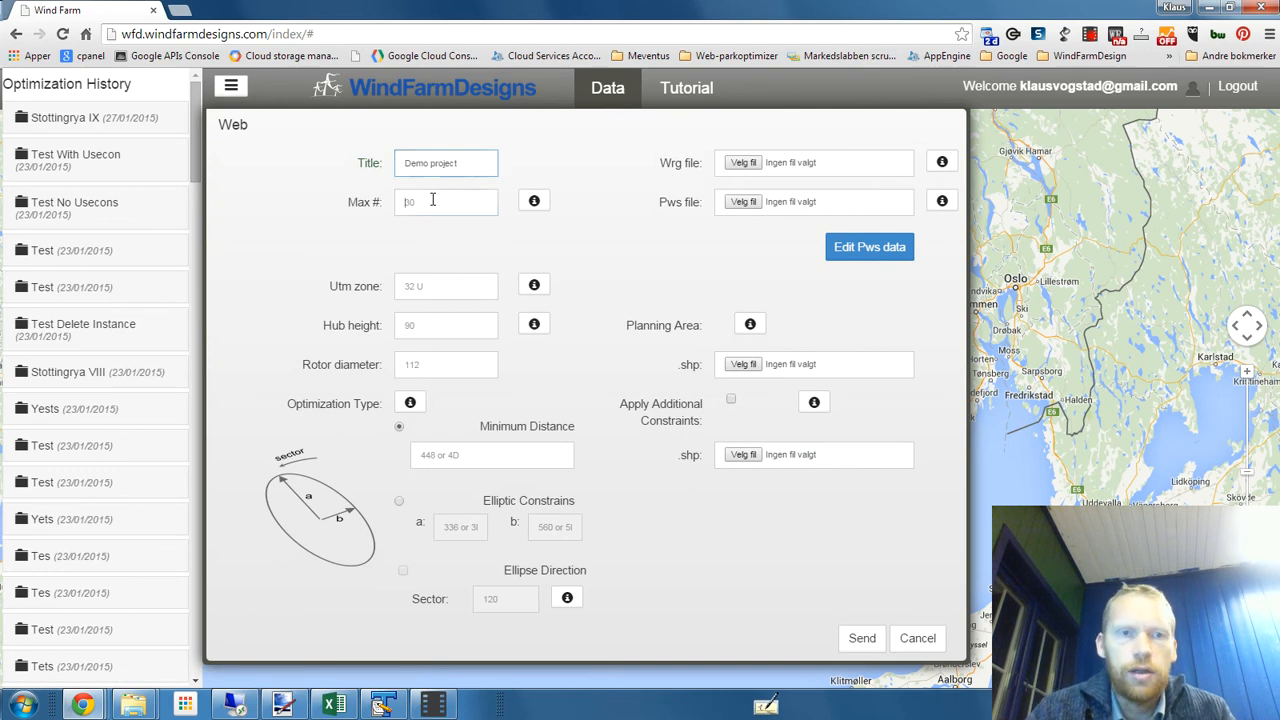
pyautogui.write('30')
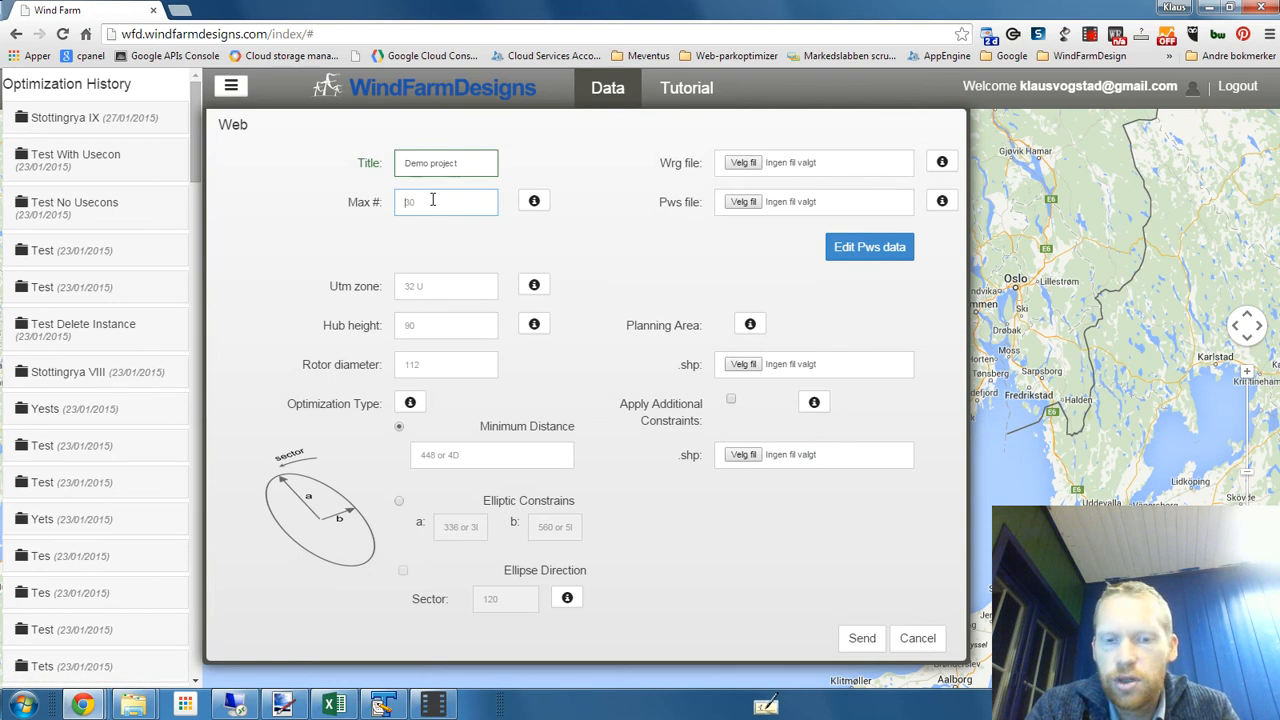
pyautogui.write('35')
pyautogui.click(446, 286)
pyautogui.write('32 U')
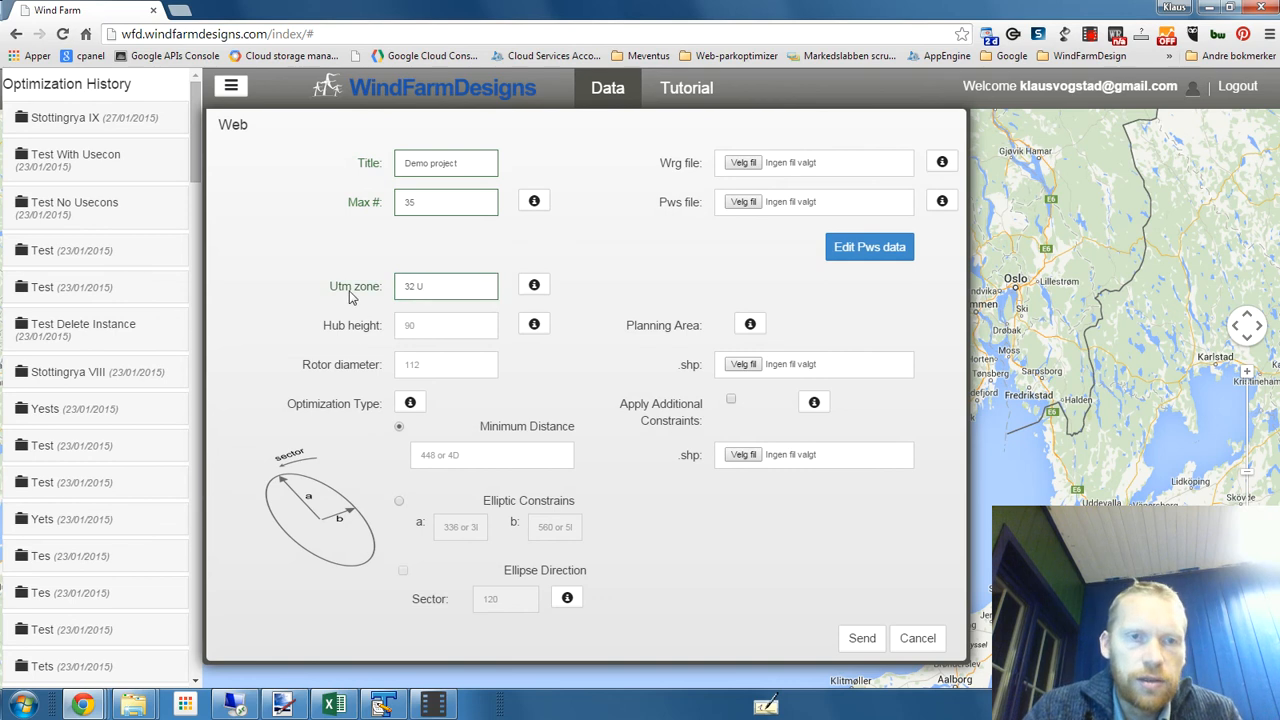
pyautogui.moveTo(508, 295)
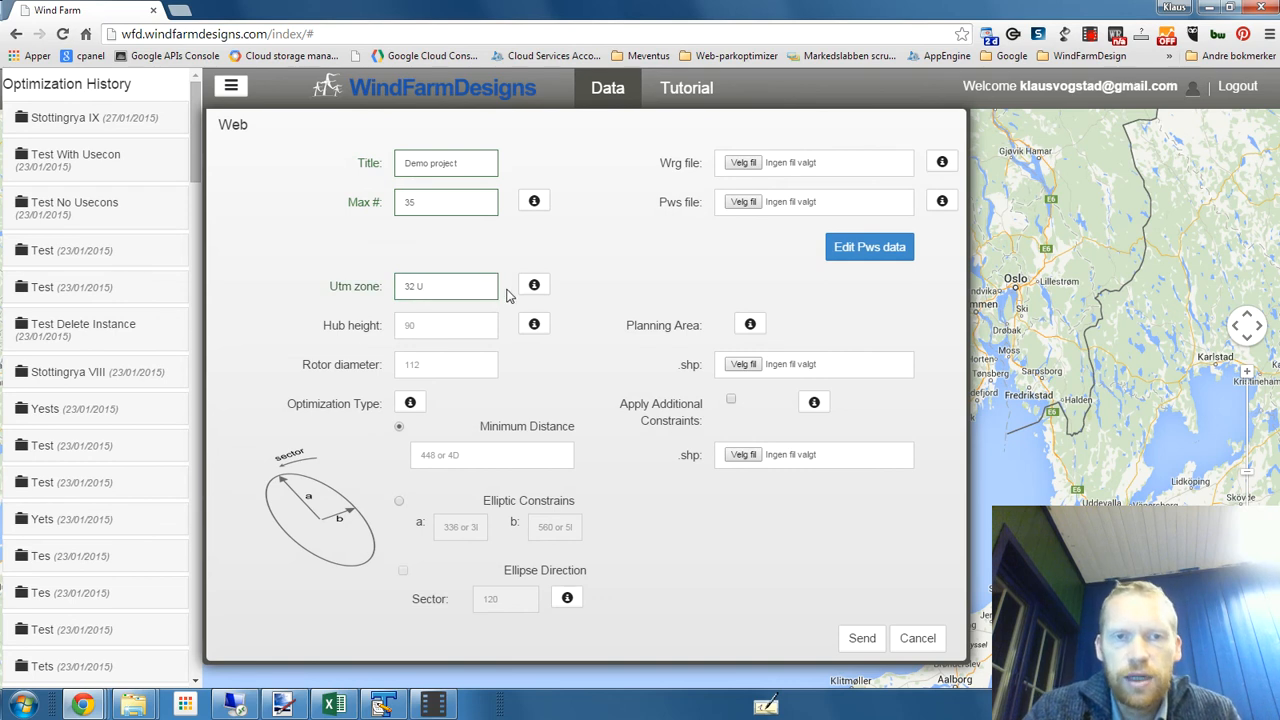
pyautogui.moveTo(518, 318)
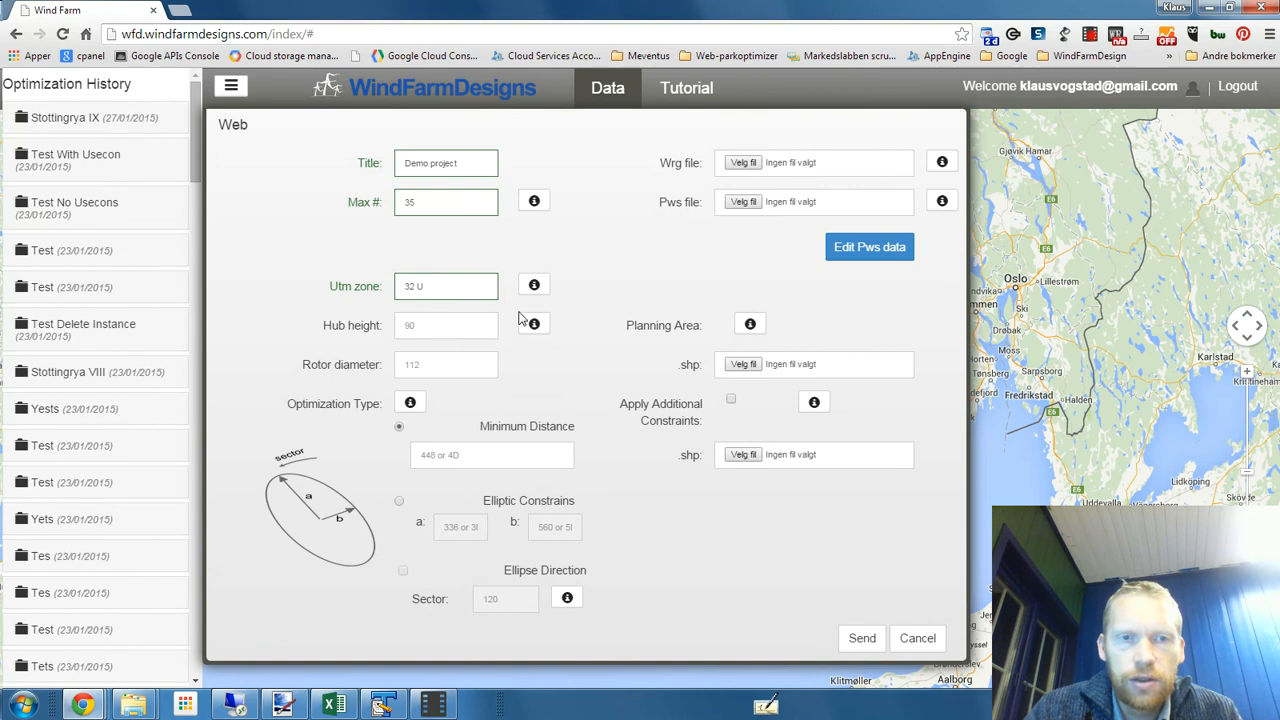
# - Set hub height 80 and rotor diameter 108 for the turbines
pyautogui.click(446, 324)
pyautogui.write('80')
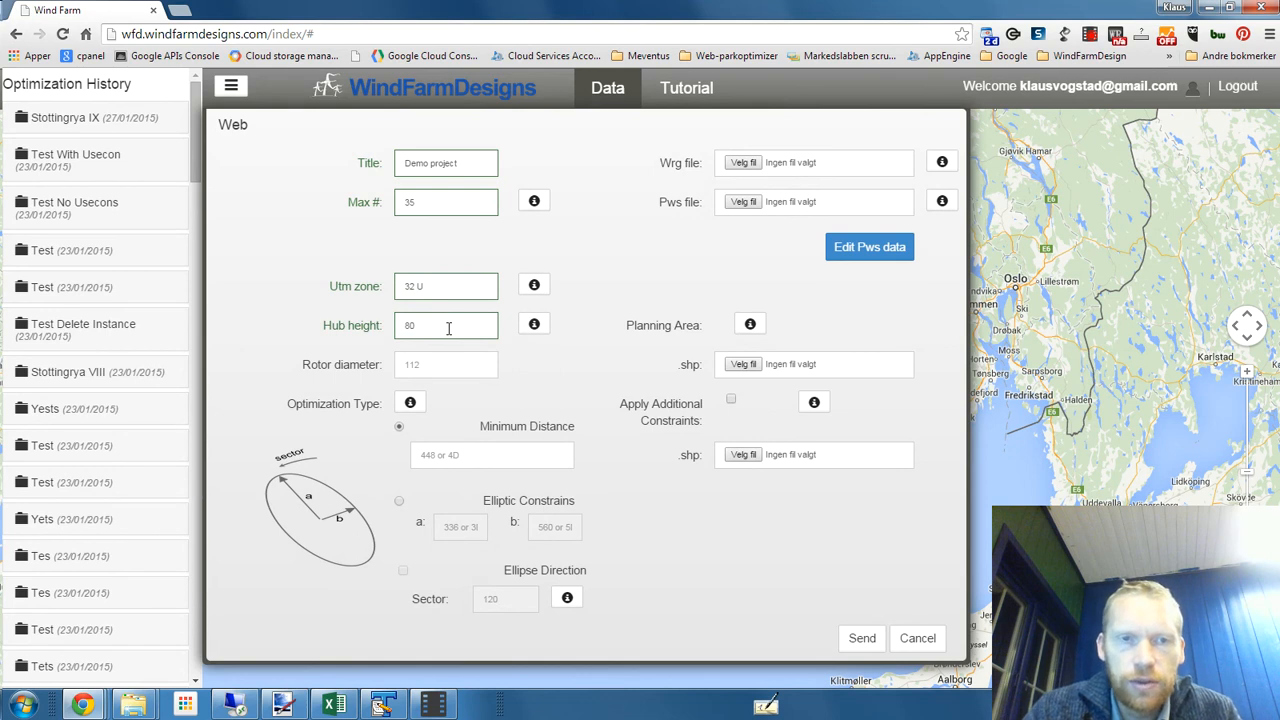
pyautogui.moveTo(425, 367)
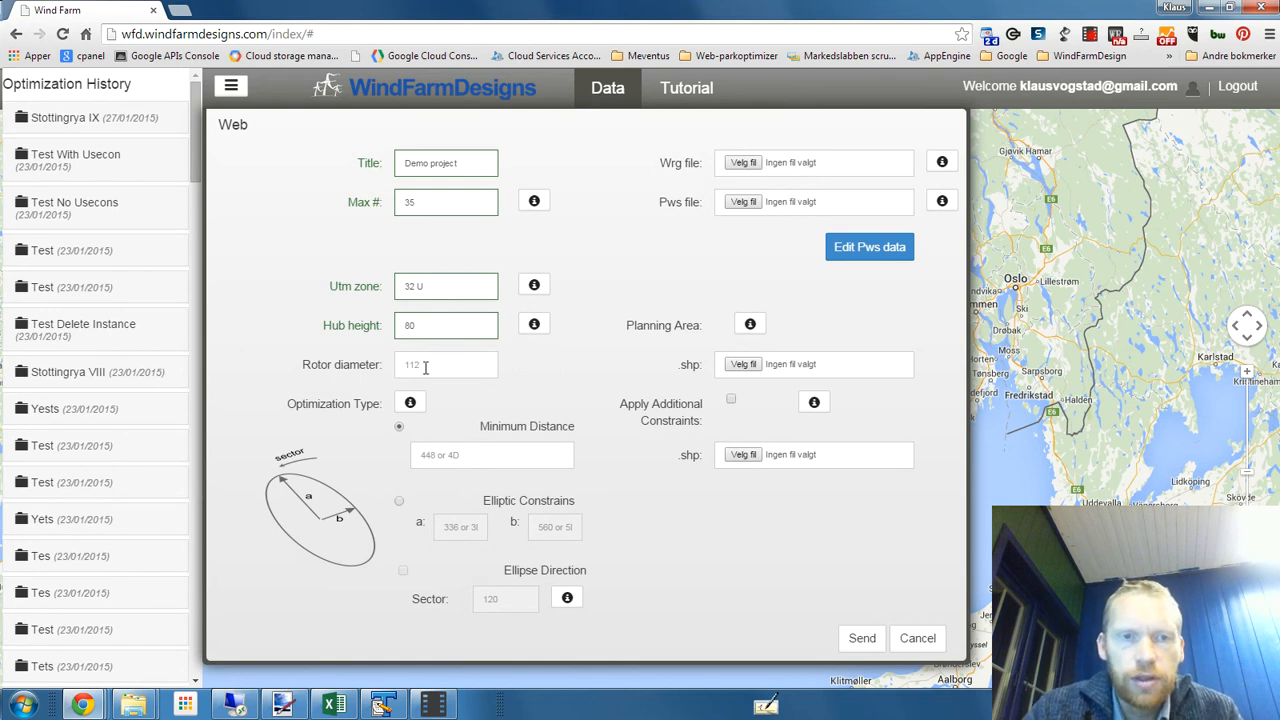
pyautogui.click(446, 364)
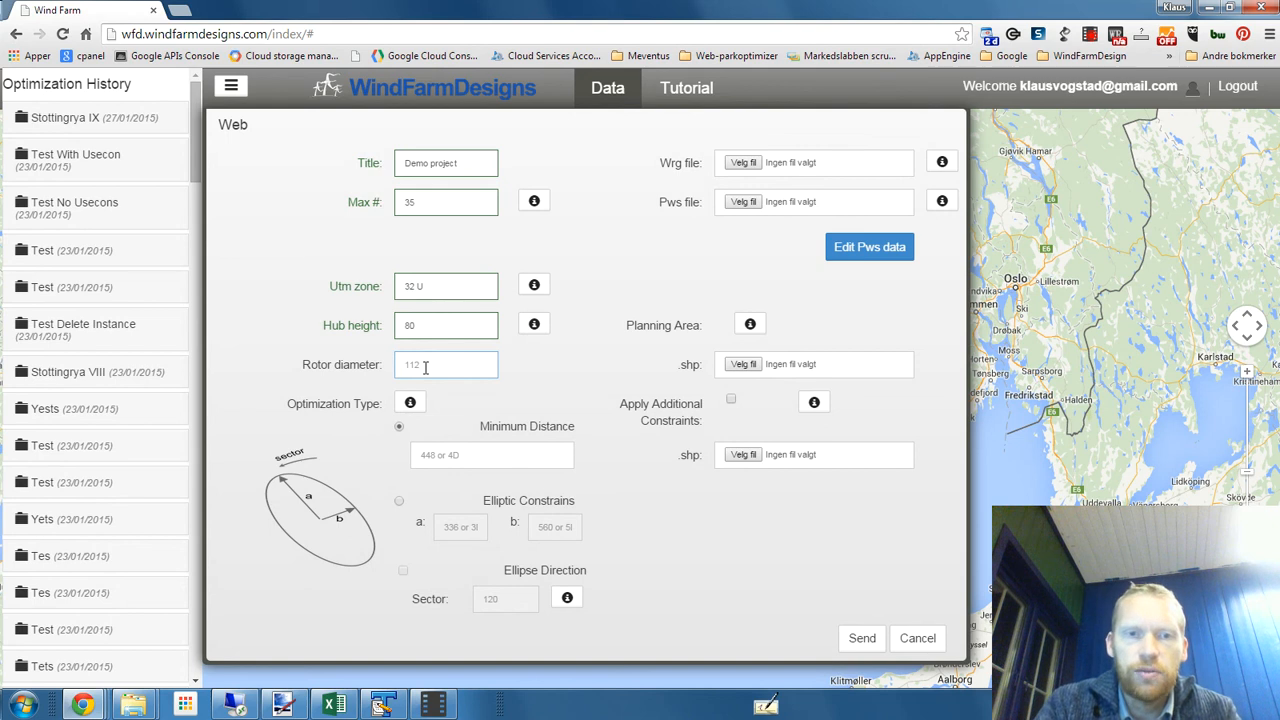
pyautogui.write('108')
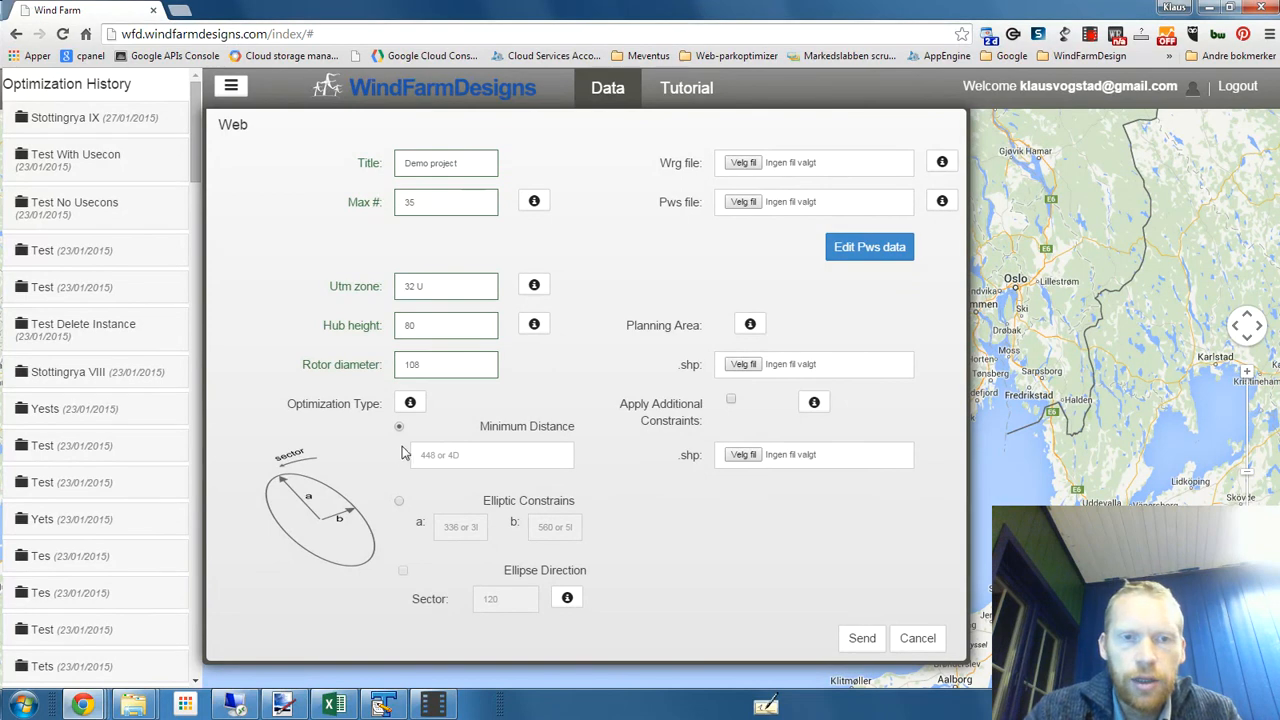
pyautogui.click(399, 500)
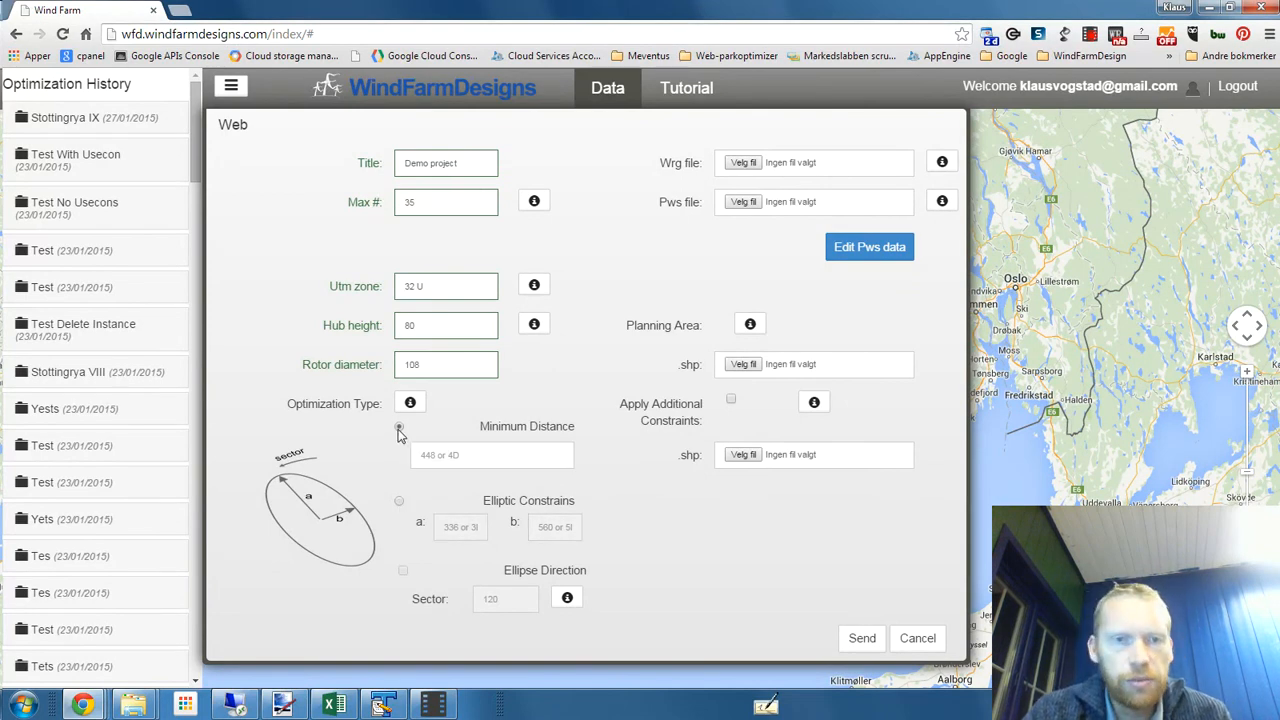
# - Use elliptic constraints with a=540, b=324, ellipse direction on and sector 300
pyautogui.click(399, 500)
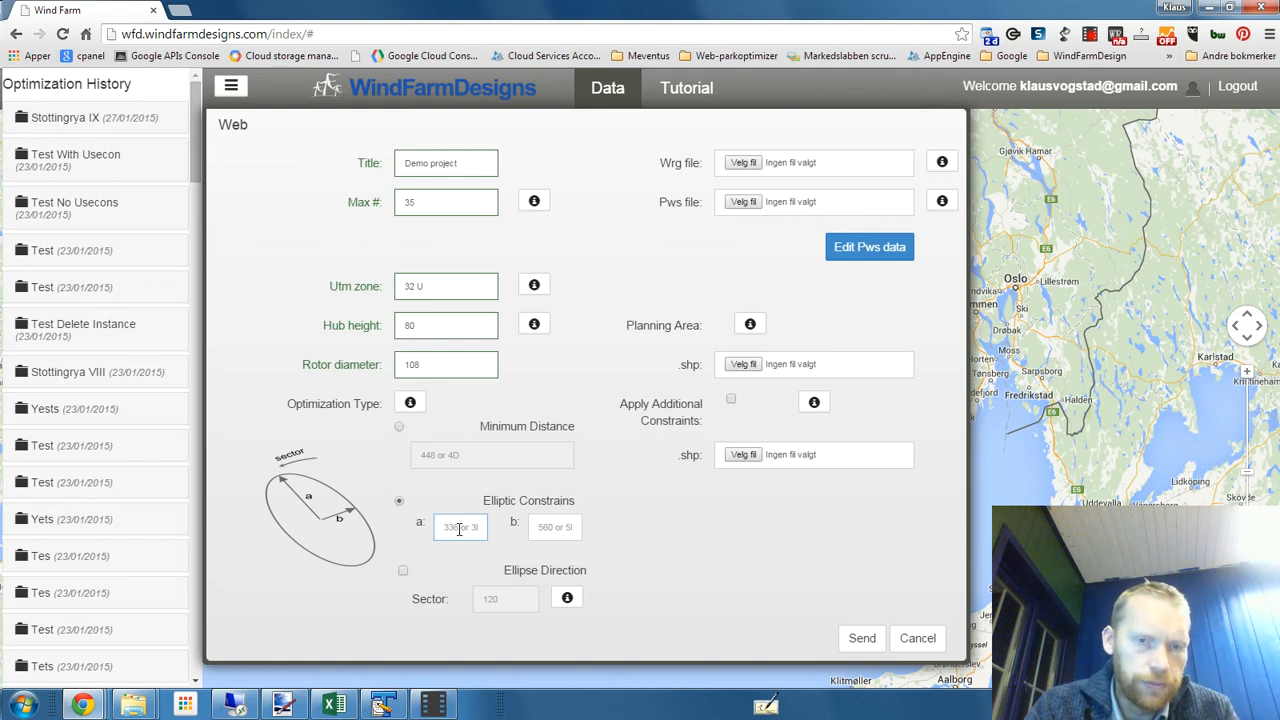
pyautogui.write('540')
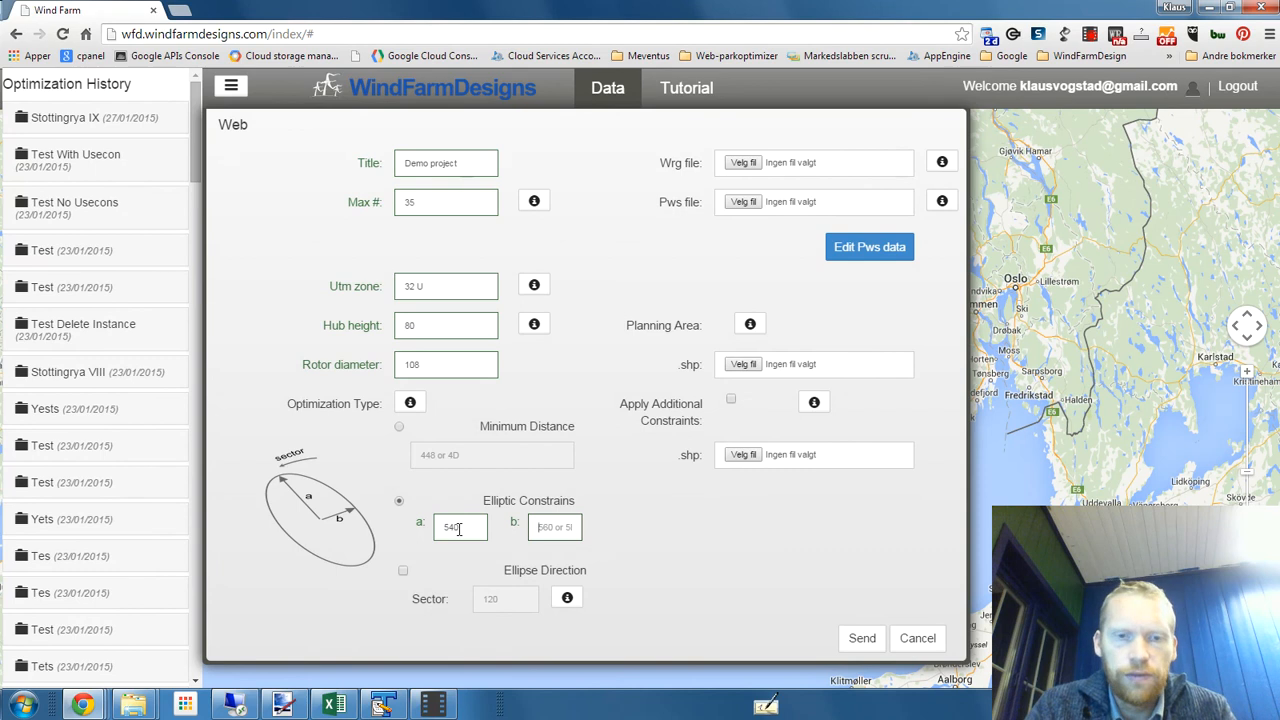
pyautogui.write('324')
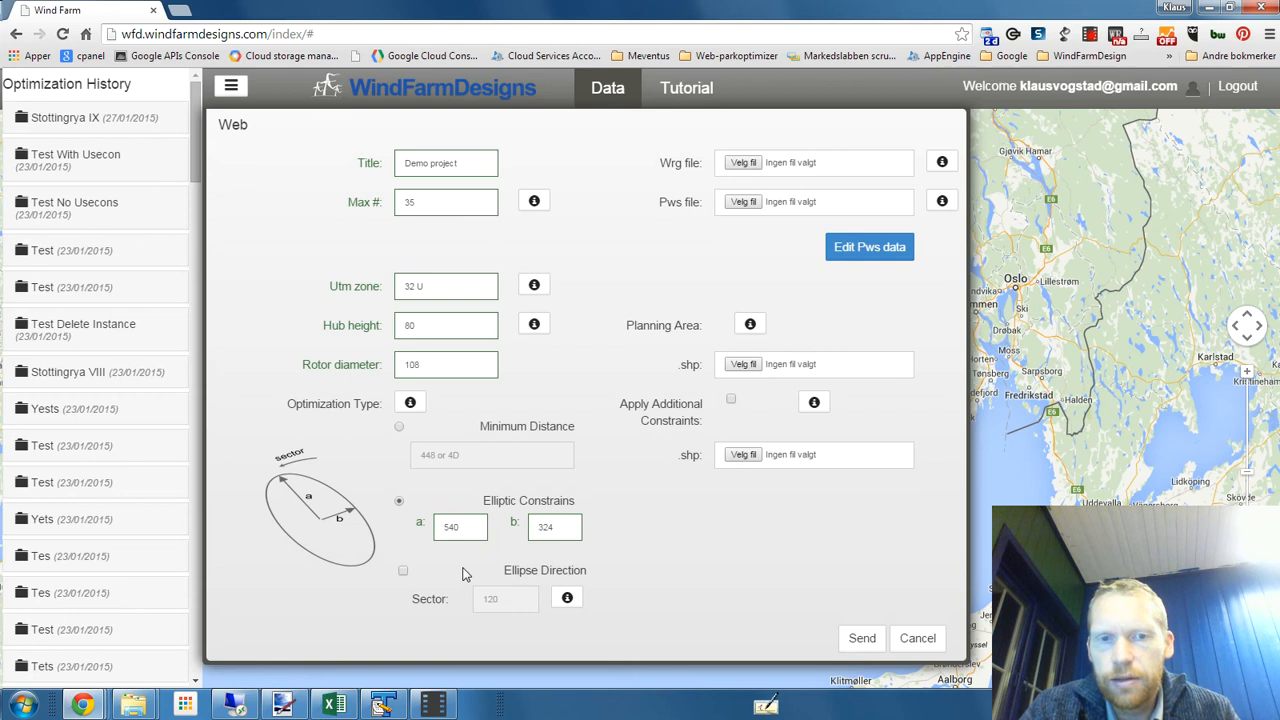
pyautogui.moveTo(461, 574)
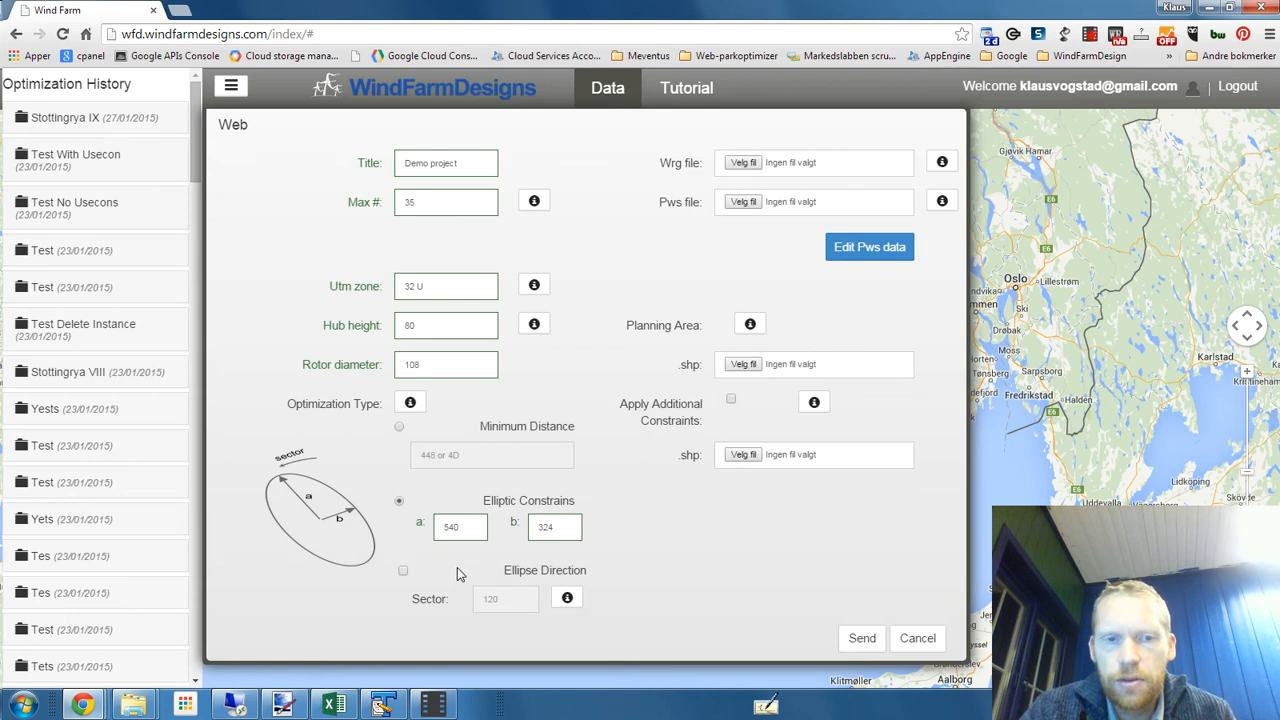
pyautogui.click(403, 570)
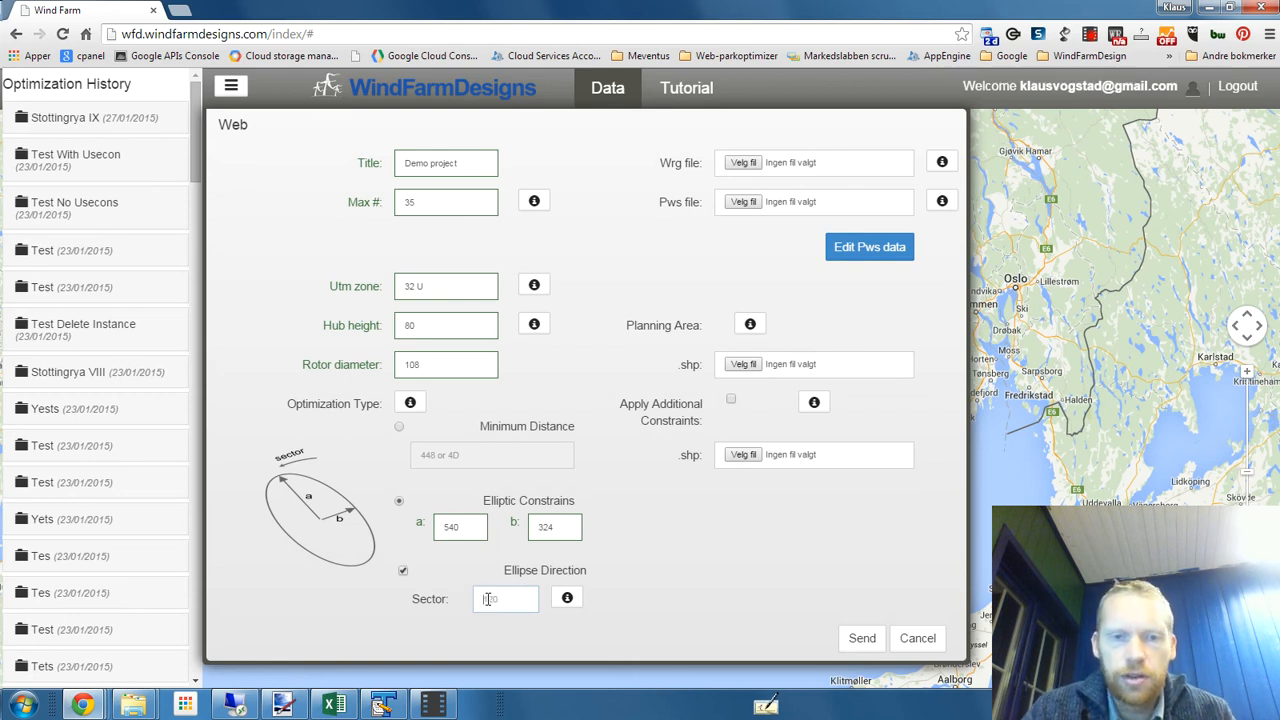
pyautogui.click(505, 598)
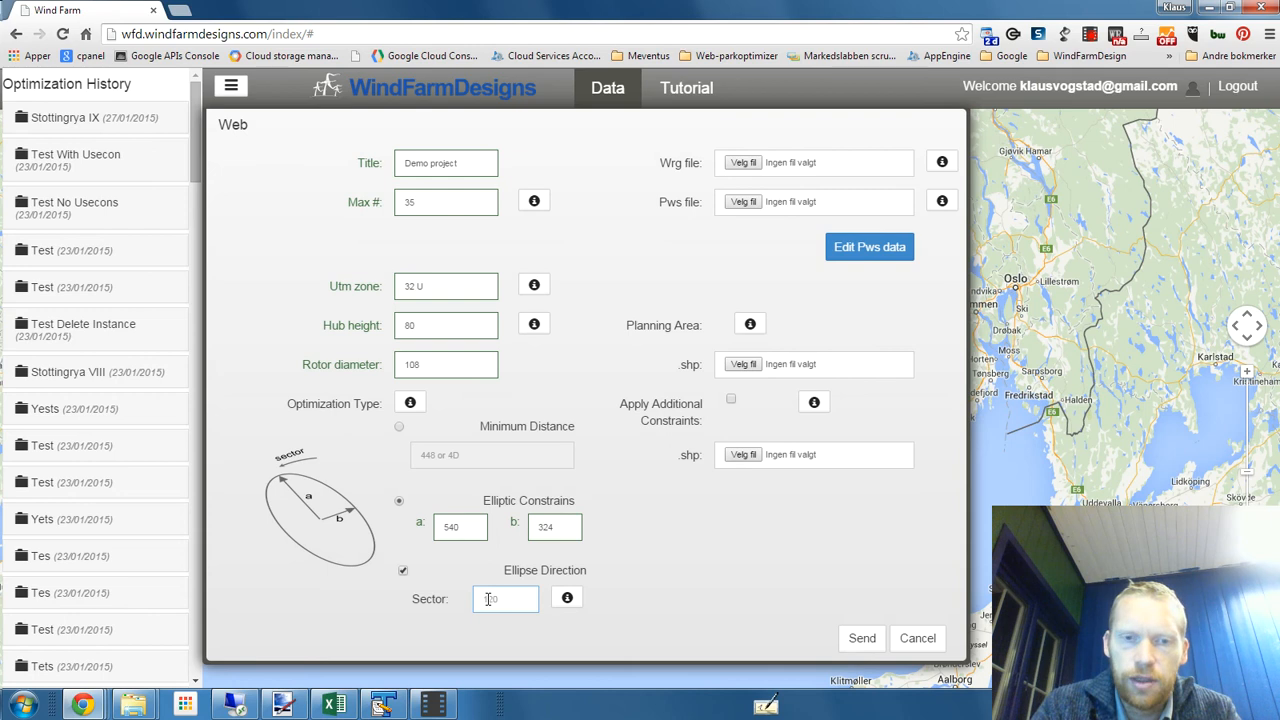
pyautogui.write('300')
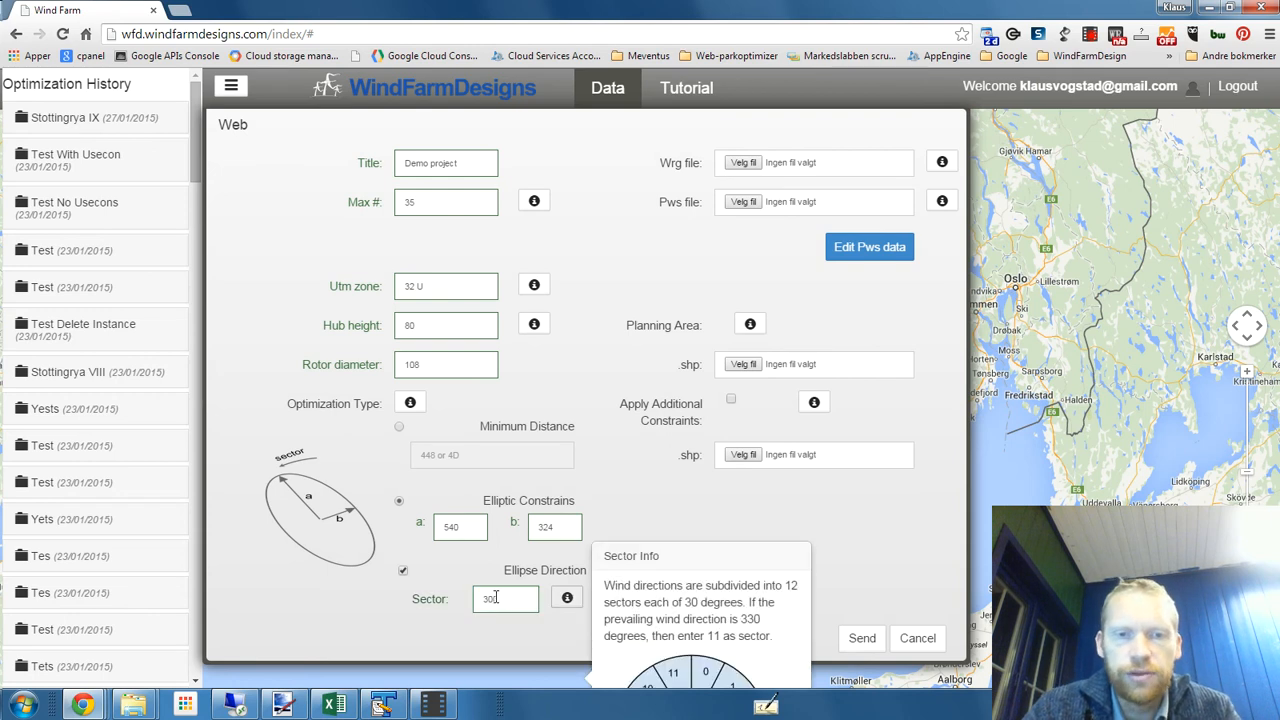
pyautogui.moveTo(565, 630)
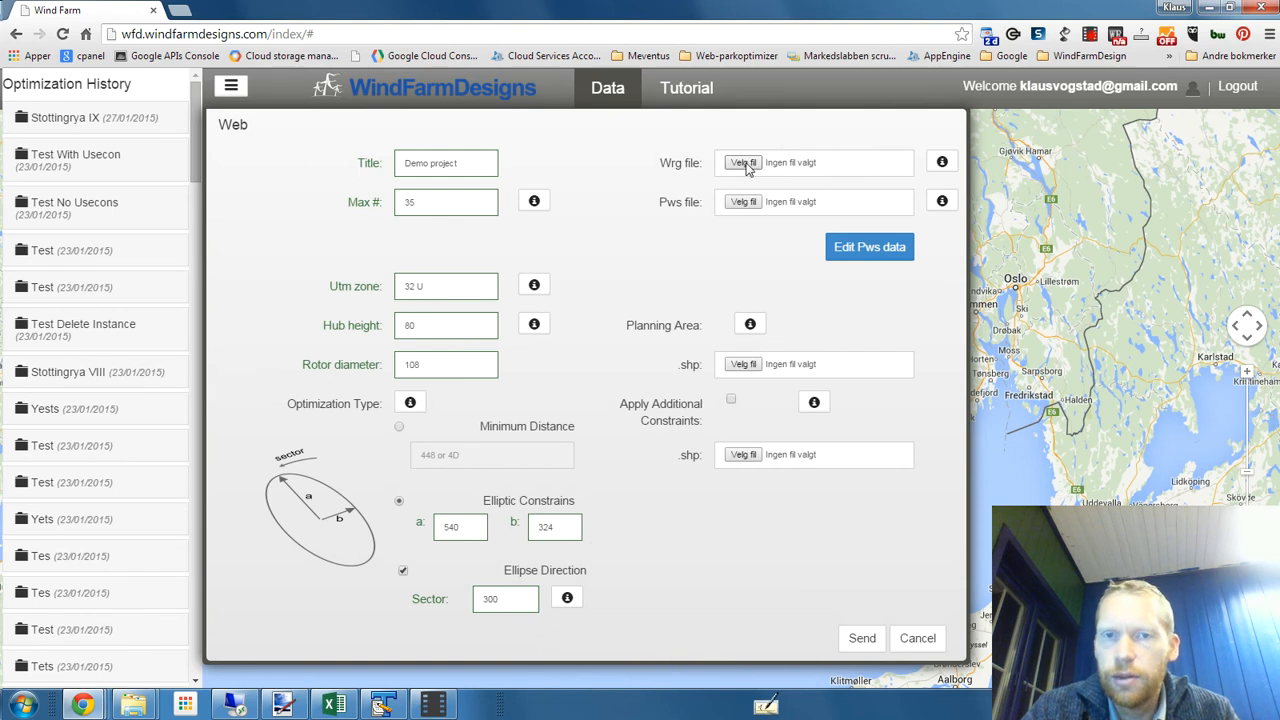
# - Upload wind_resources_climall_0080.wrg from the test project folder as the Wrg file
pyautogui.click(742, 162)
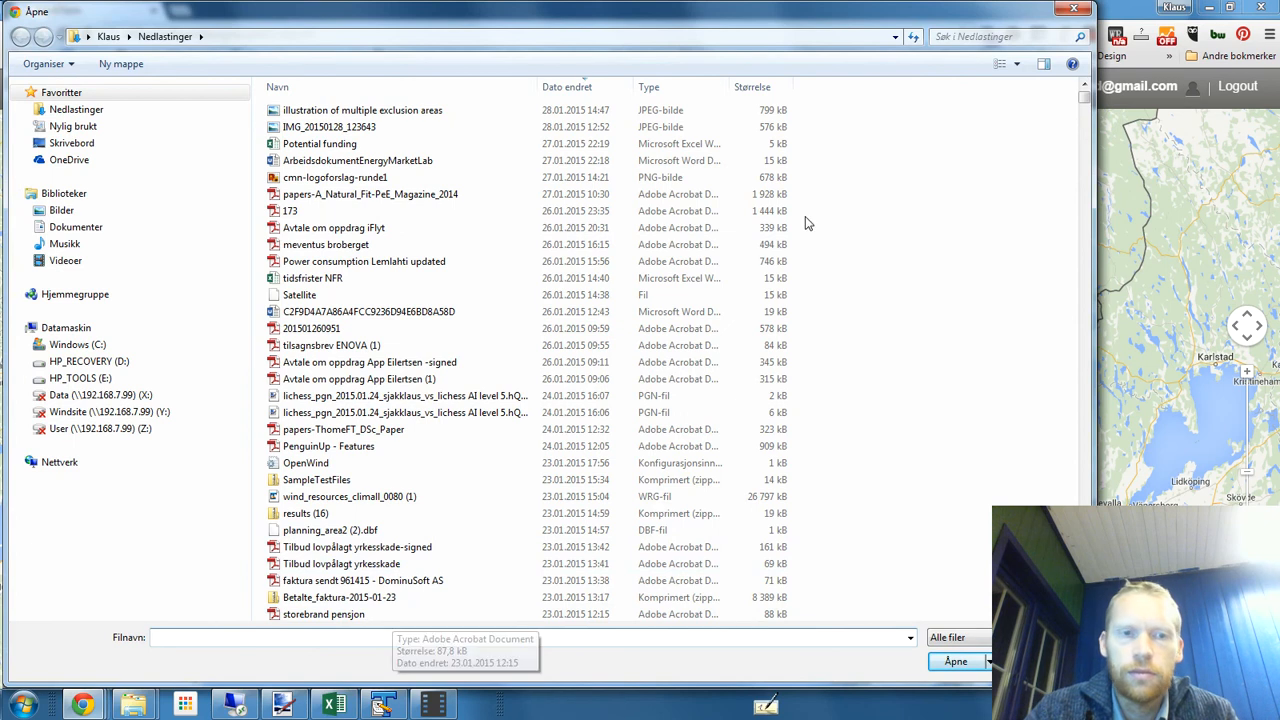
pyautogui.moveTo(828, 159)
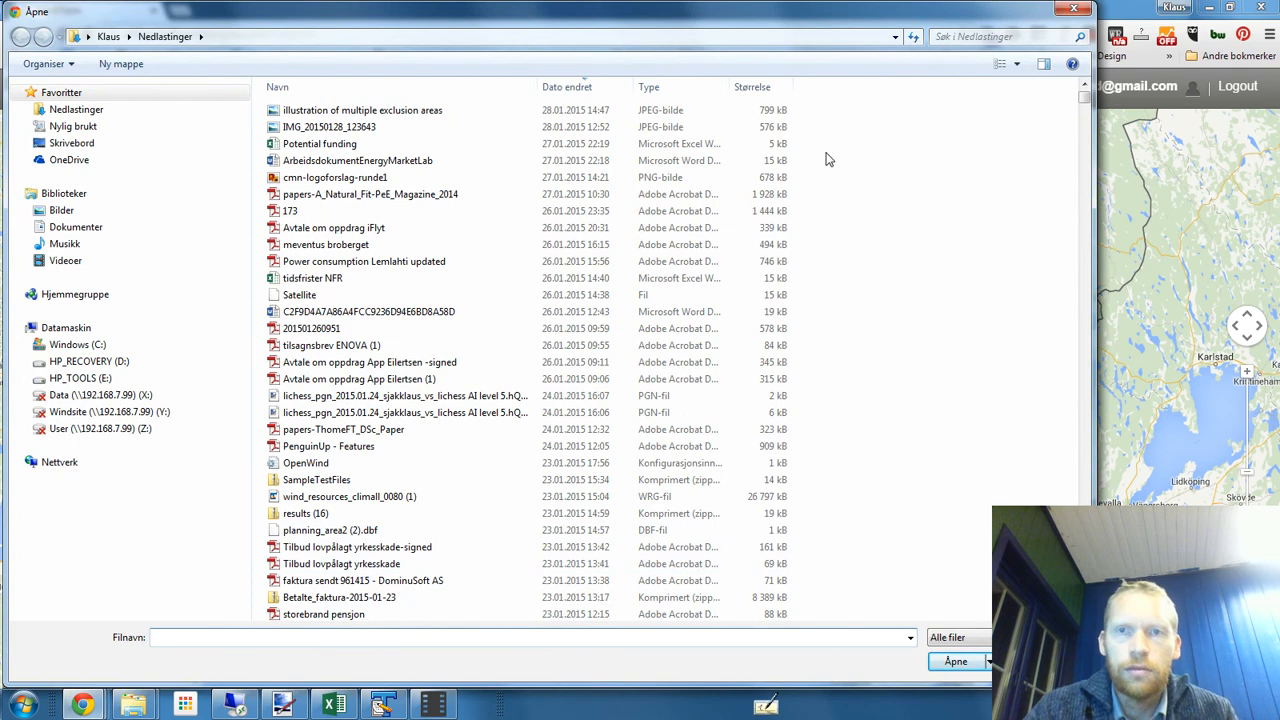
pyautogui.click(1000, 36)
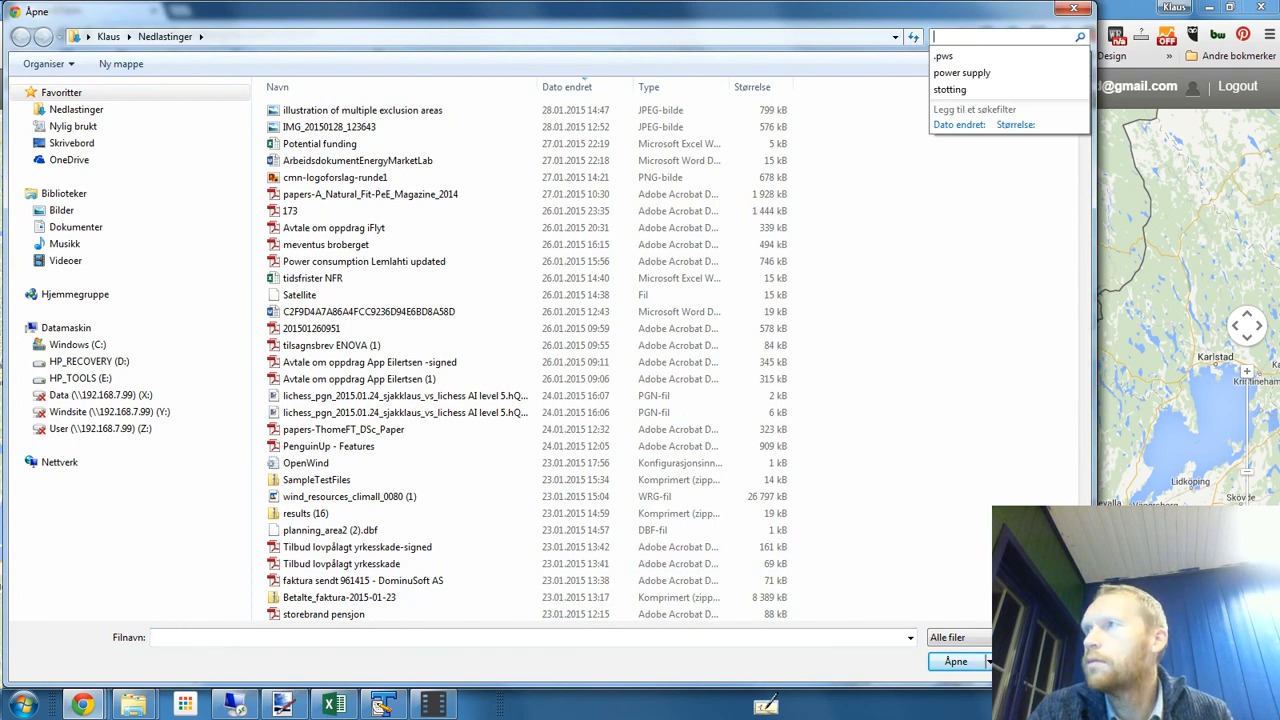
pyautogui.write('test project')
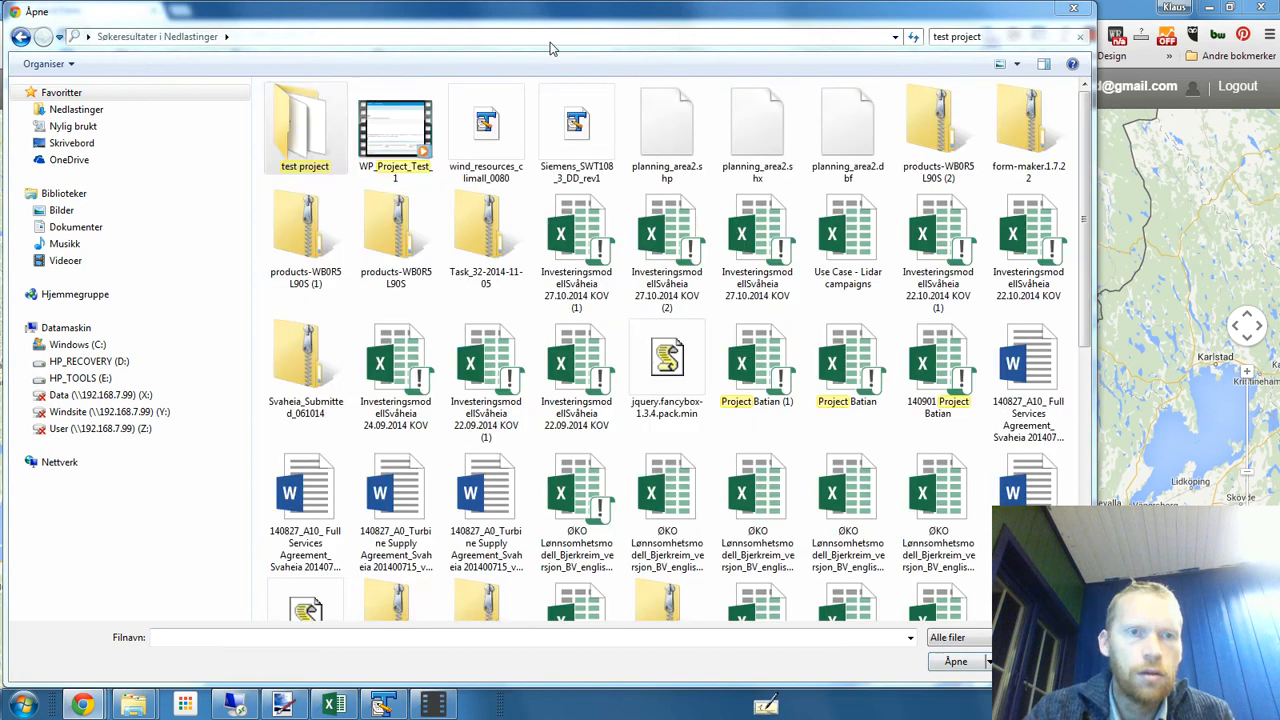
pyautogui.doubleClick(304, 120)
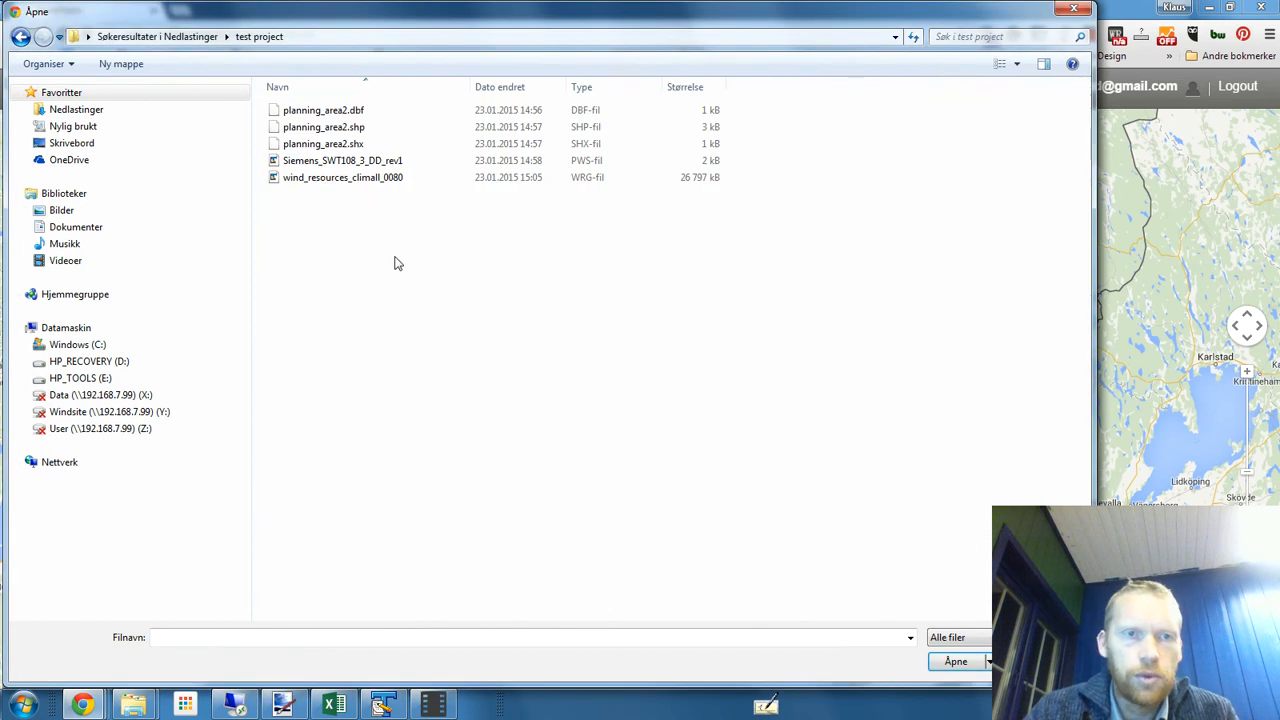
pyautogui.click(342, 177)
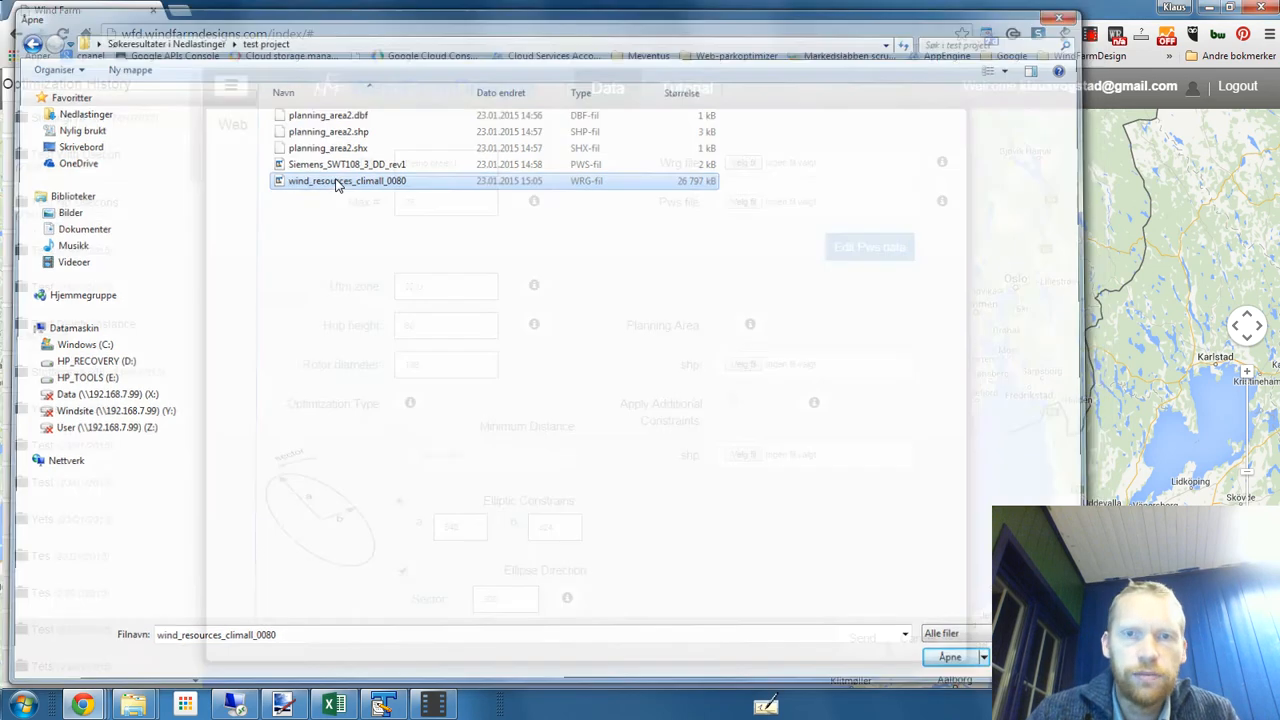
pyautogui.click(948, 656)
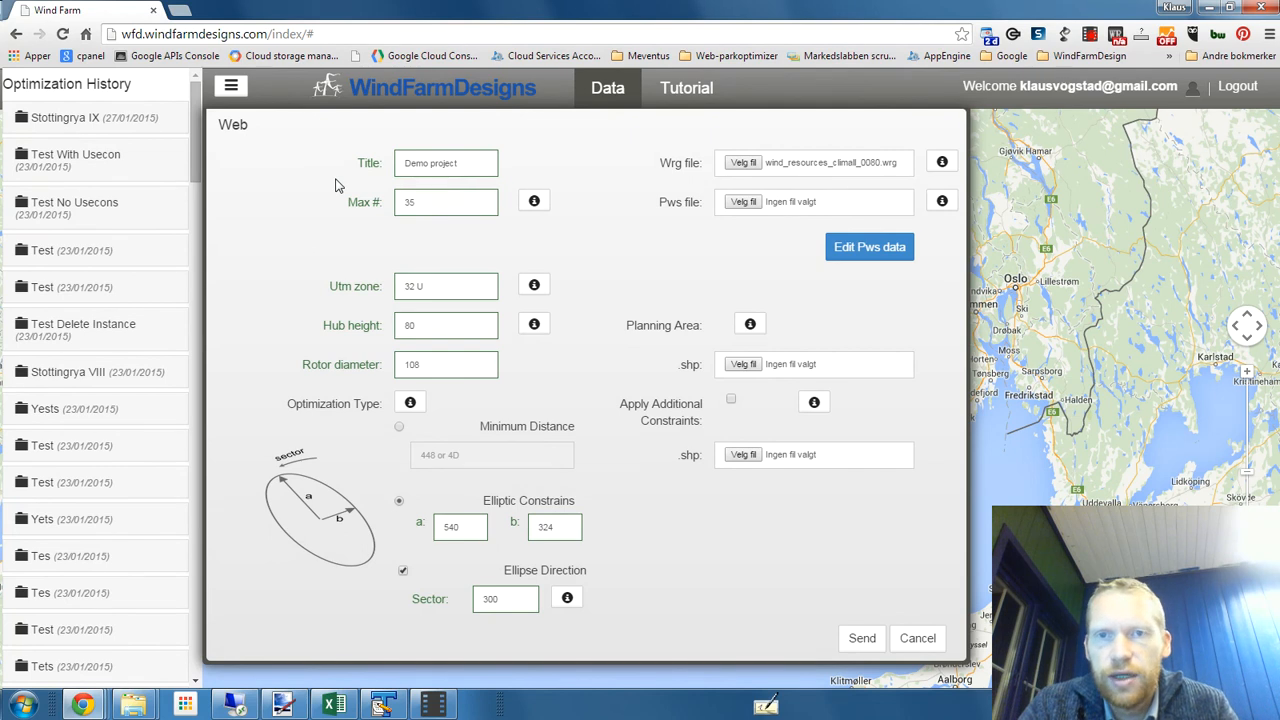
pyautogui.moveTo(718, 208)
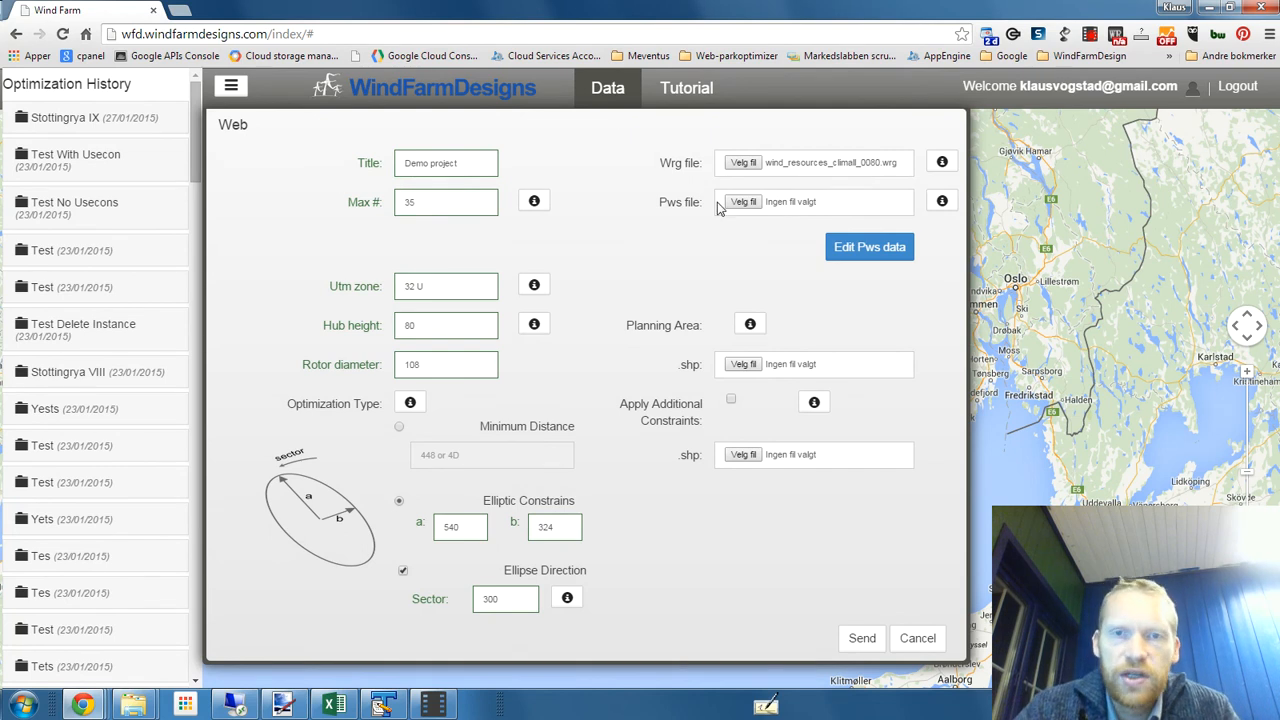
pyautogui.moveTo(725, 207)
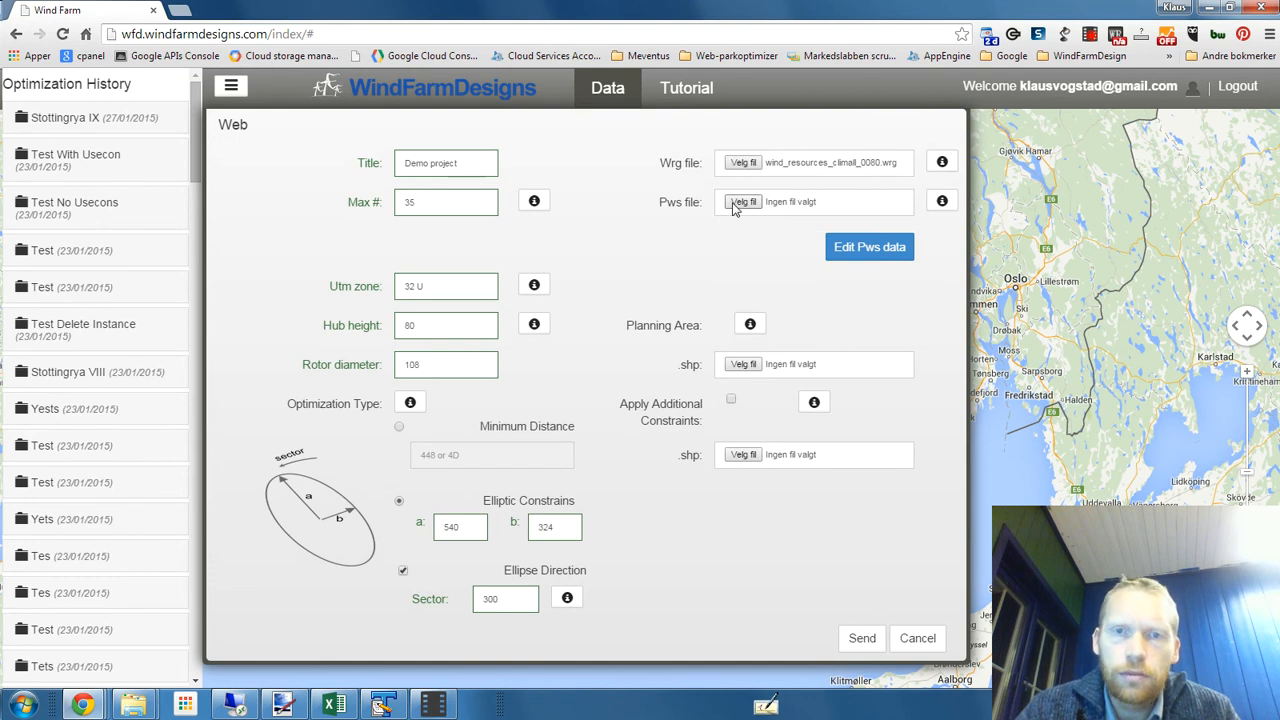
pyautogui.moveTo(657, 271)
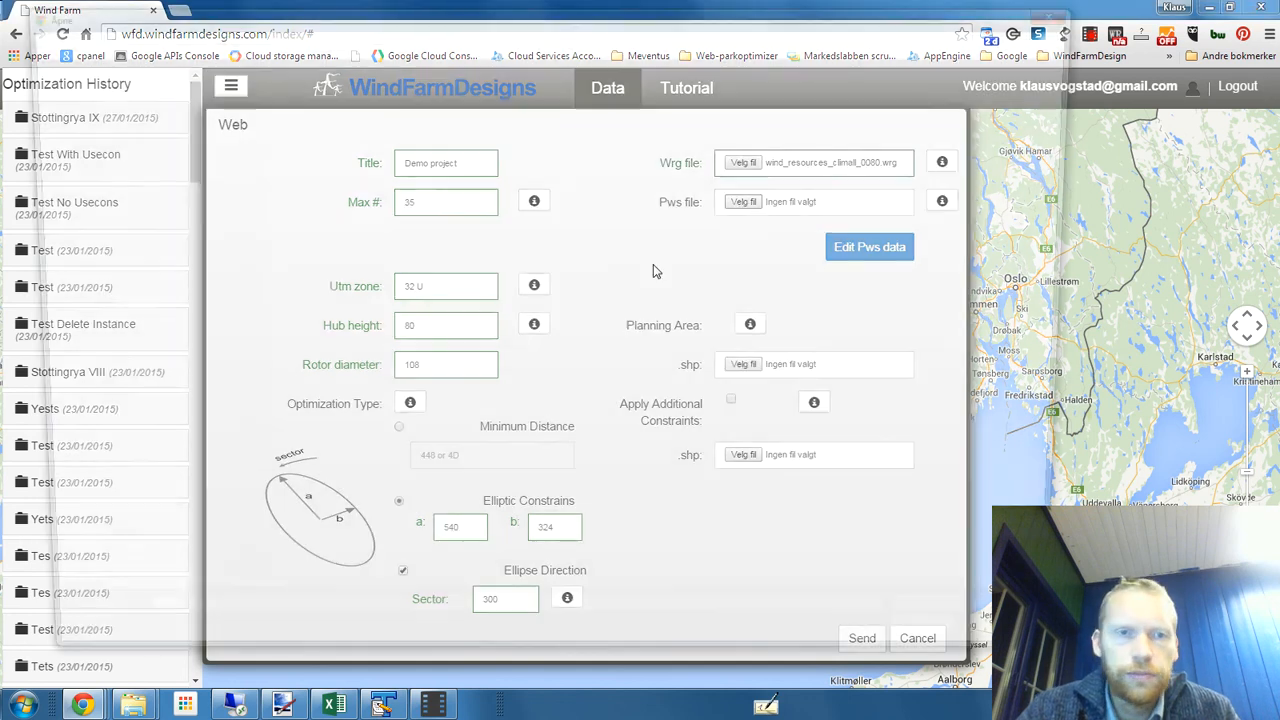
# - Attach Siemens_SWT108_3_DD_rev1.pws as the turbine power curve file
pyautogui.click(743, 162)
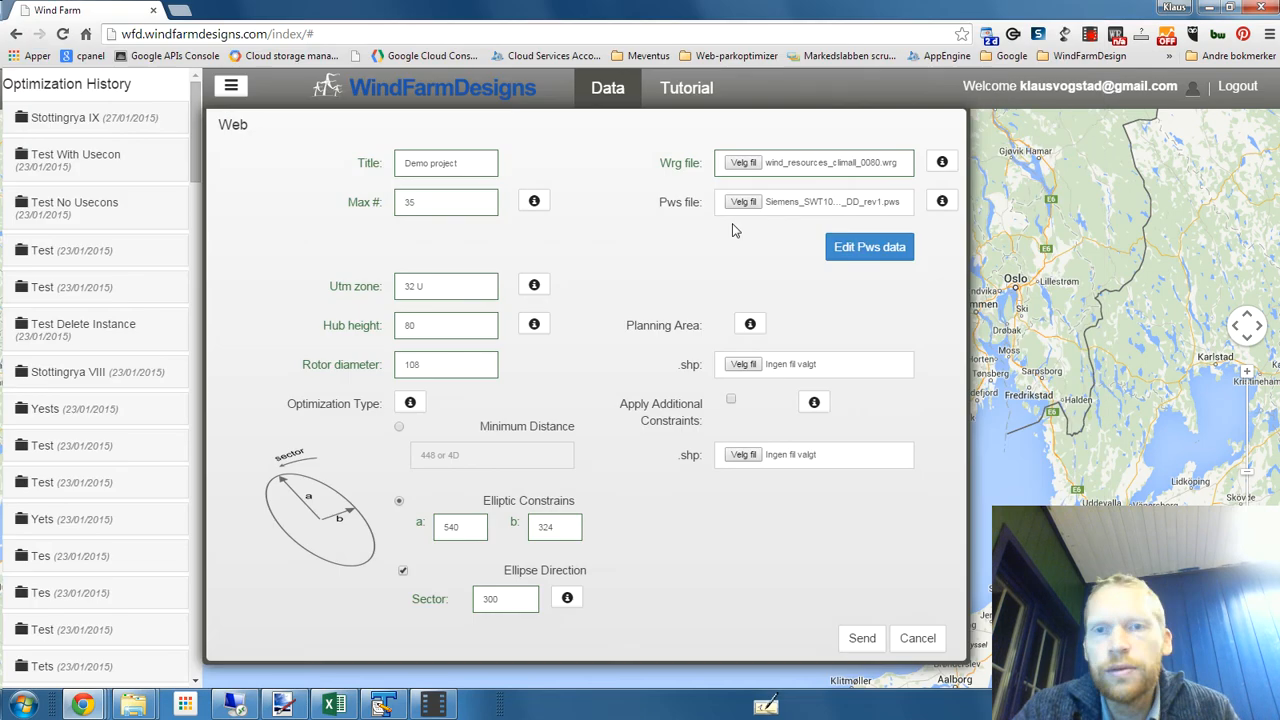
pyautogui.moveTo(869, 247)
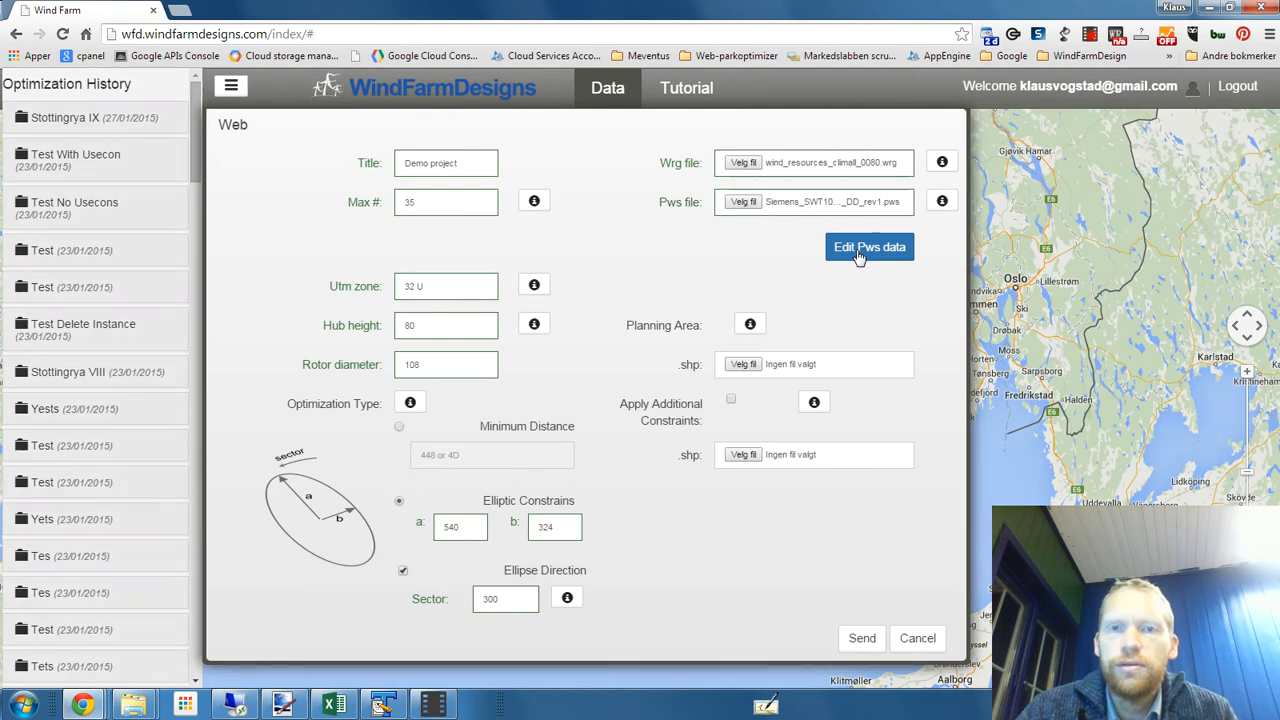
# - Open the Pws data editor and select Turbine 2 from the turbine list
pyautogui.click(869, 247)
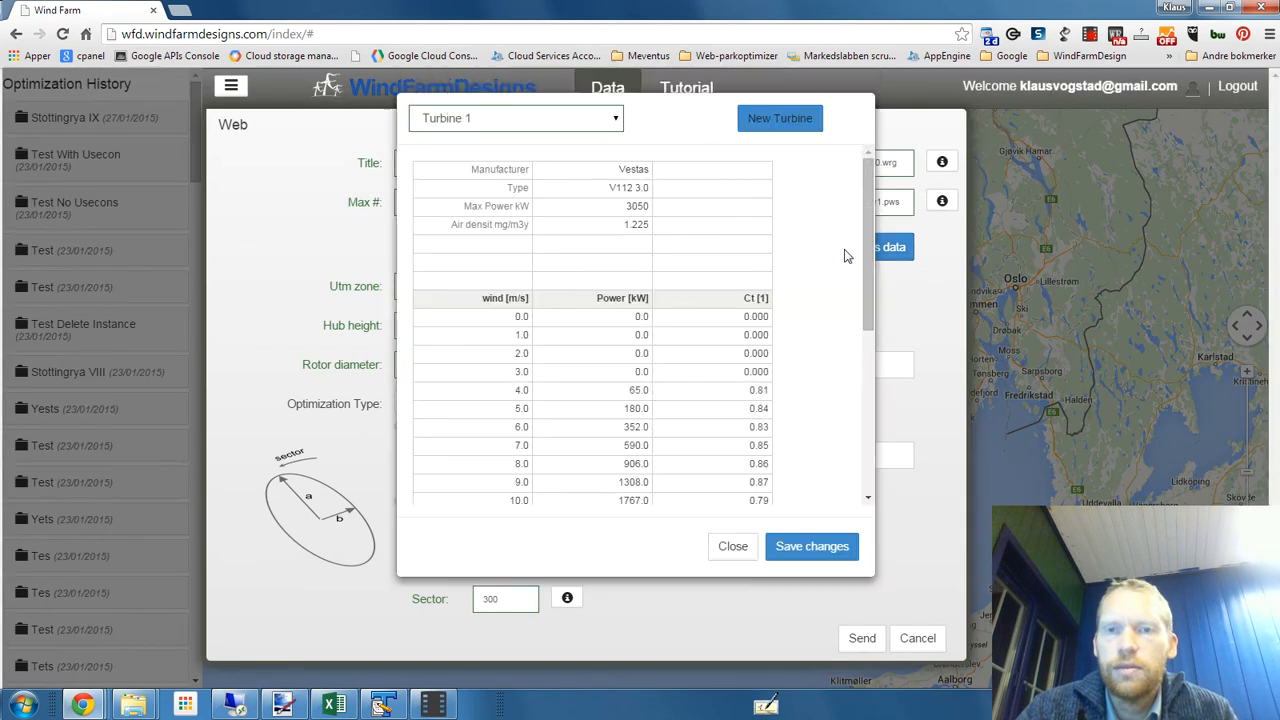
pyautogui.click(515, 118)
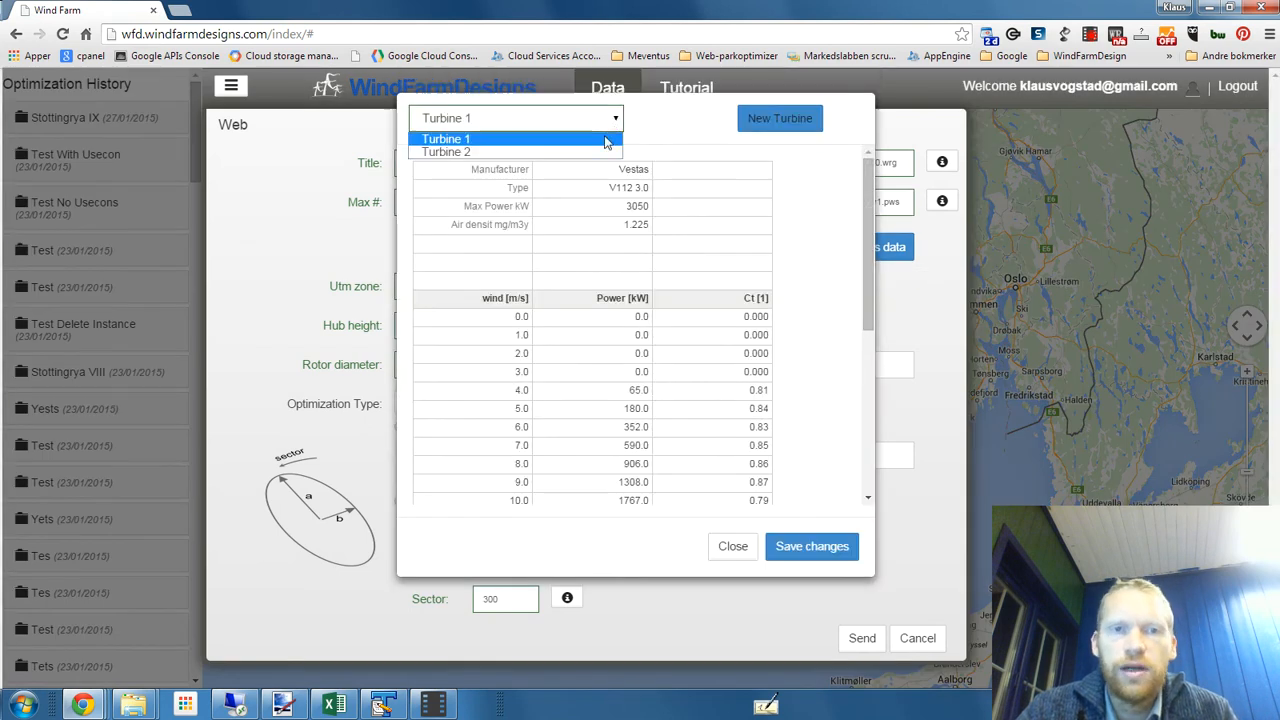
pyautogui.click(446, 139)
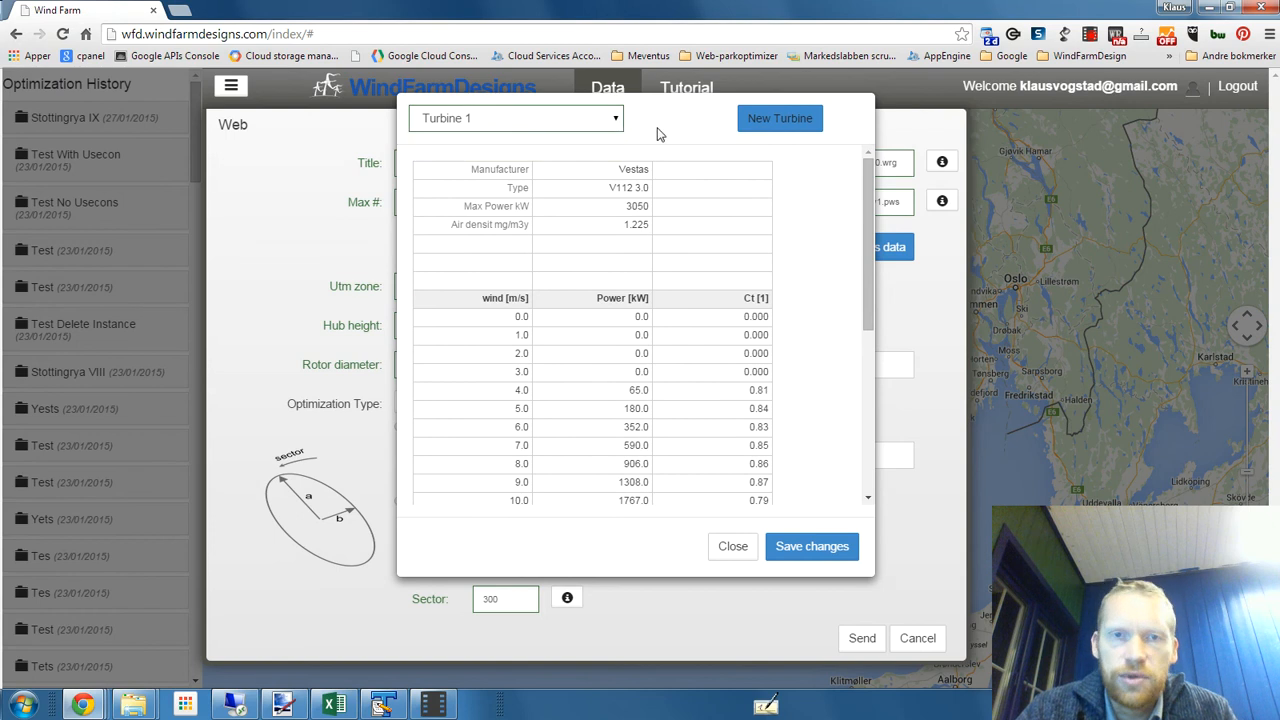
pyautogui.scroll(-3)
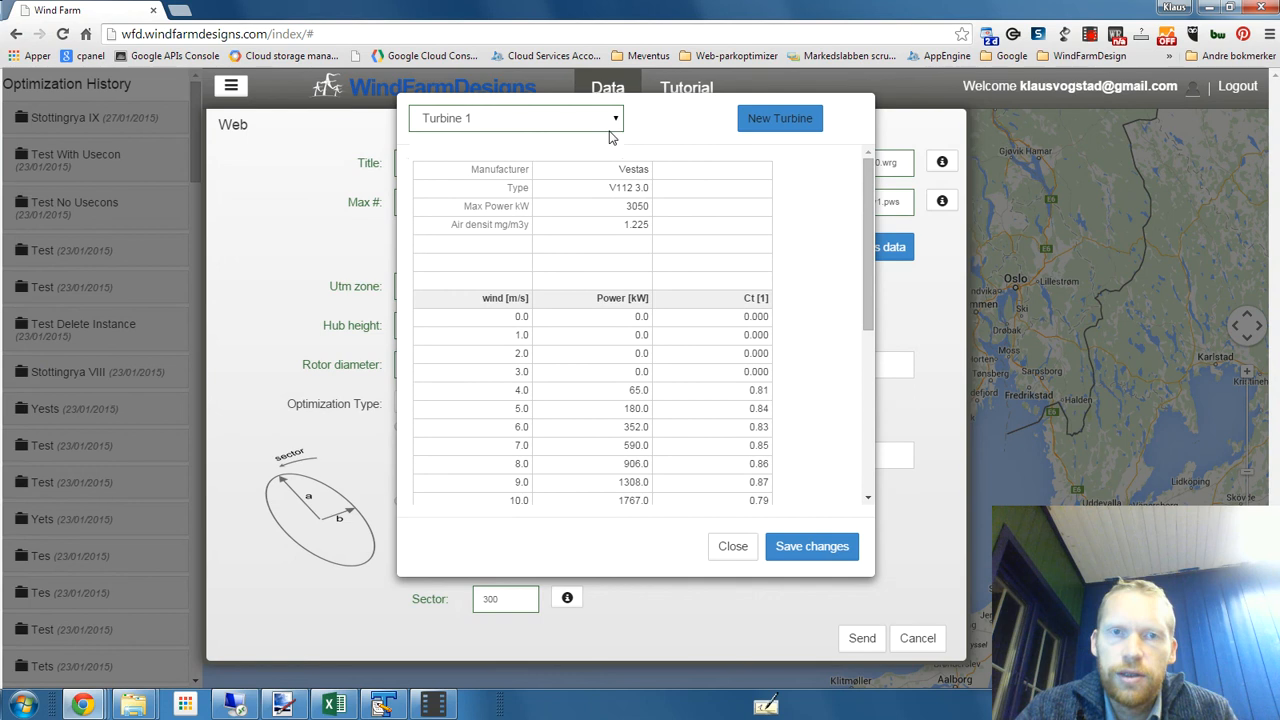
pyautogui.click(779, 118)
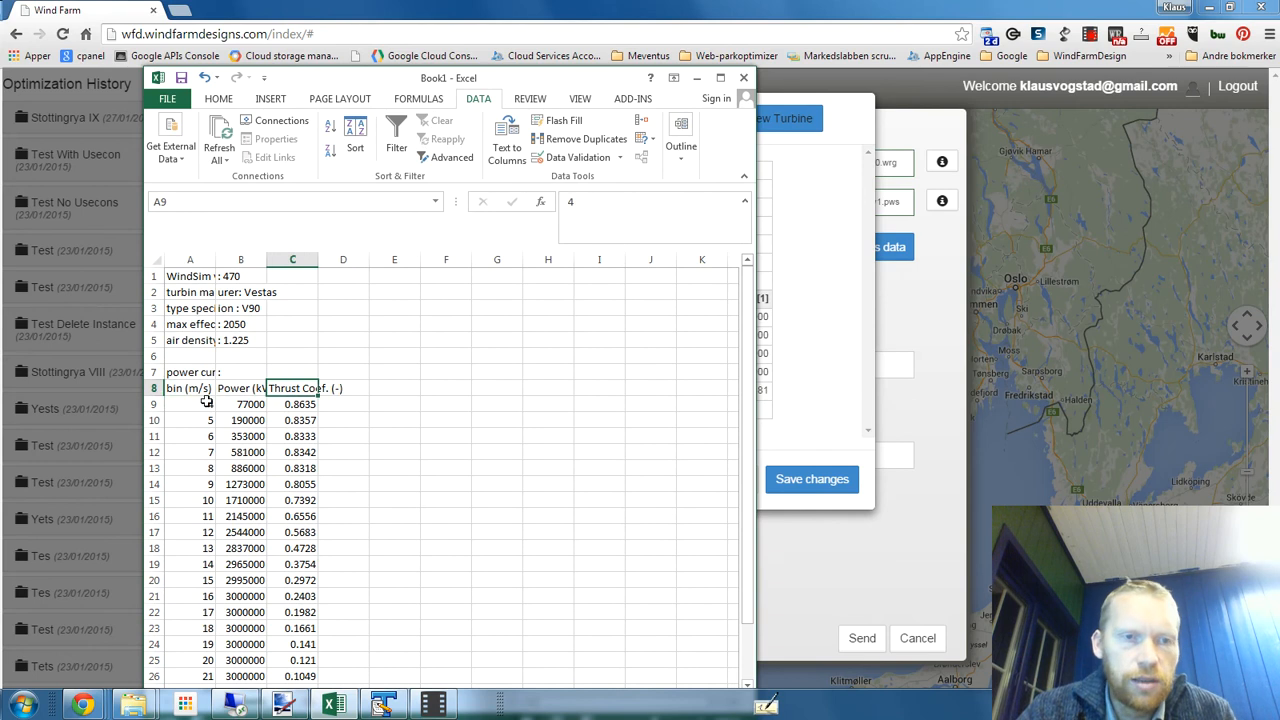
# - Paste the 4–25 m/s power and thrust rows from Excel and save changes
pyautogui.moveTo(190, 404); pyautogui.dragTo(301, 452)
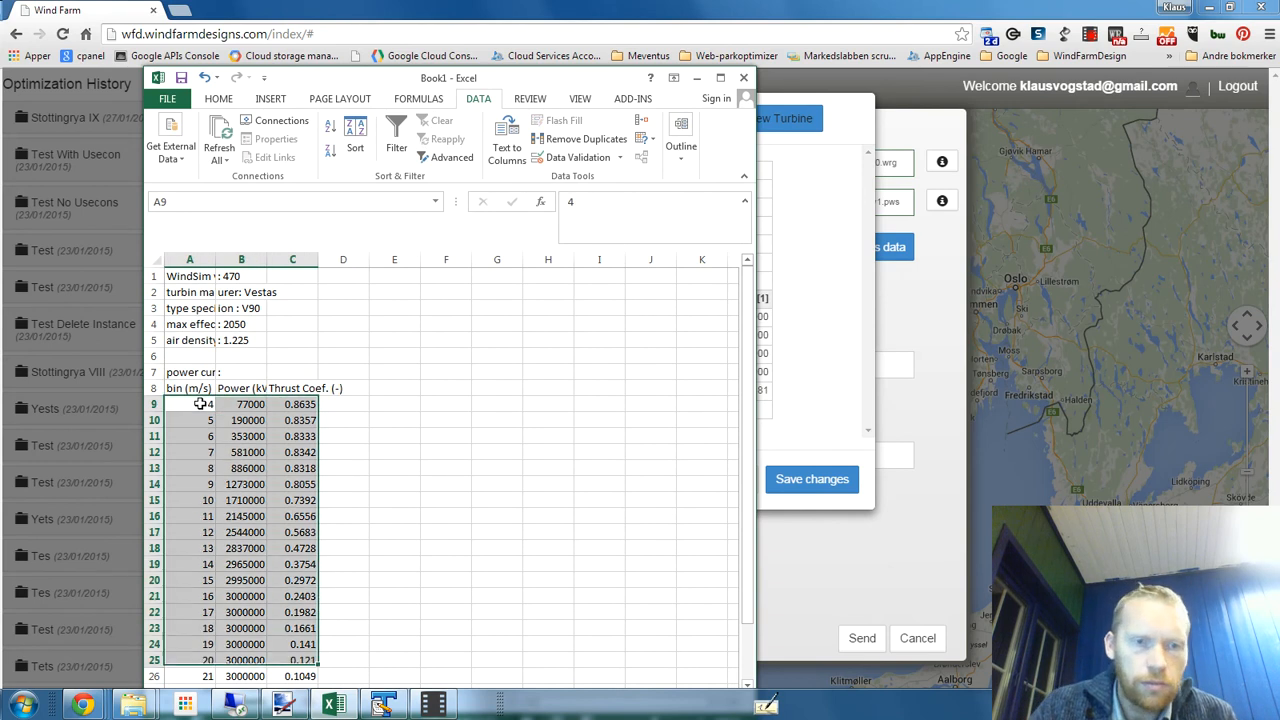
pyautogui.scroll(-3)
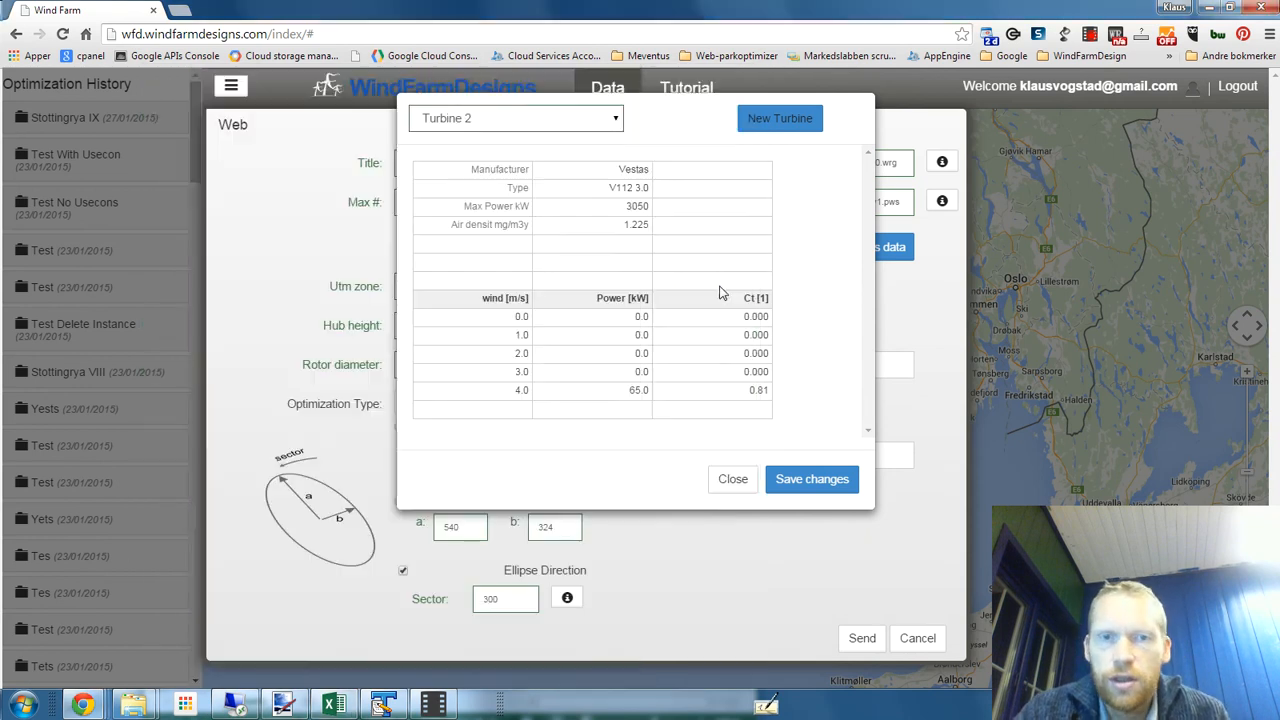
pyautogui.click(472, 317)
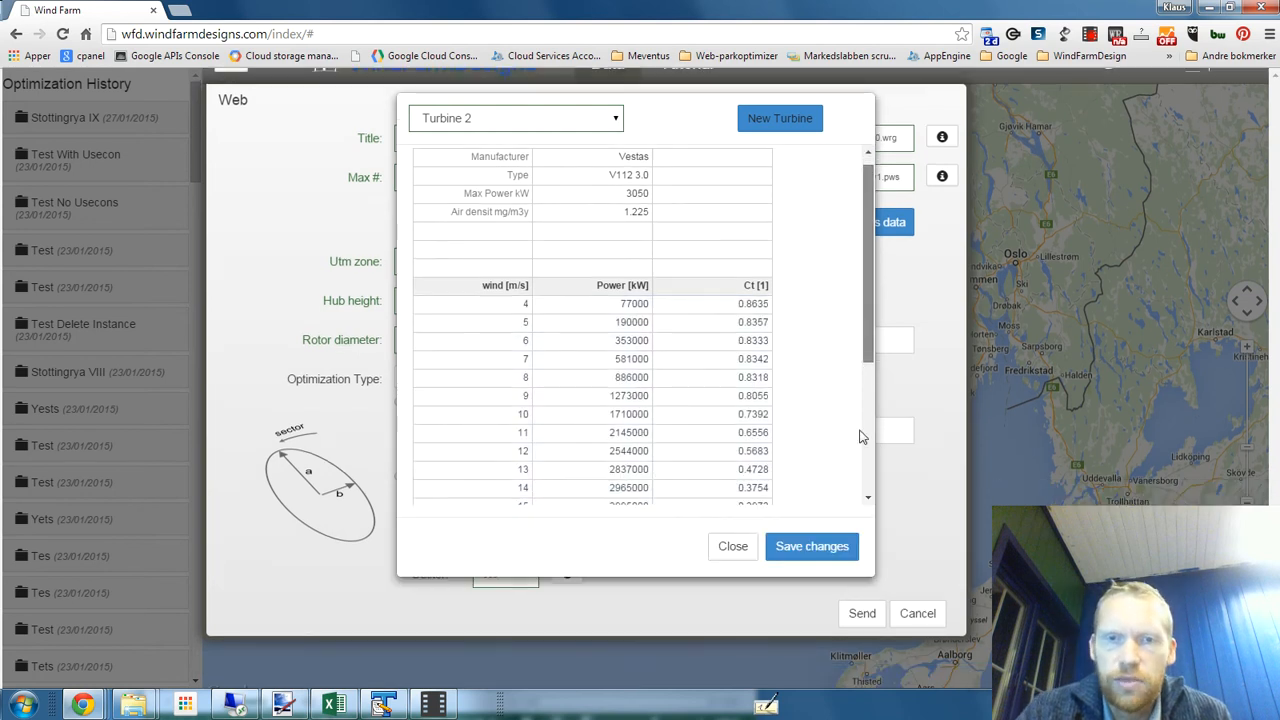
pyautogui.scroll(-3)
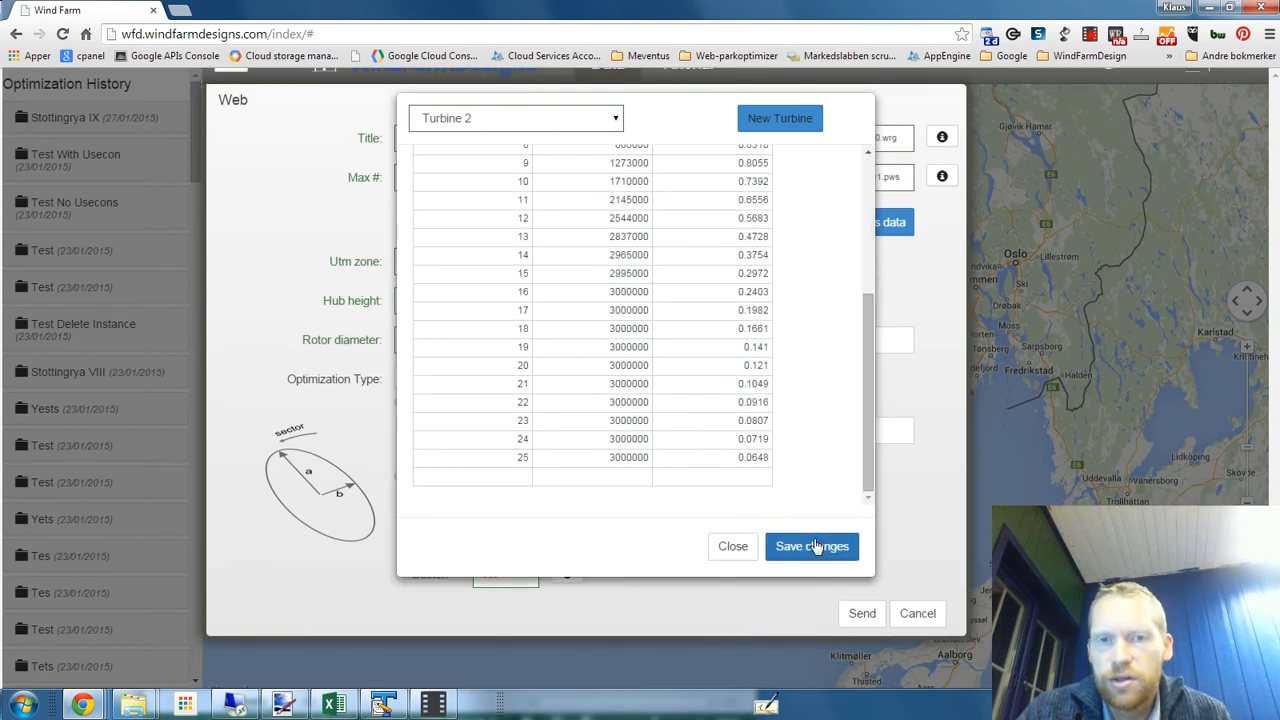
pyautogui.click(811, 546)
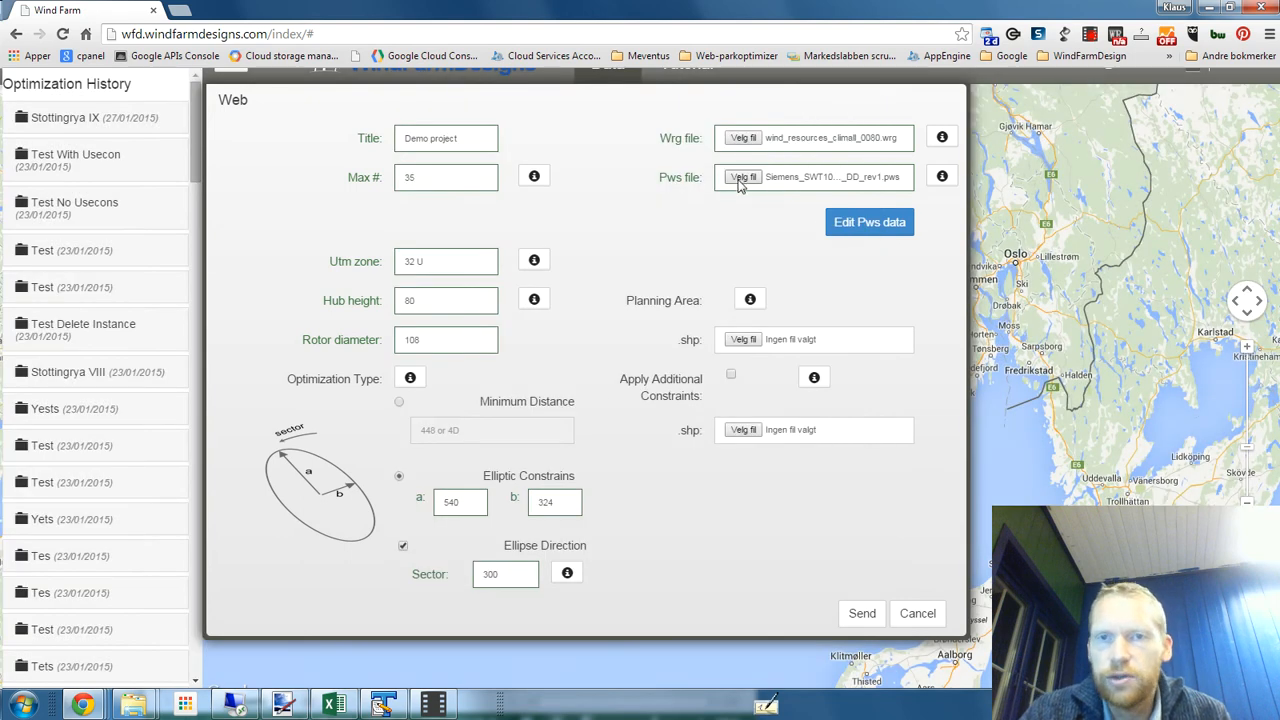
pyautogui.moveTo(742, 339)
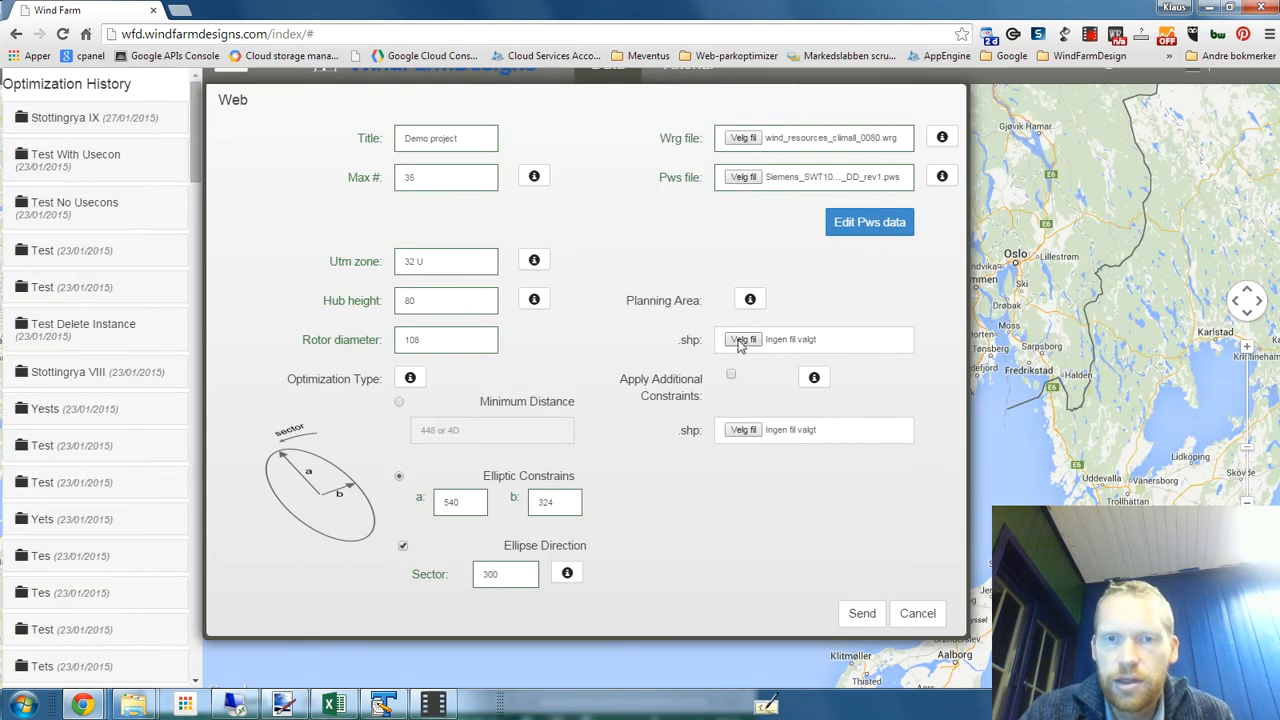
# - Upload planning_area2.shp from the test project folder as the planning area
pyautogui.click(743, 339)
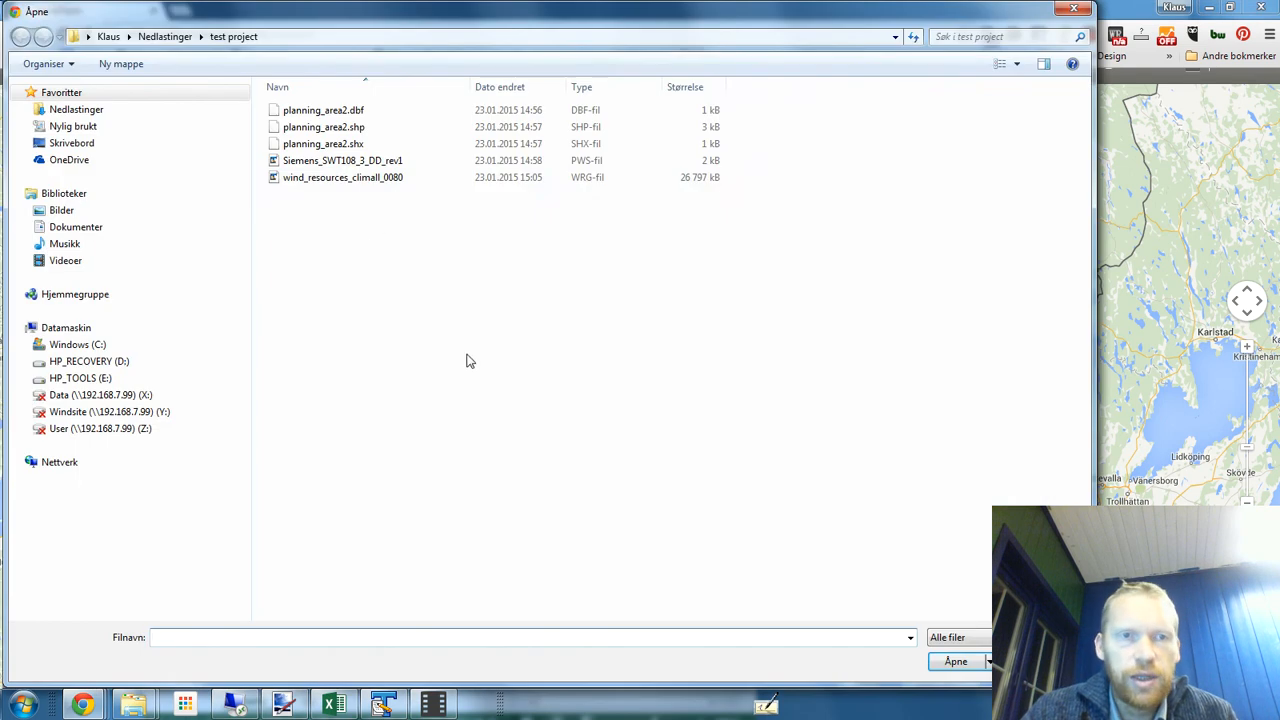
pyautogui.click(342, 160)
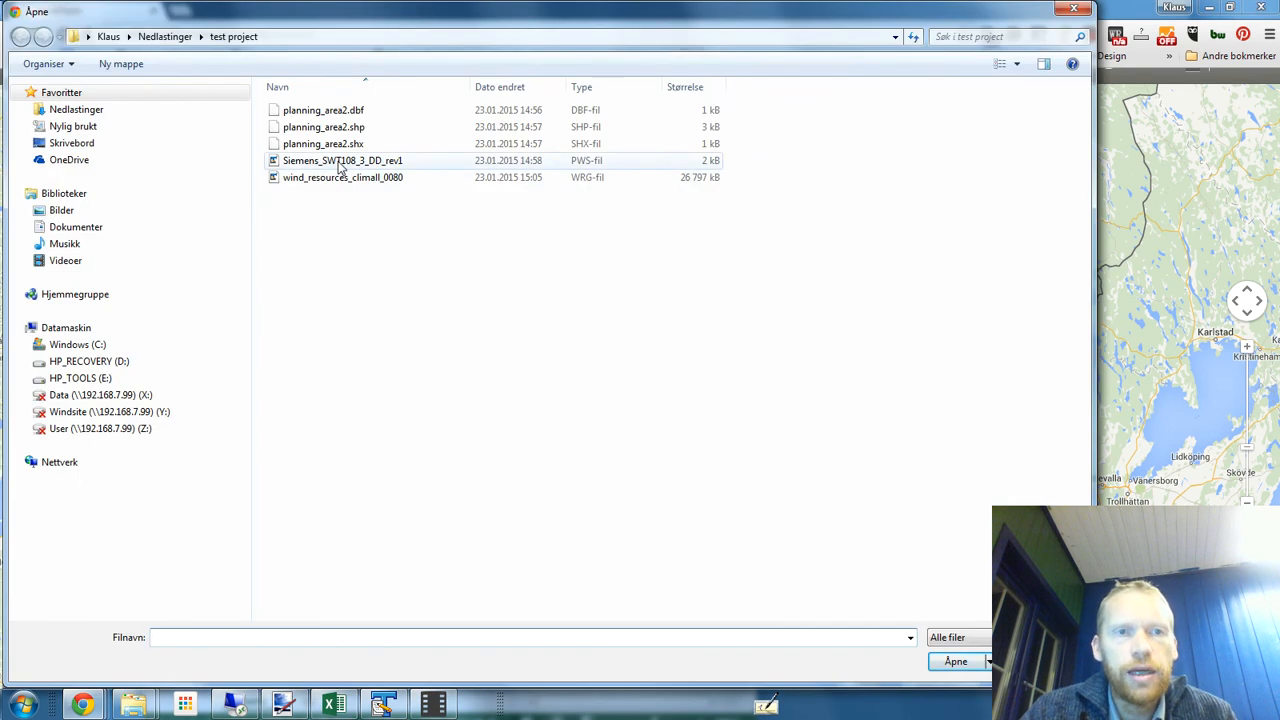
pyautogui.click(323, 127)
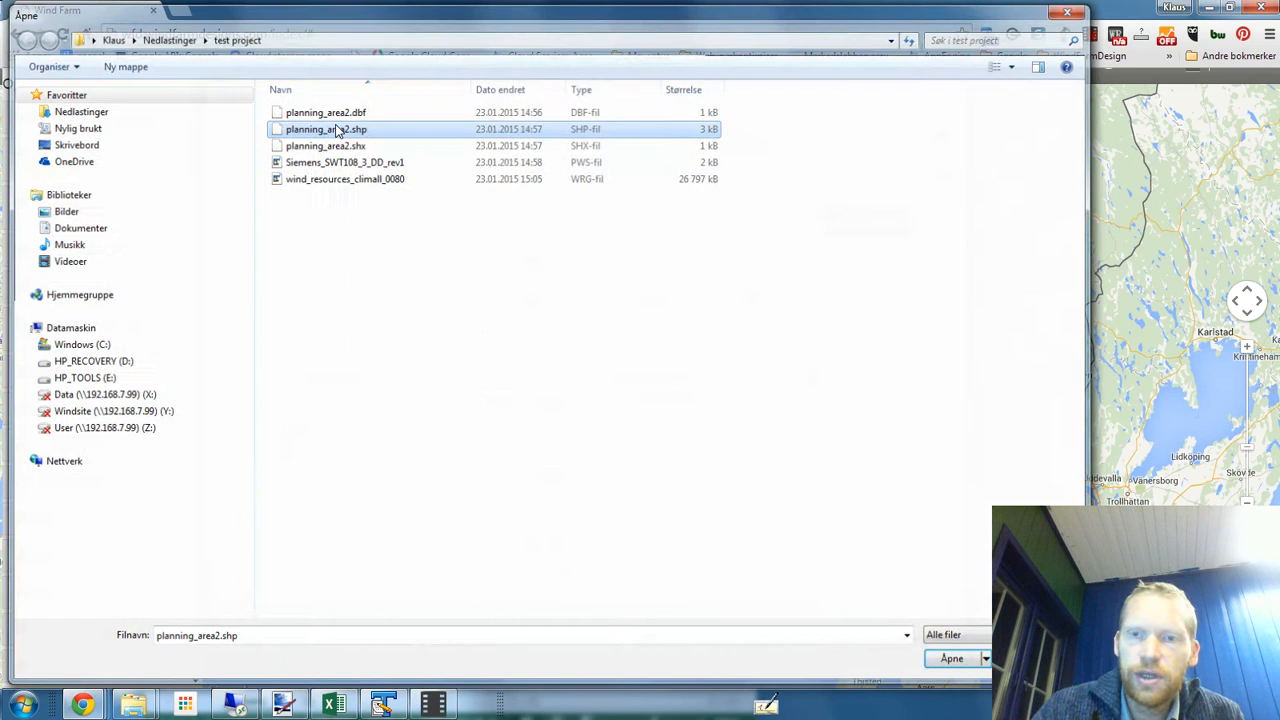
pyautogui.click(950, 658)
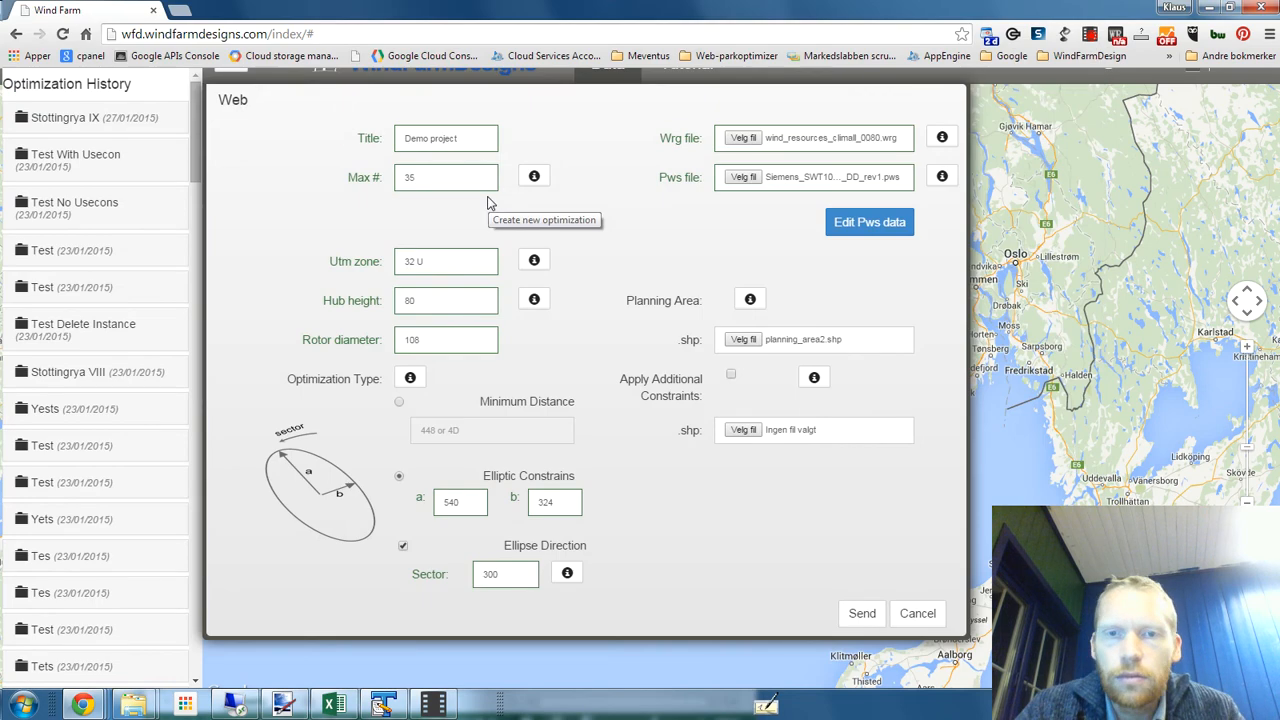
pyautogui.moveTo(735, 435)
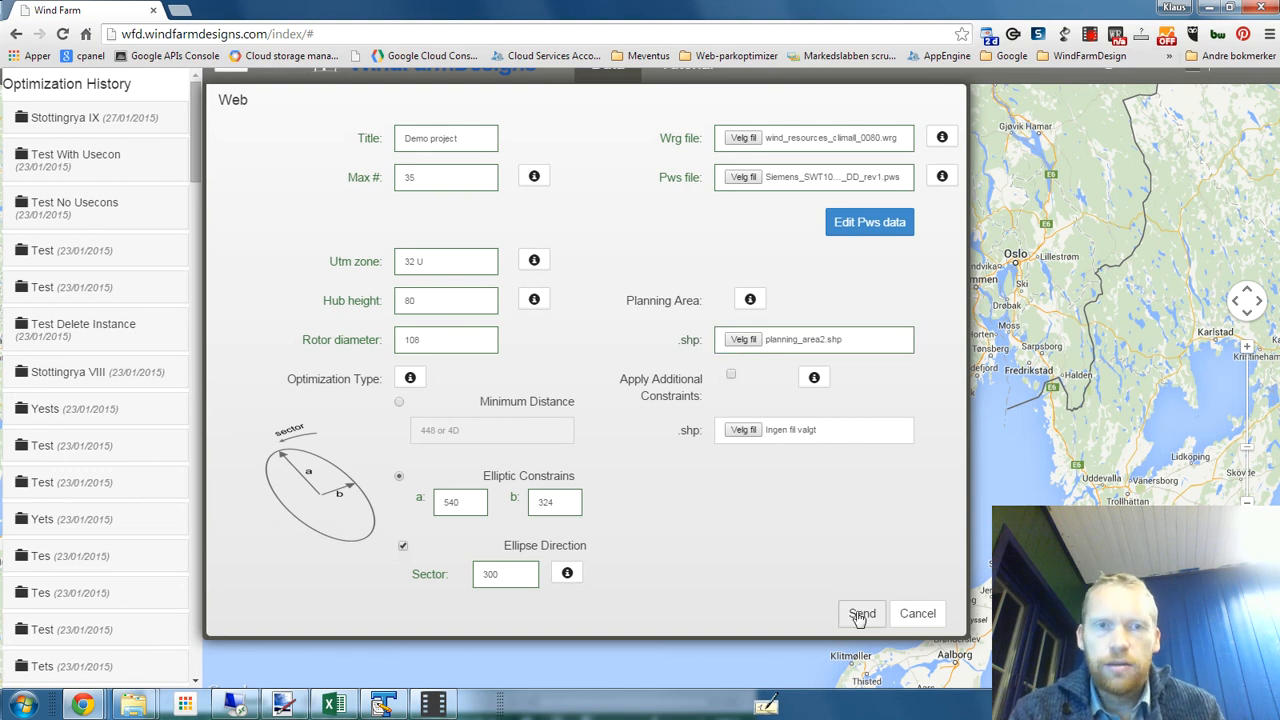
# - Submit the Demo project optimization and get the 'Your optimization has started' confirmation
pyautogui.click(860, 613)
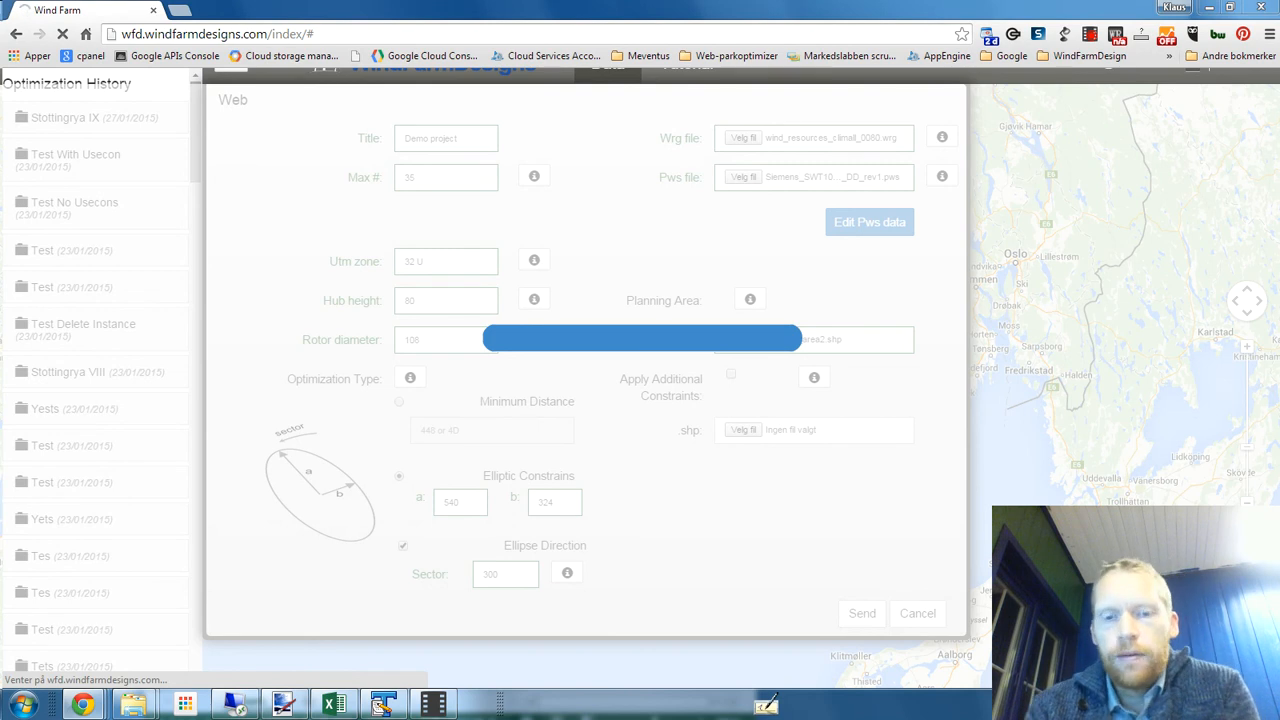
pyautogui.click(861, 613)
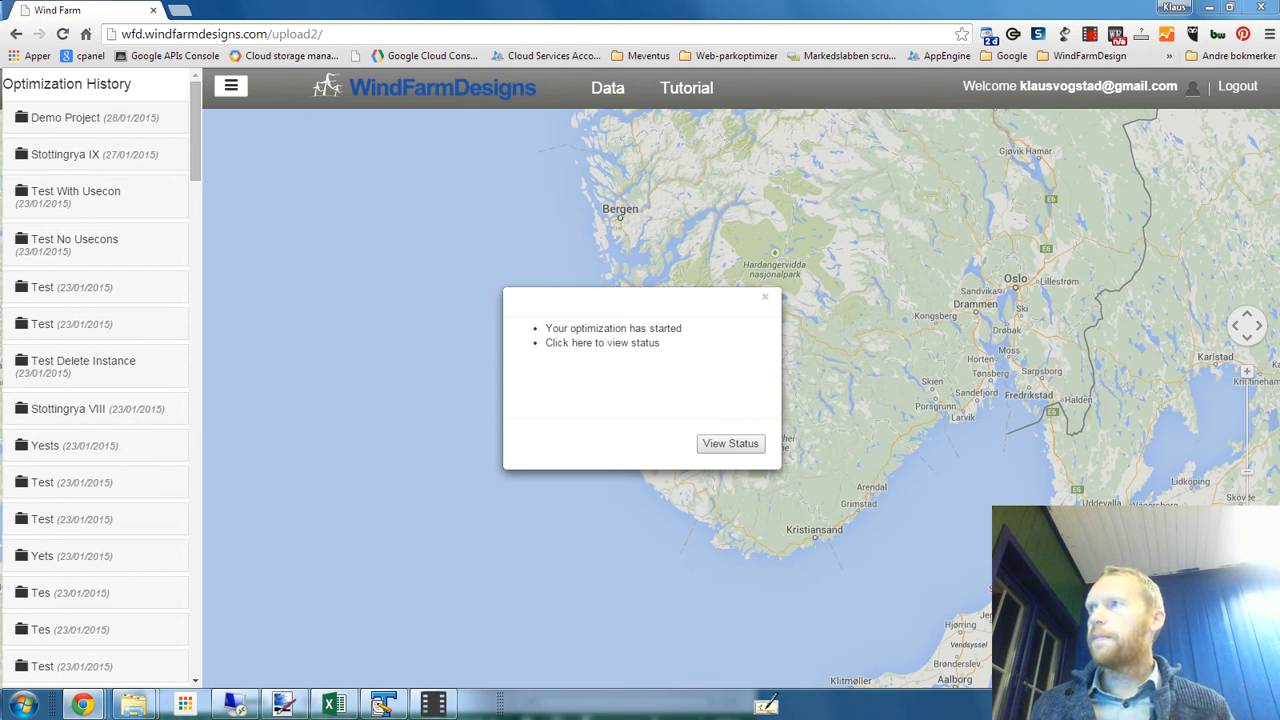
# - Check Demo Project's status (Not Done), then read the optimization-completed email in Gmail and return
pyautogui.click(730, 443)
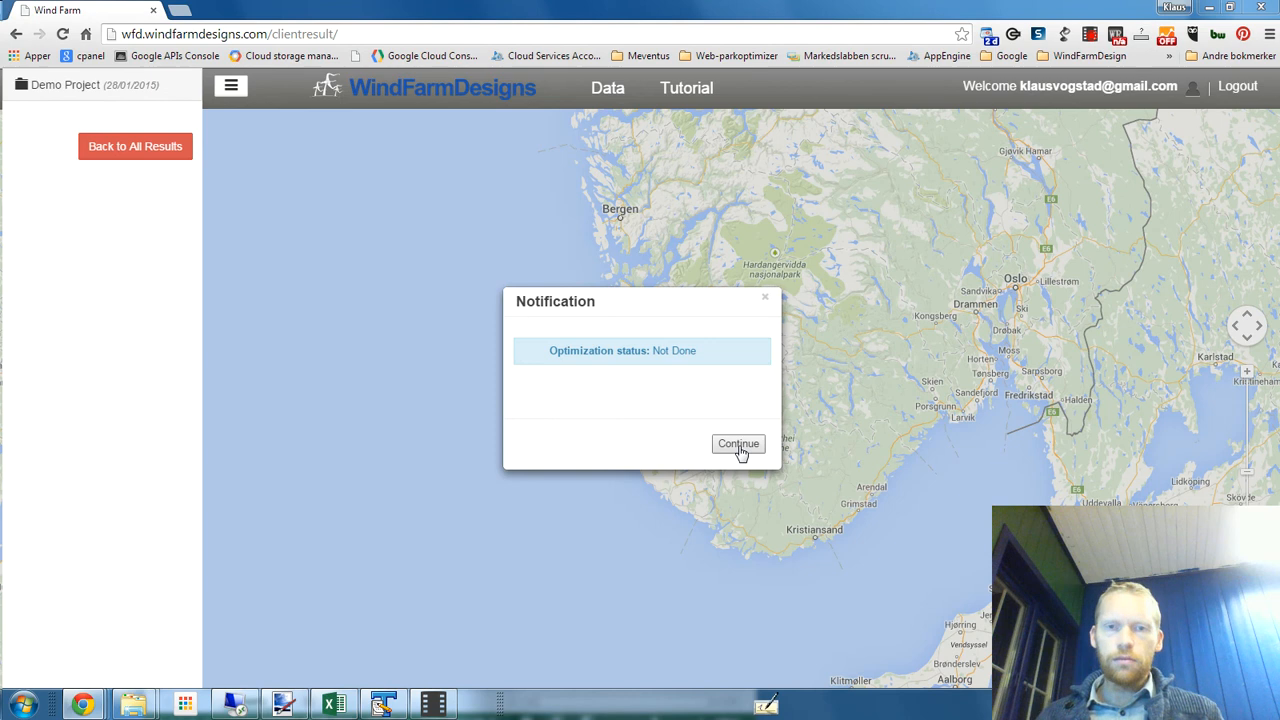
pyautogui.click(738, 443)
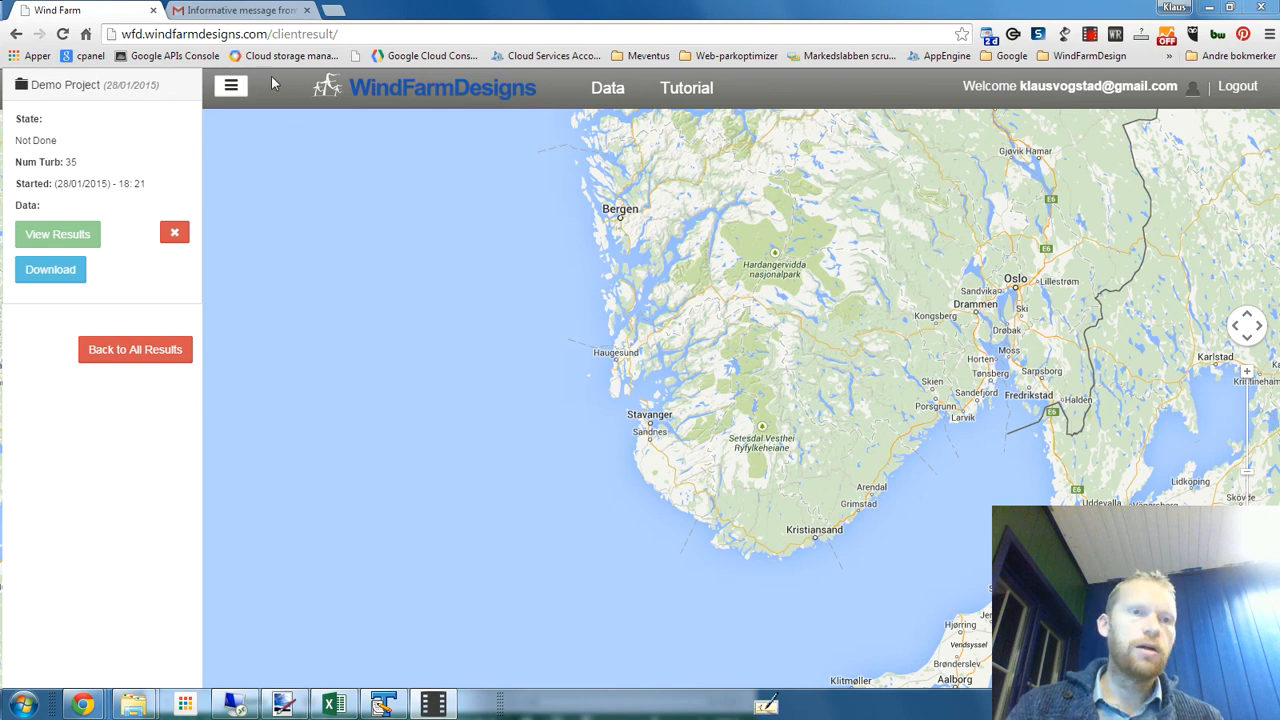
pyautogui.click(240, 10)
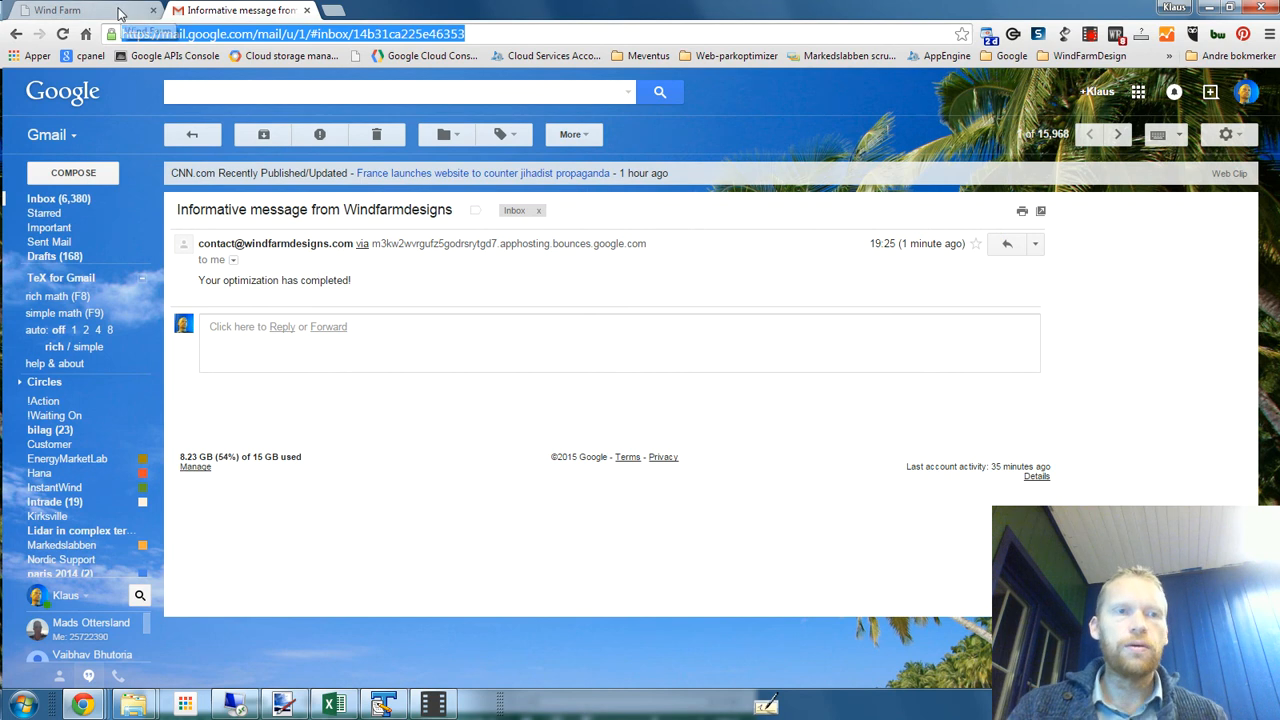
pyautogui.click(60, 10)
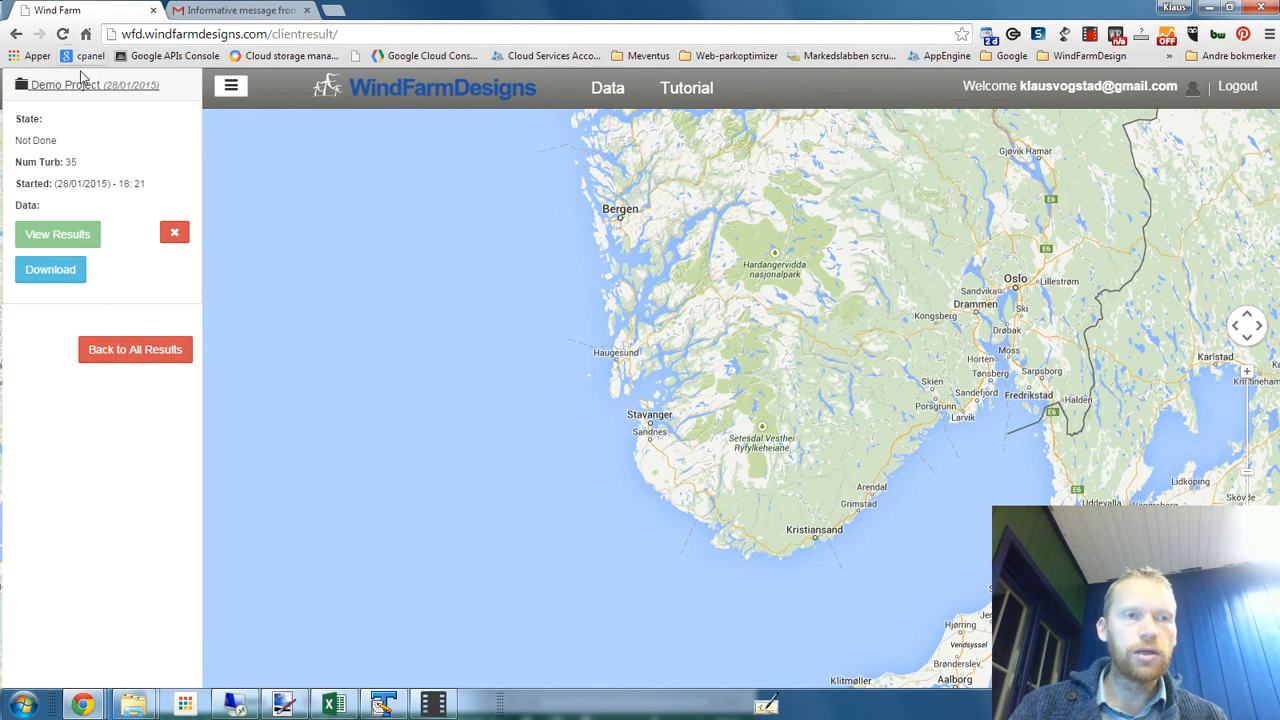
# - Reload the project page so Demo Project's optimization reports Done, and expand its details
pyautogui.click(65, 85)
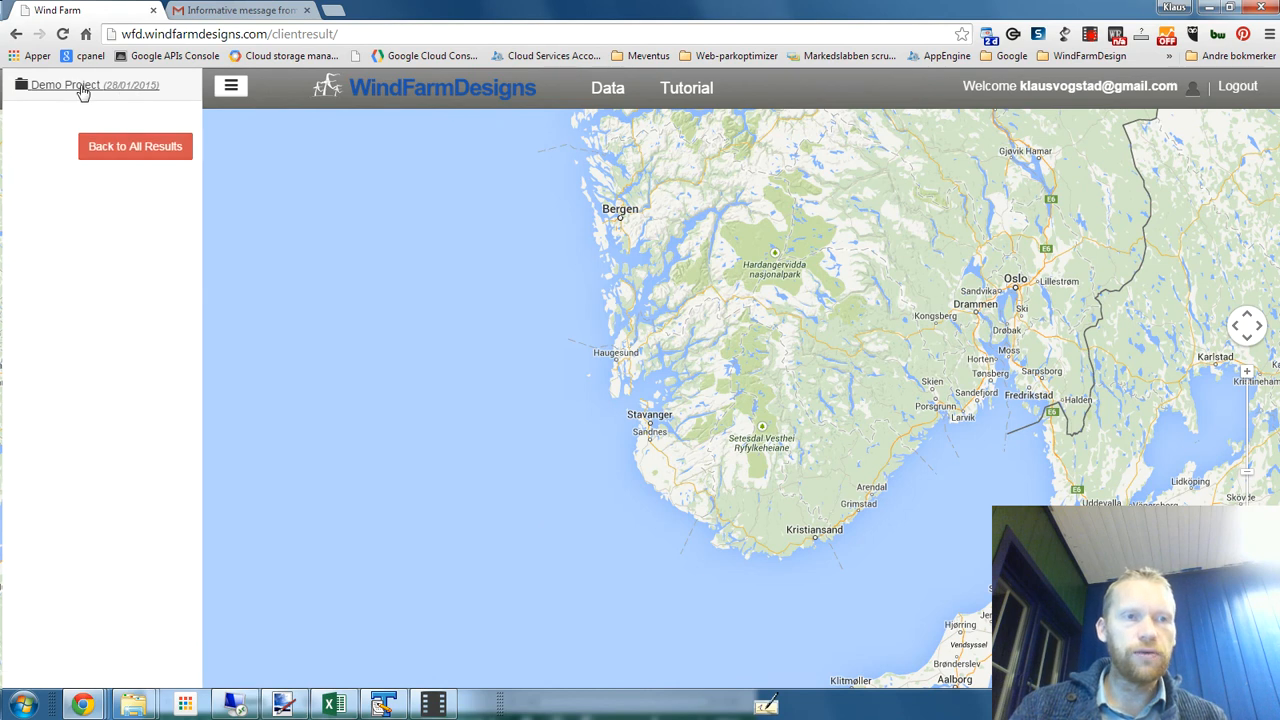
pyautogui.click(65, 84)
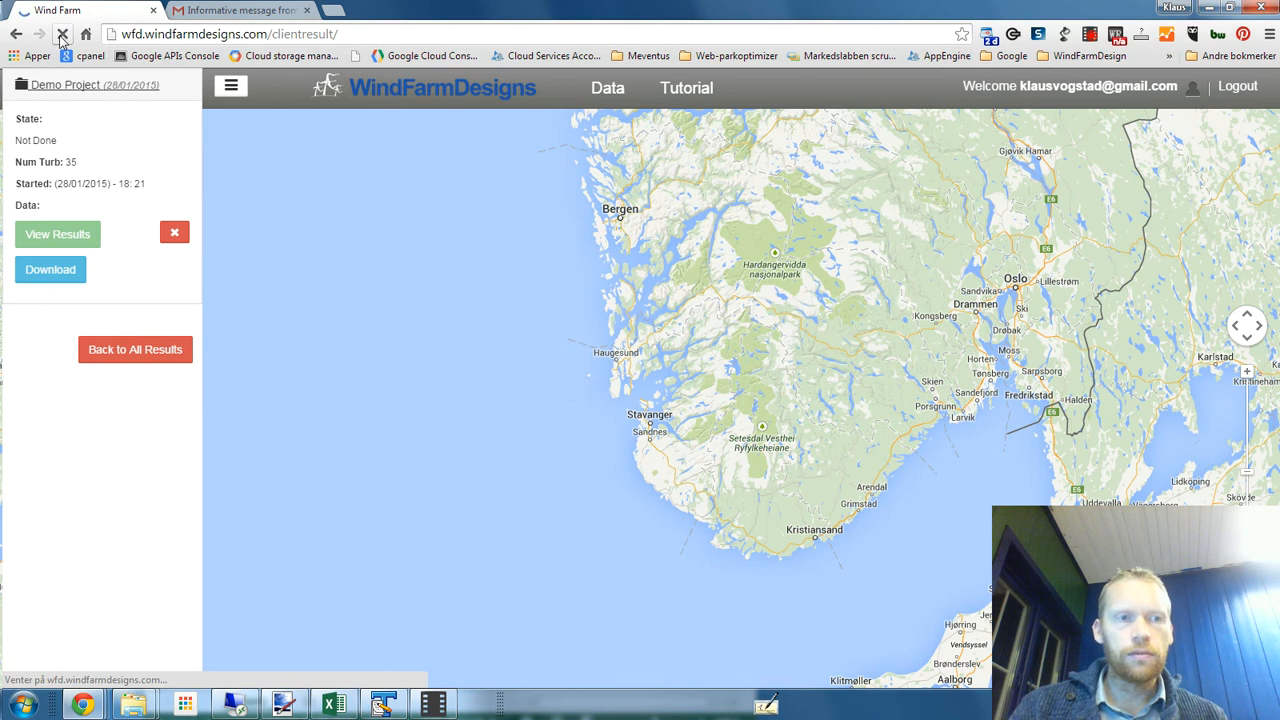
pyautogui.click(63, 33)
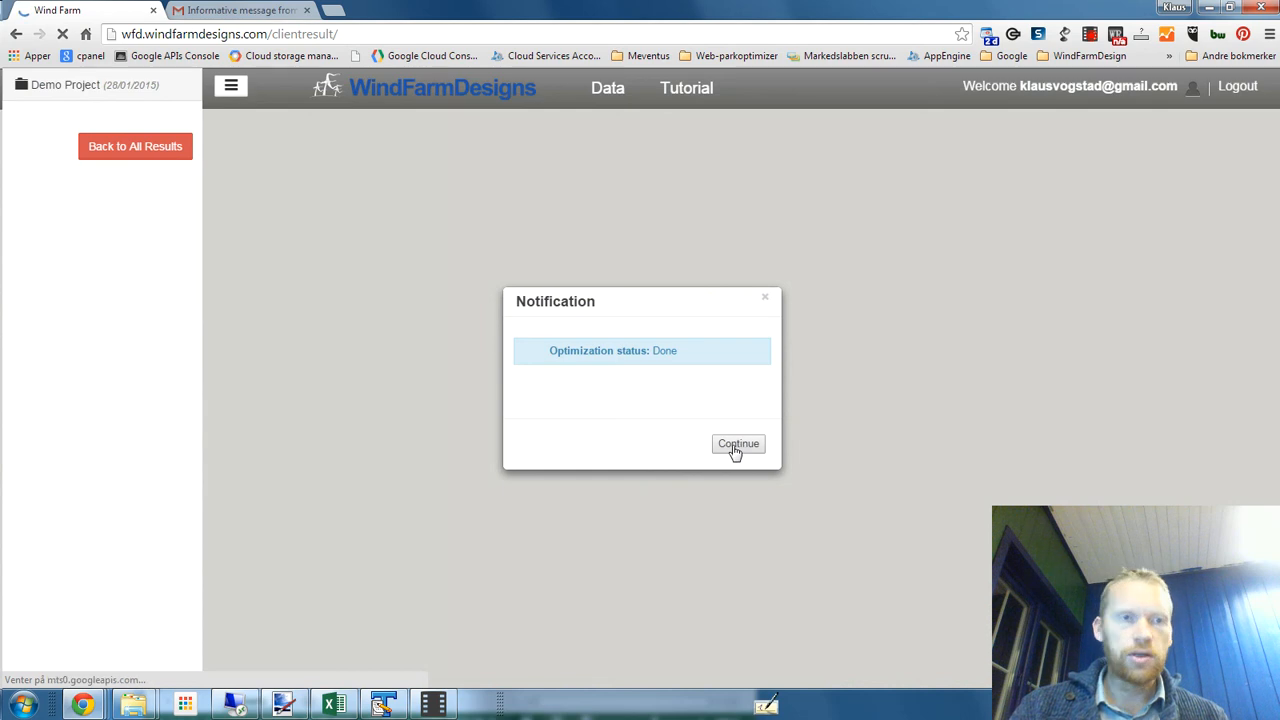
pyautogui.click(738, 443)
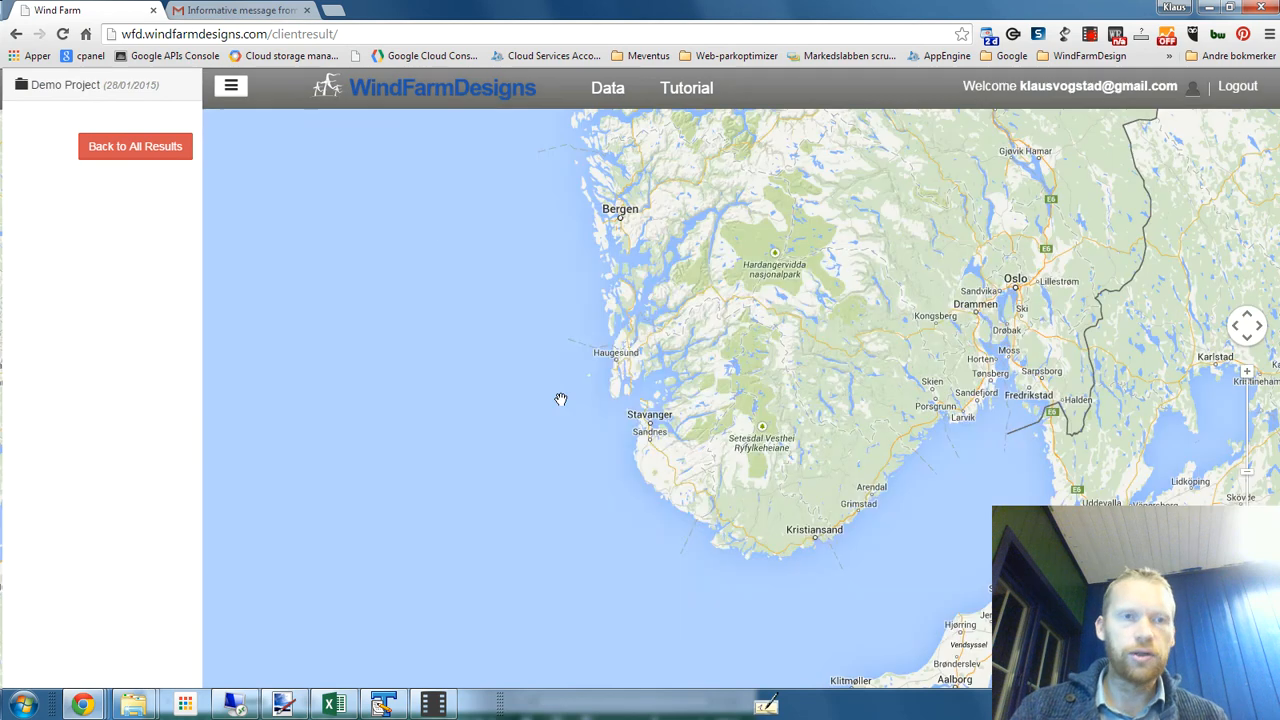
pyautogui.click(65, 84)
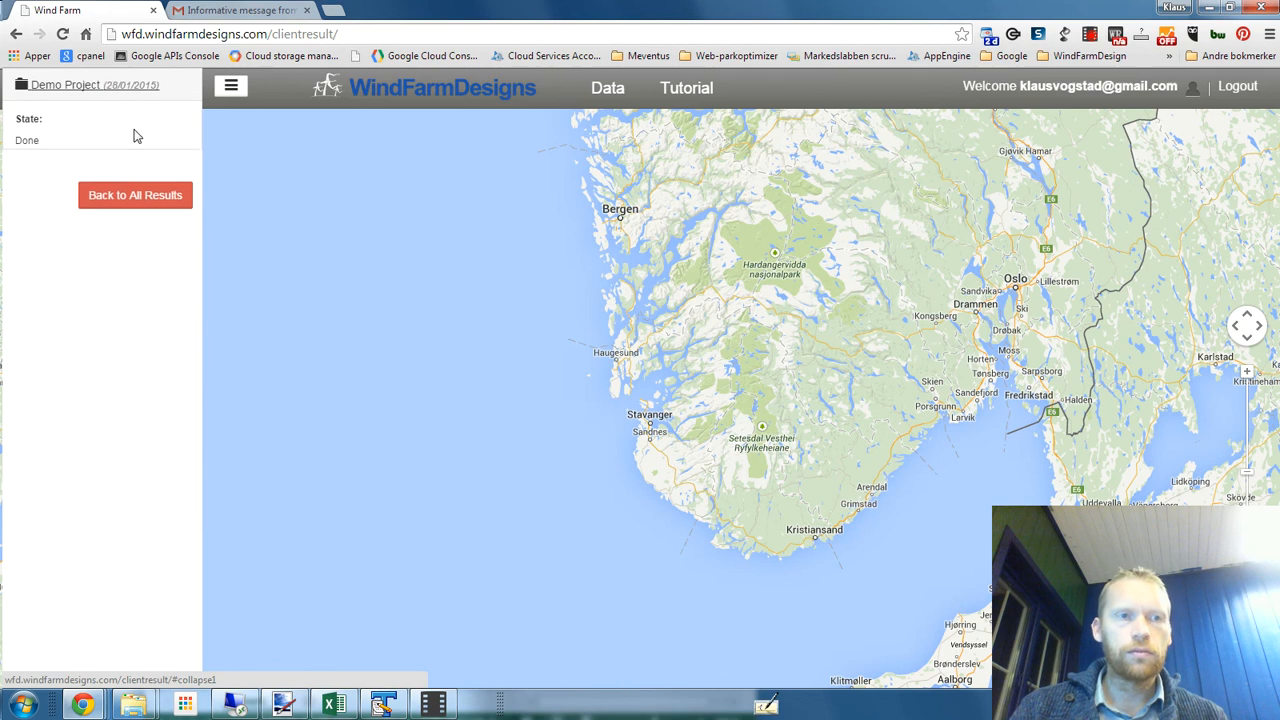
pyautogui.click(65, 84)
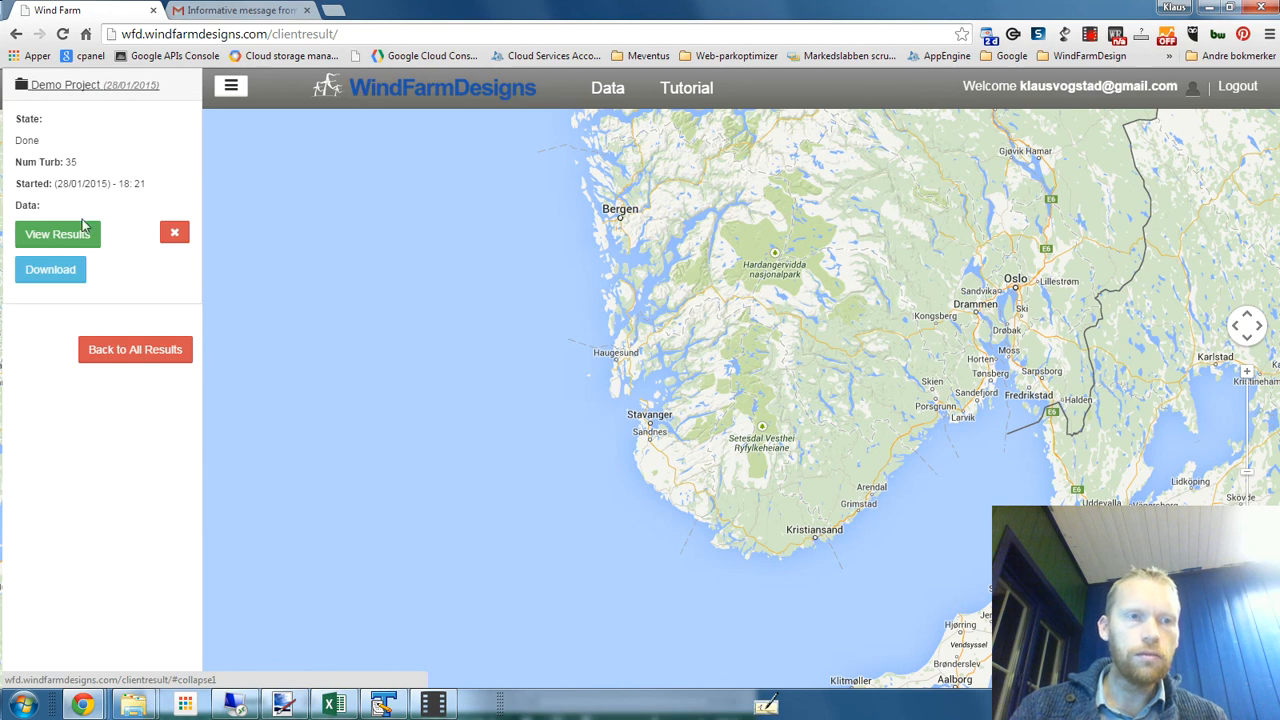
pyautogui.click(57, 234)
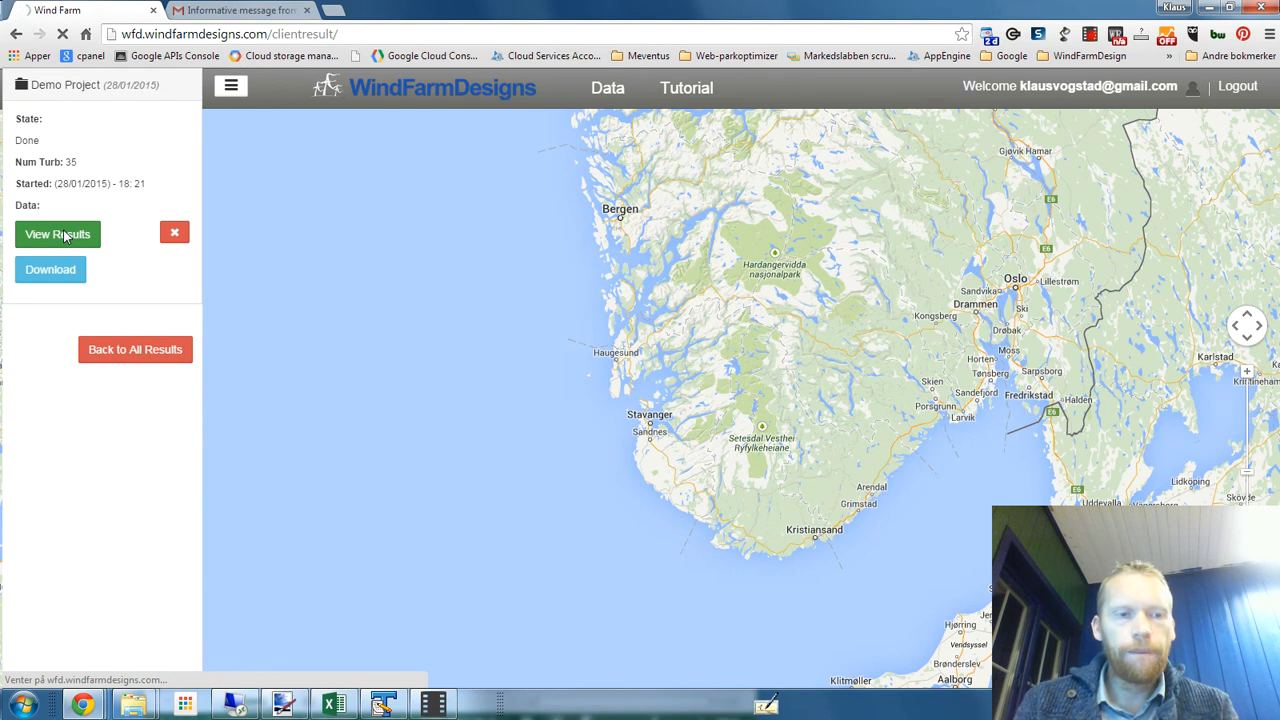
# - Scroll to the bottom of the results' Layouts list and display layout32 on the map
pyautogui.click(57, 234)
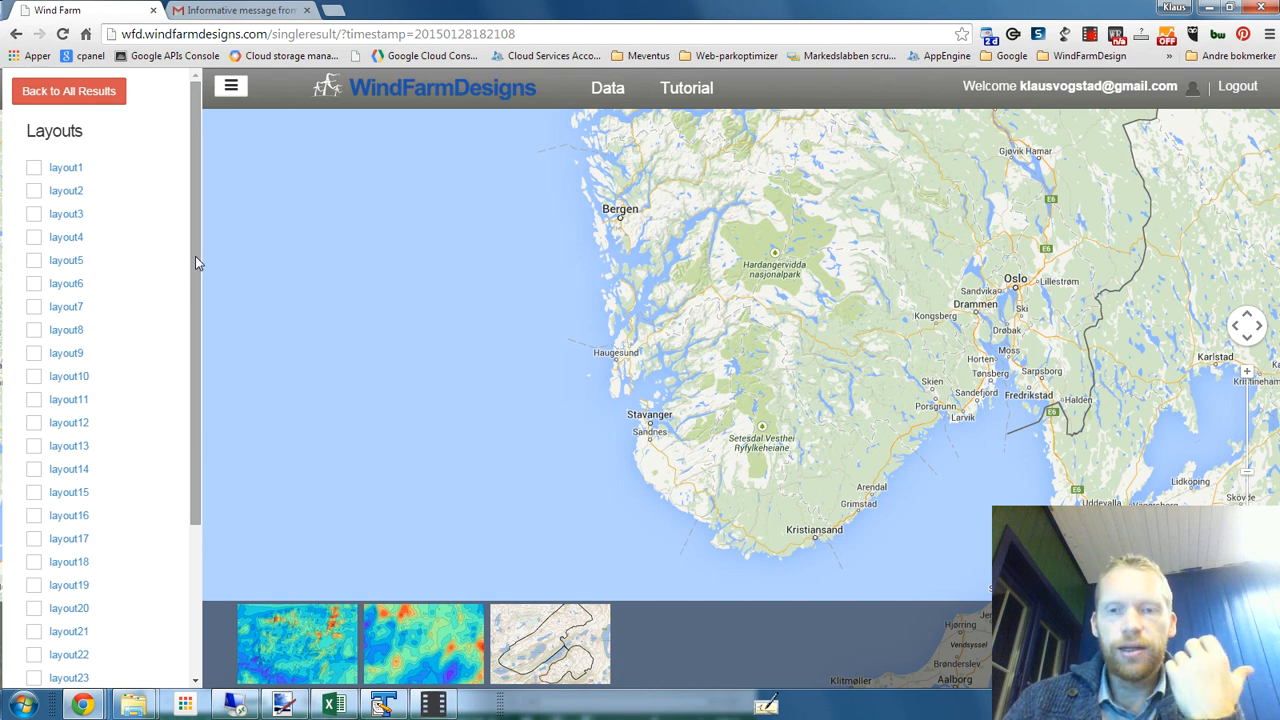
pyautogui.scroll(-3)
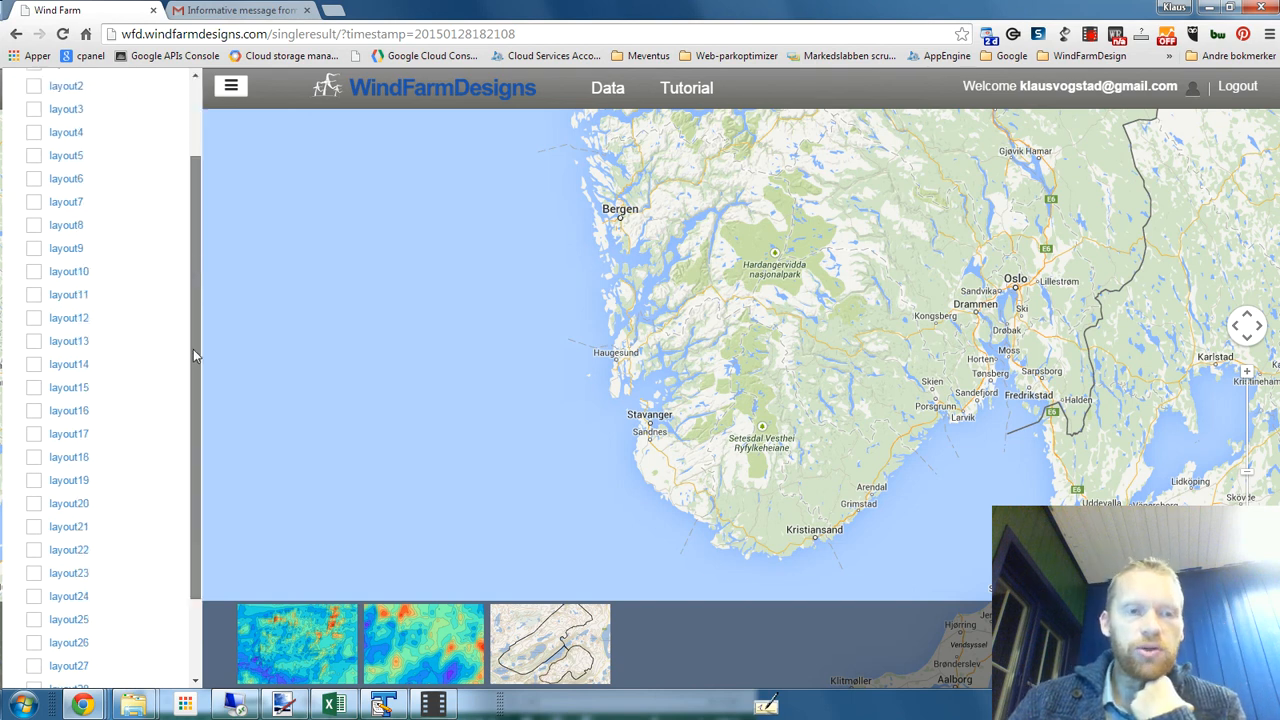
pyautogui.scroll(-3)
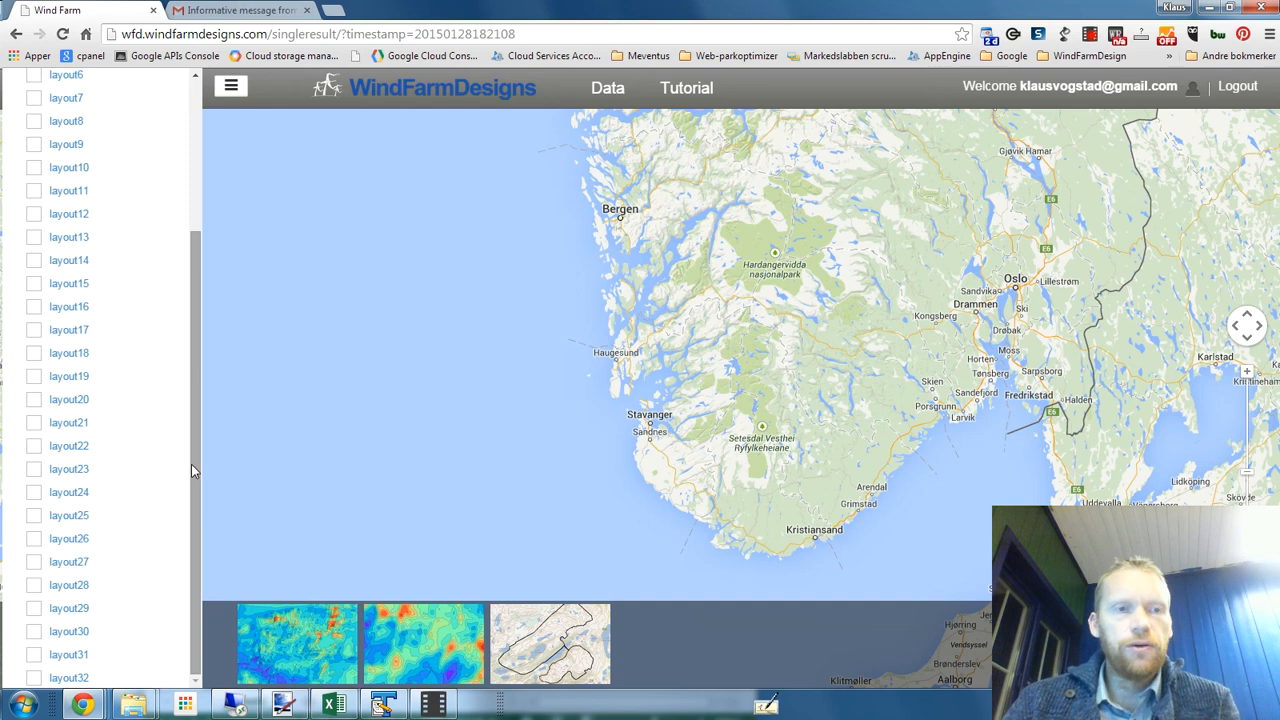
pyautogui.scroll(3)
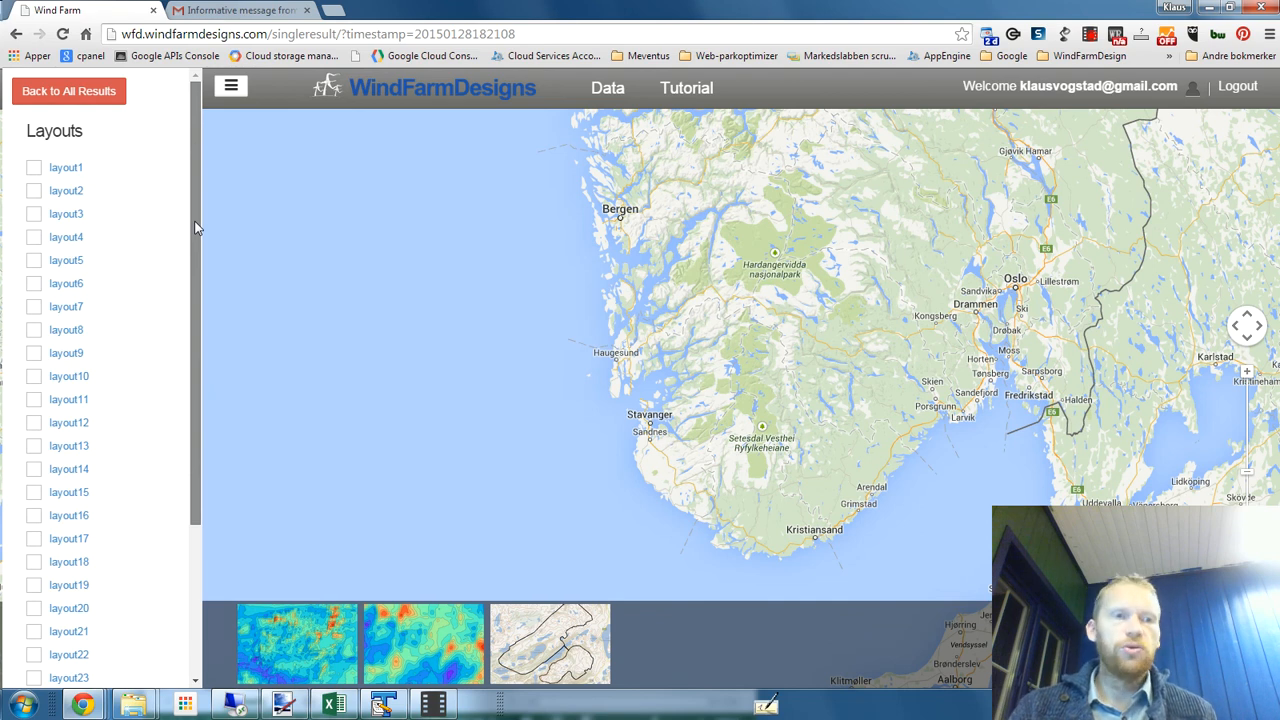
pyautogui.scroll(-3)
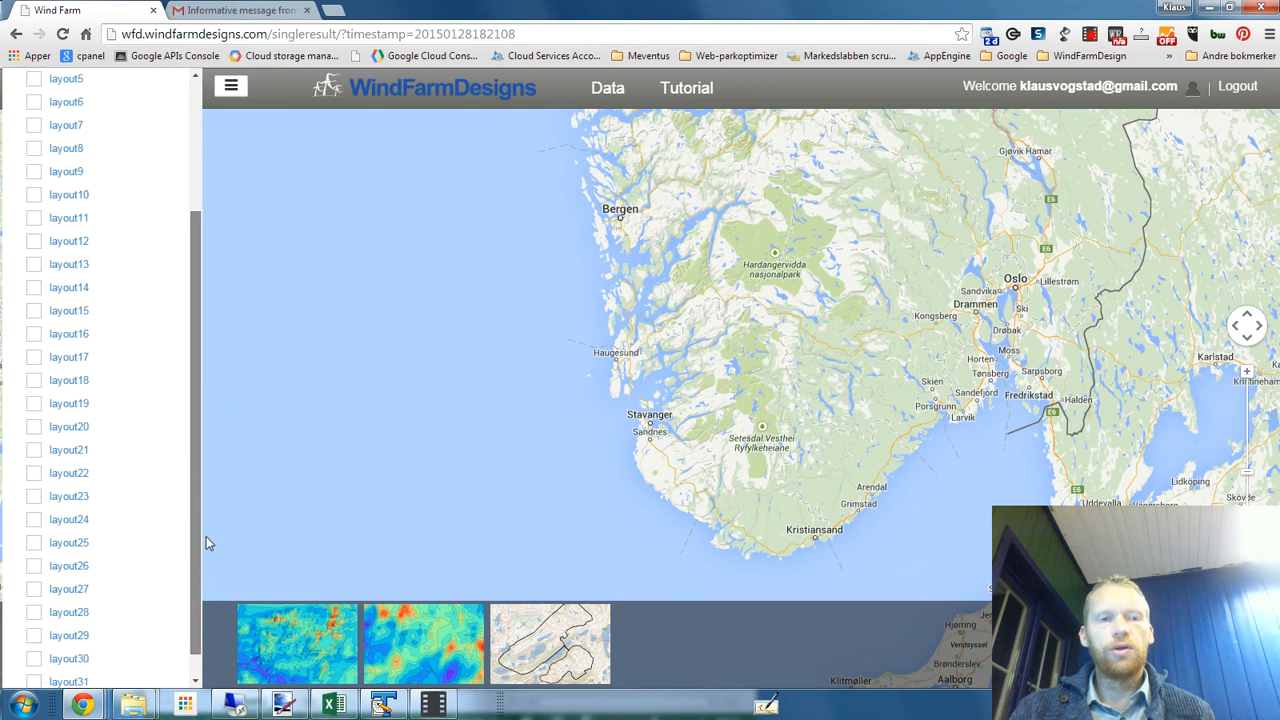
pyautogui.scroll(-3)
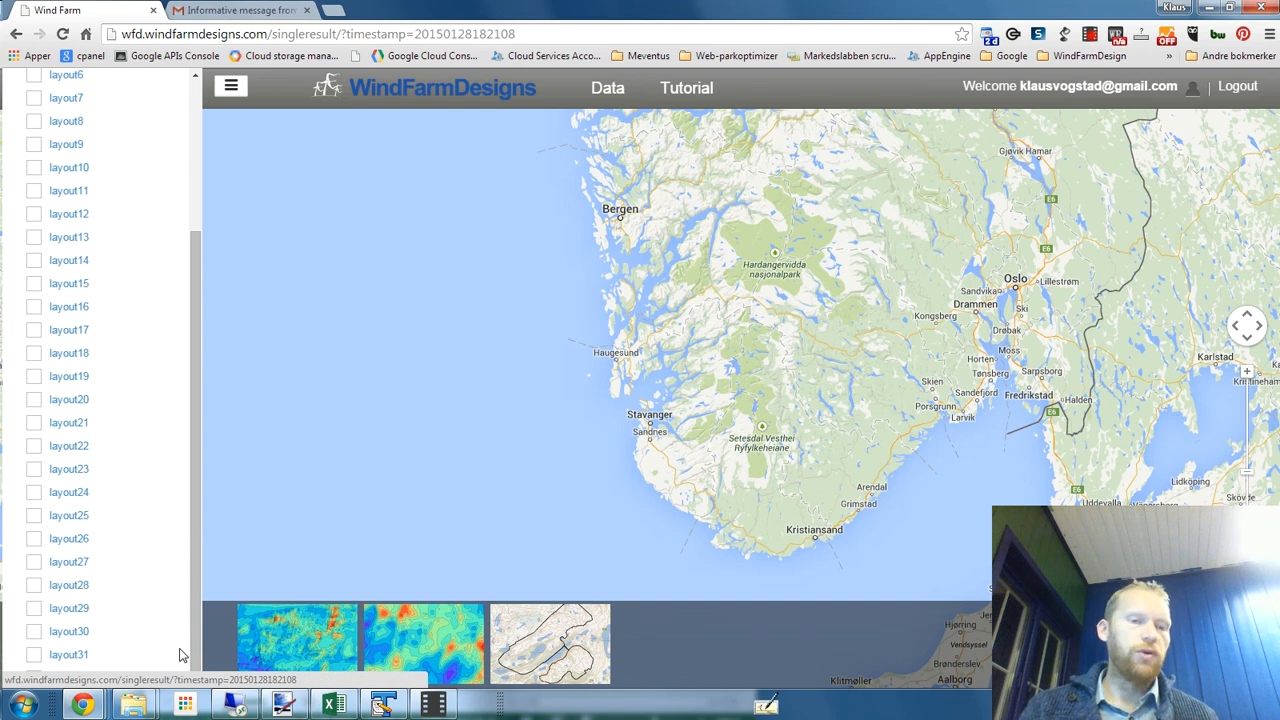
pyautogui.moveTo(140, 660)
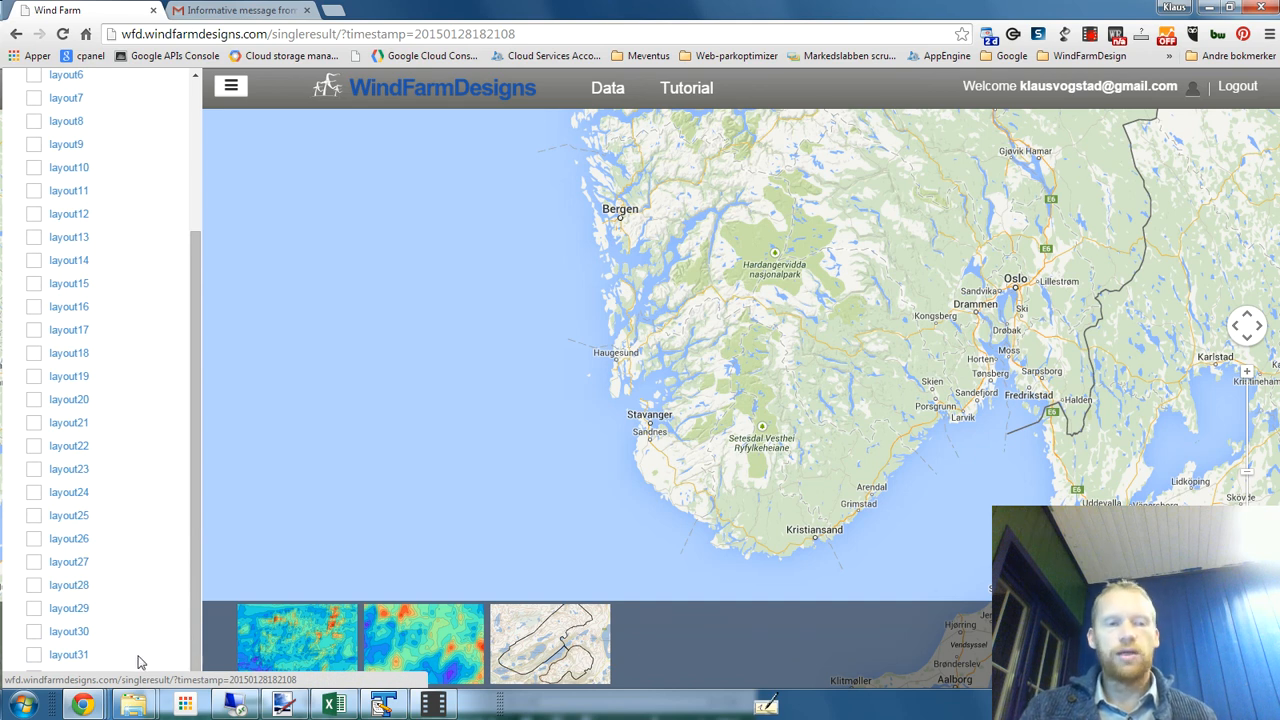
pyautogui.moveTo(133, 640)
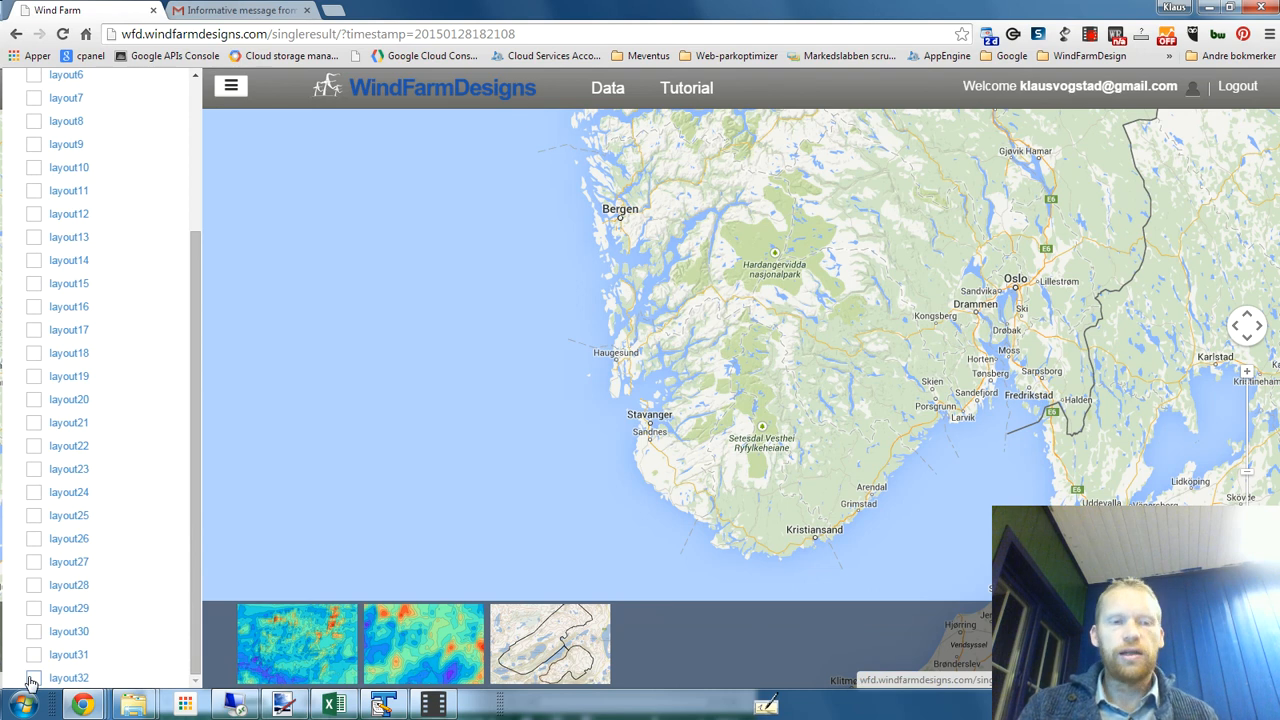
pyautogui.click(33, 677)
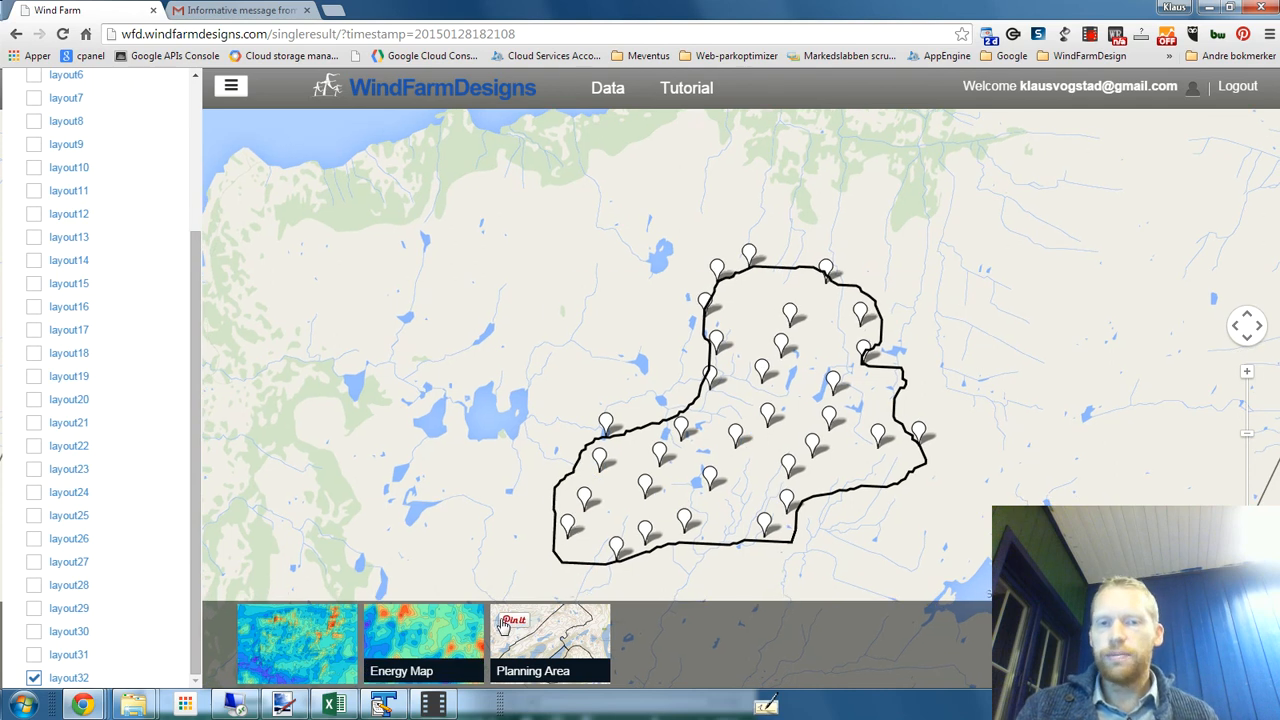
# - Overlay the energy map and view turbine 17's gross and net annual energy and wake loss
pyautogui.click(297, 640)
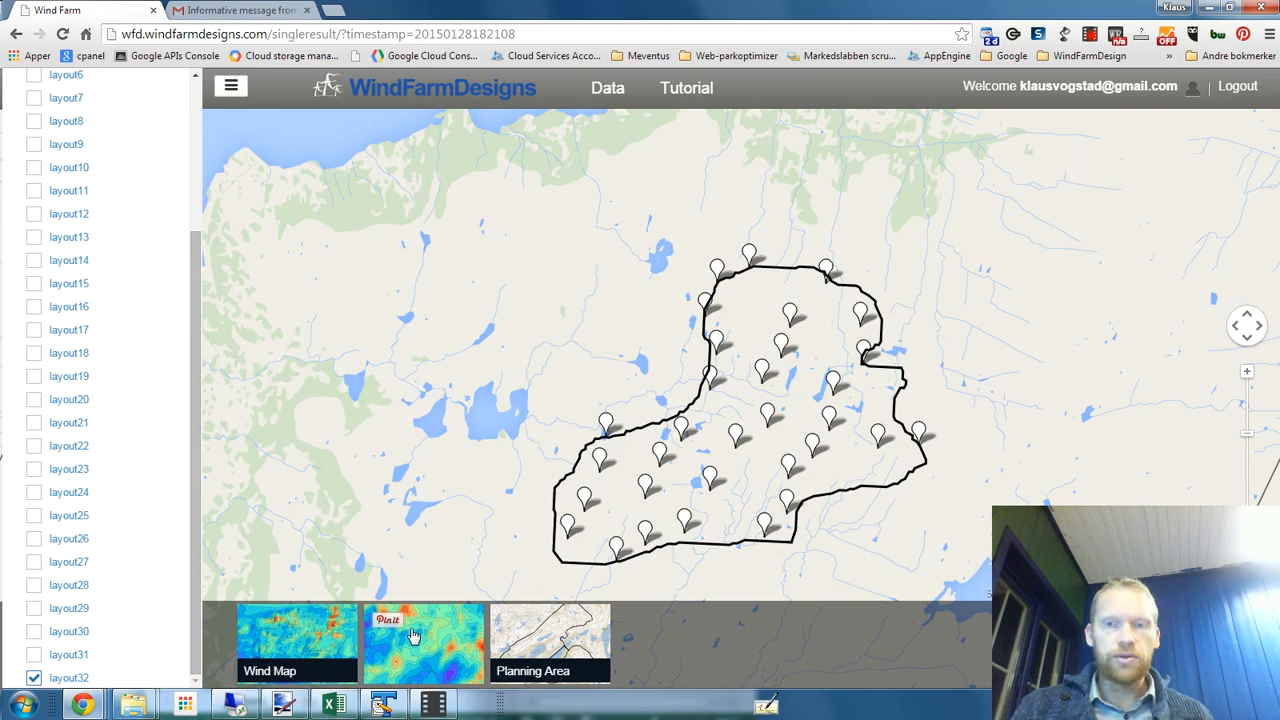
pyautogui.click(296, 640)
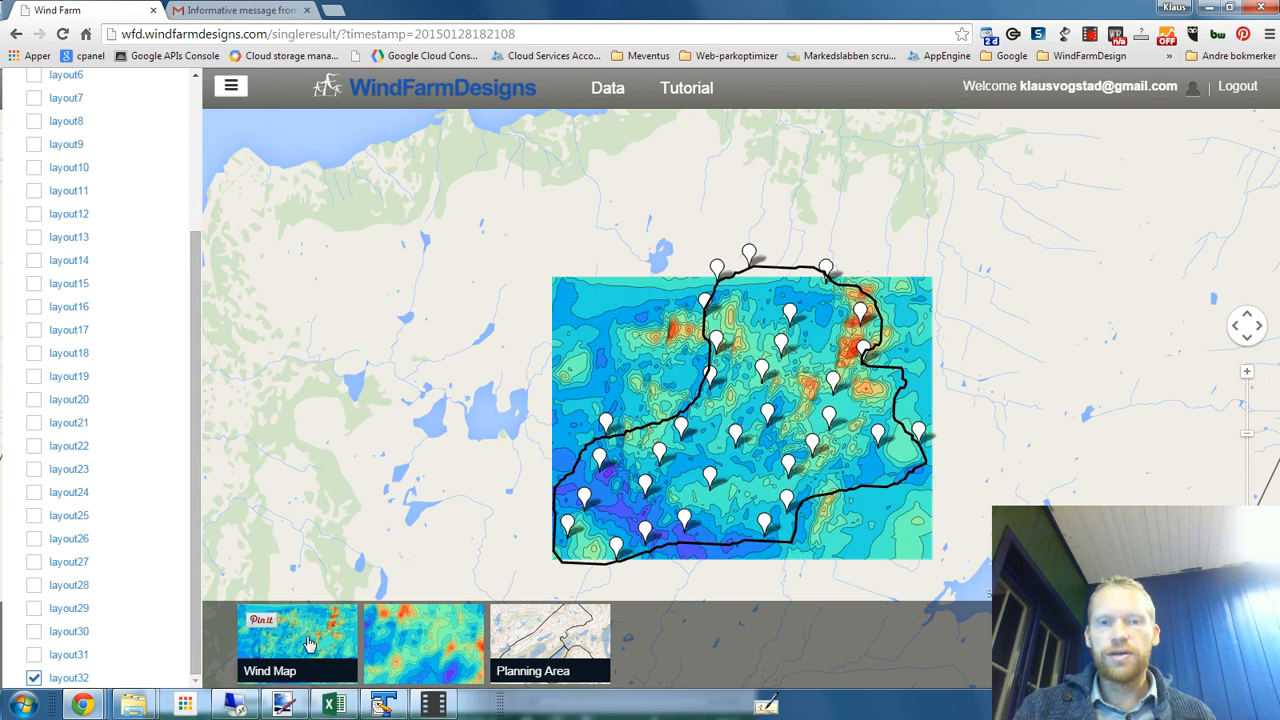
pyautogui.click(423, 640)
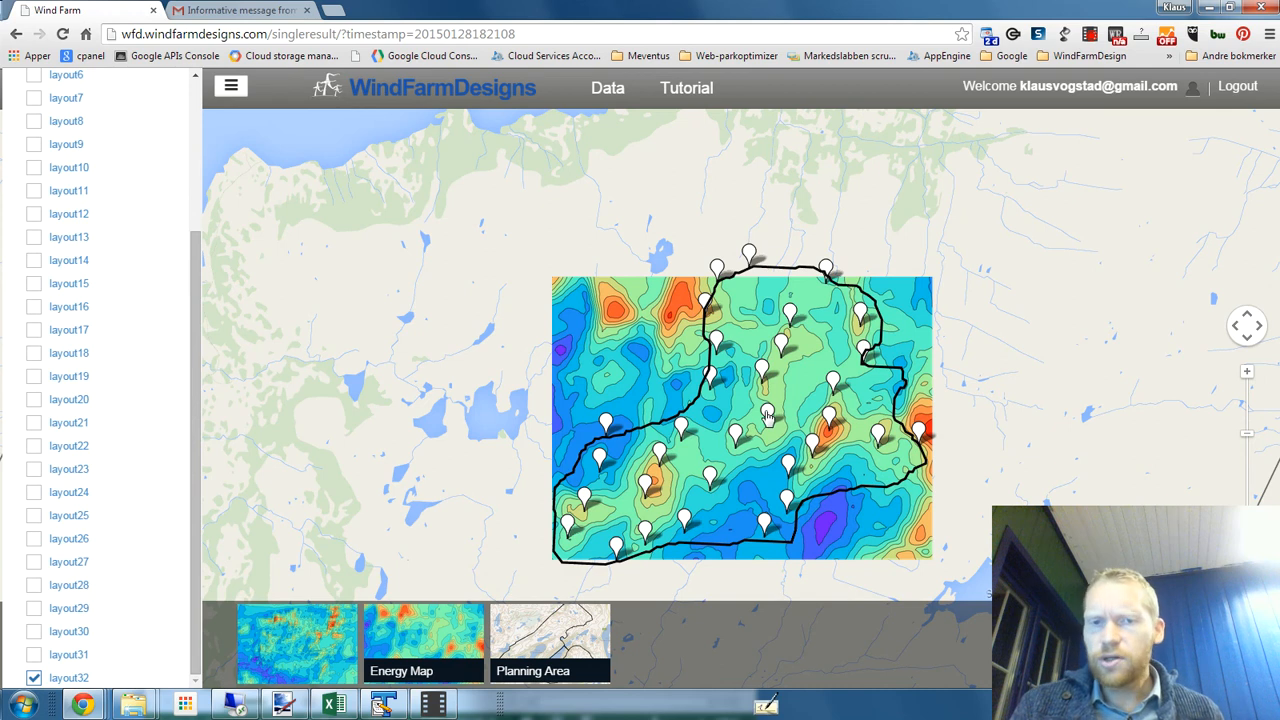
pyautogui.click(767, 418)
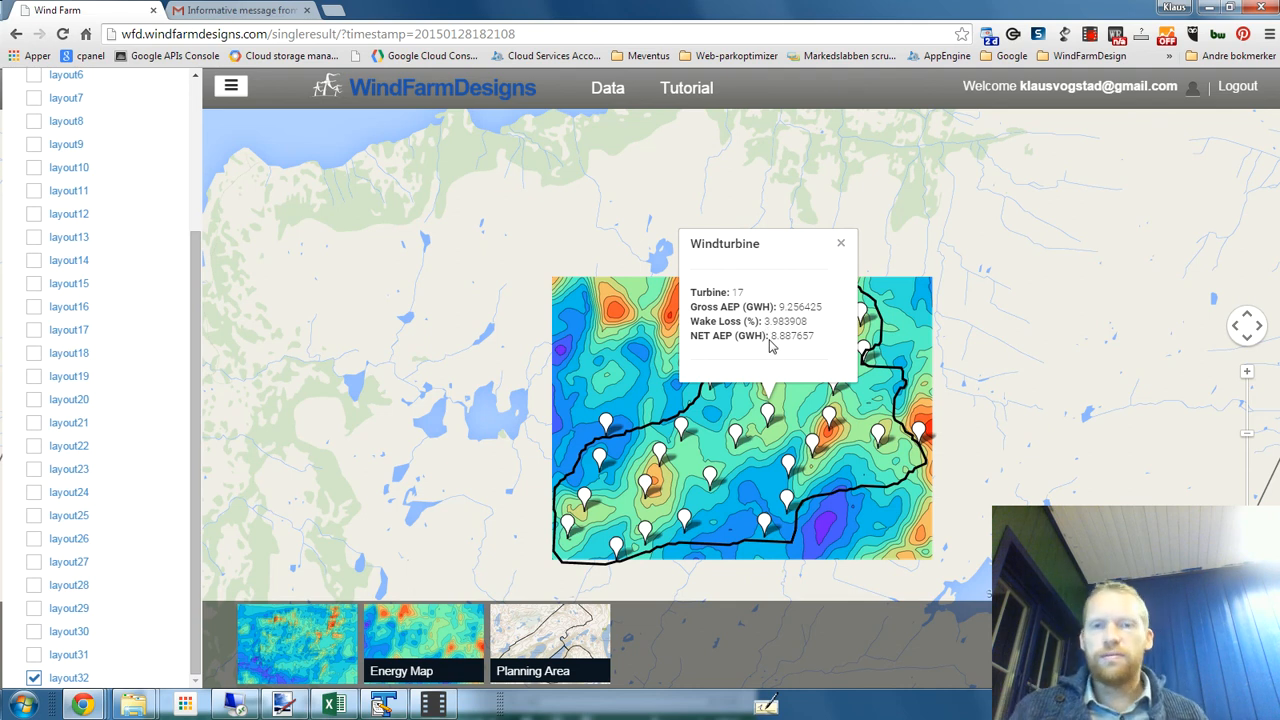
pyautogui.moveTo(850, 318)
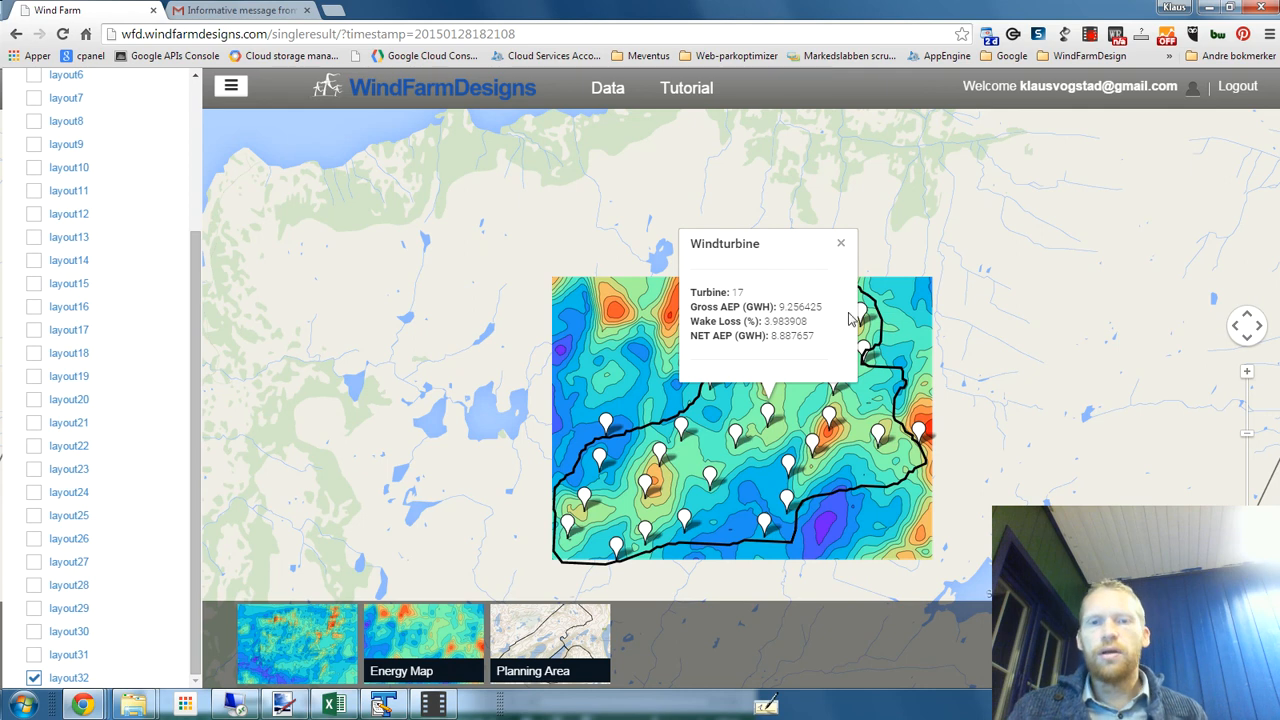
pyautogui.click(840, 243)
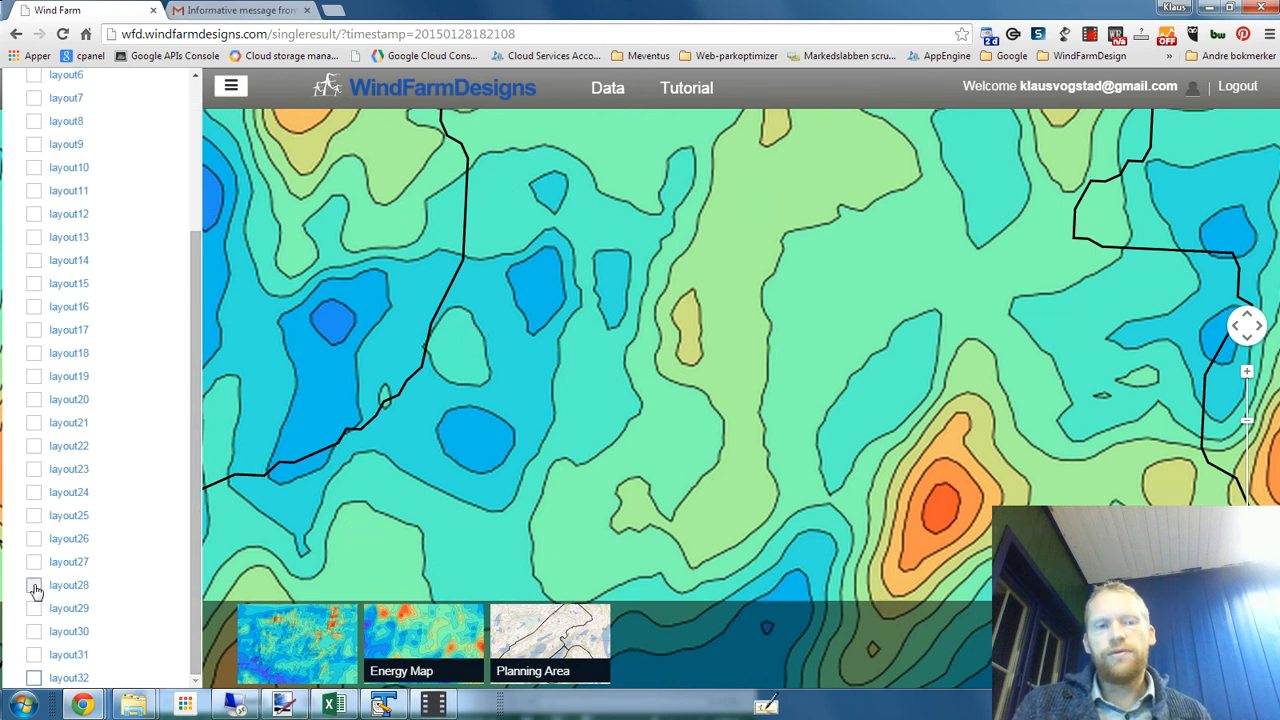
# - Show layout28 and layout20 over the energy map to compare, then hide layout20
pyautogui.click(33, 585)
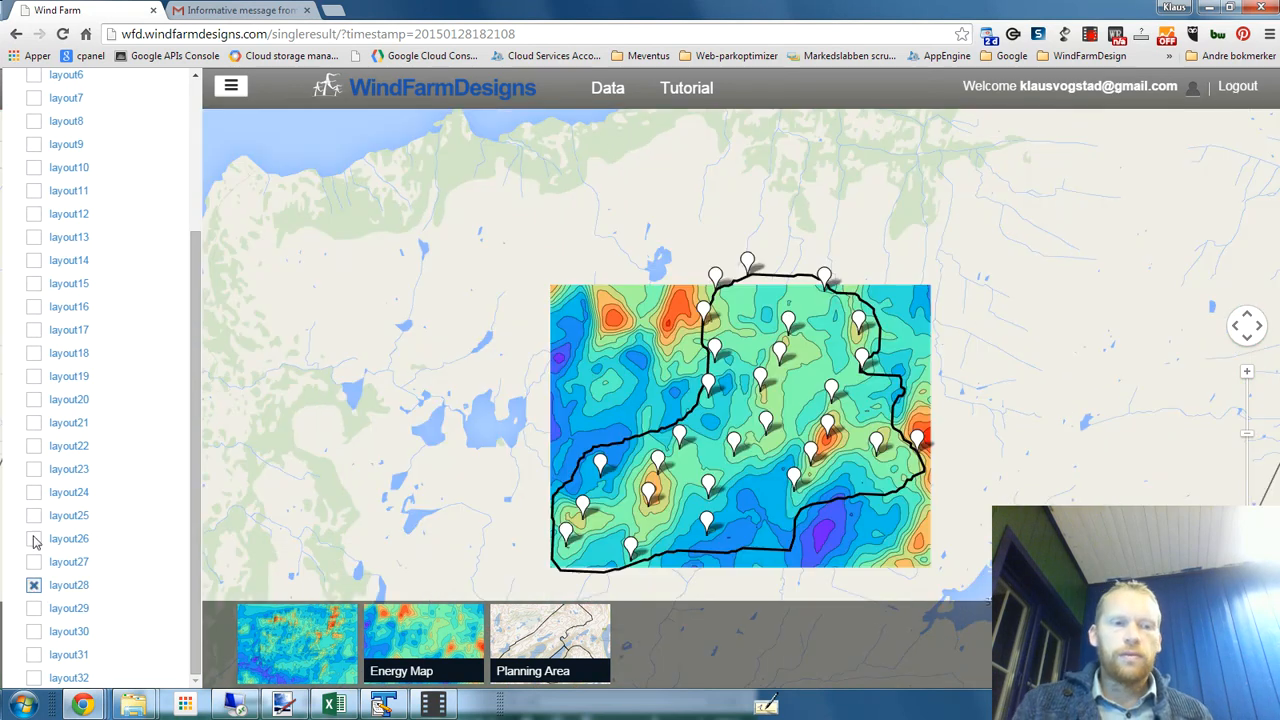
pyautogui.click(33, 399)
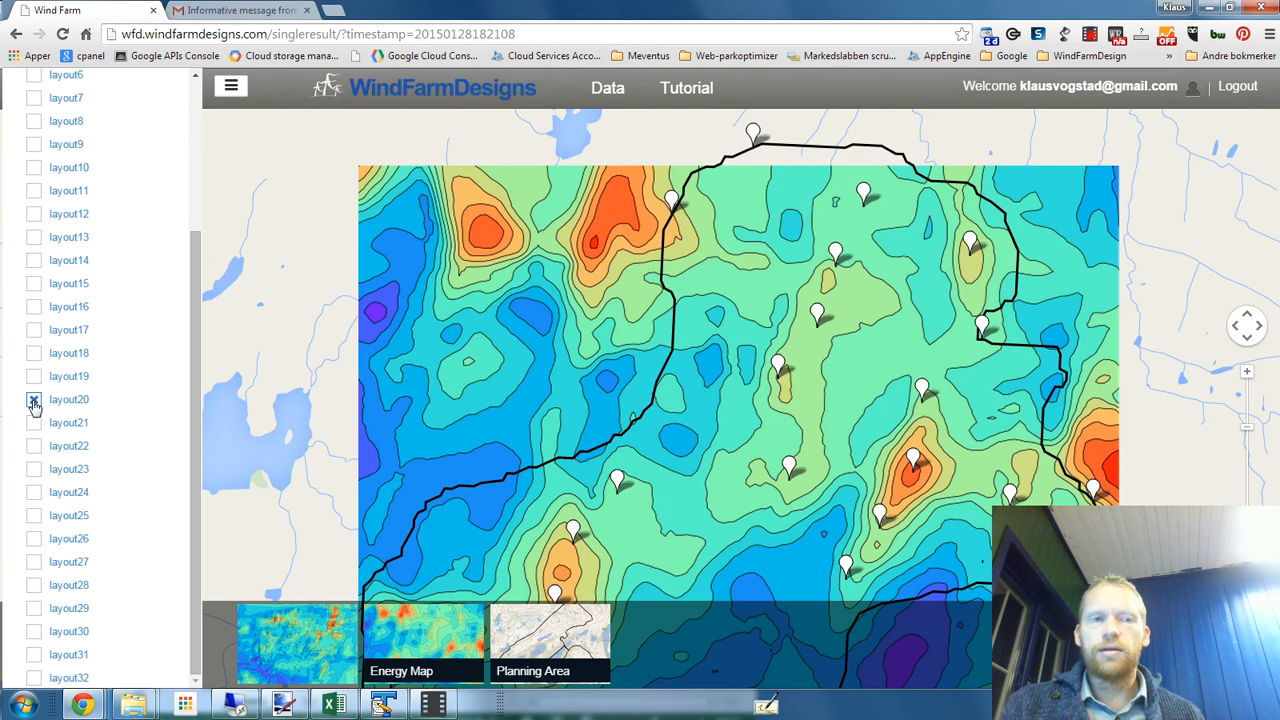
pyautogui.click(34, 399)
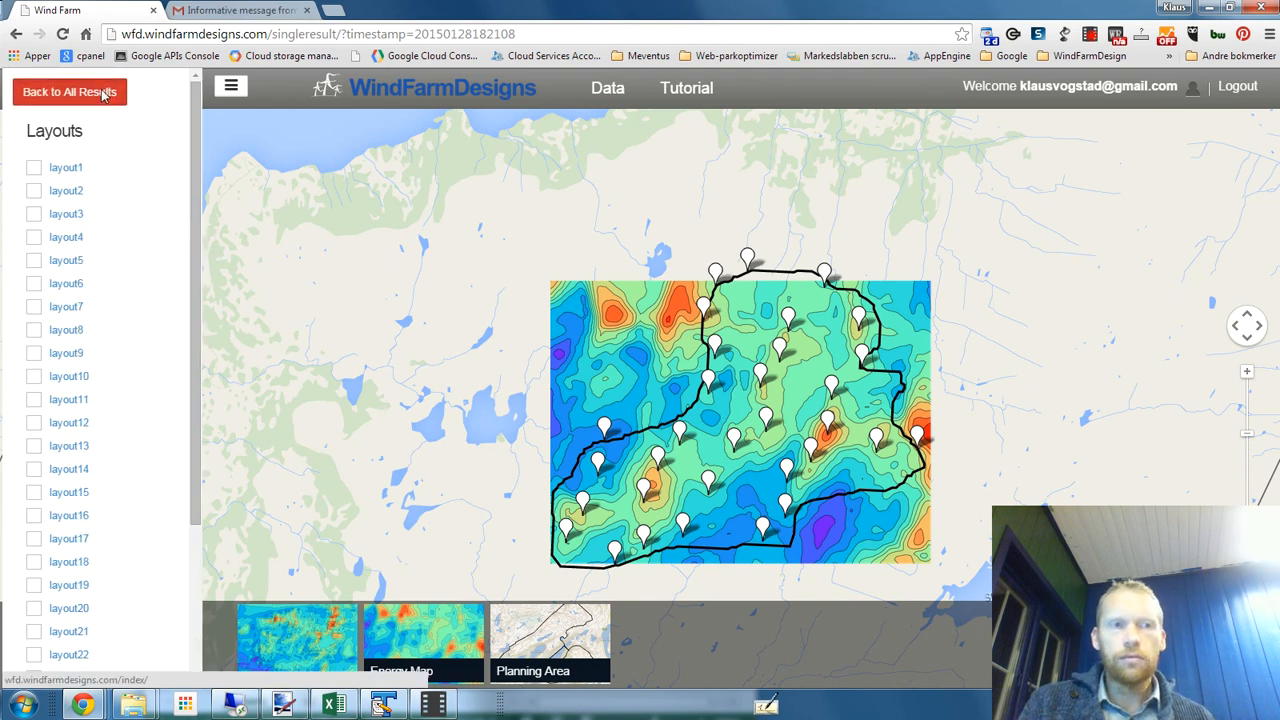
# - Go back to all results and download the Demo Project results archive
pyautogui.click(69, 91)
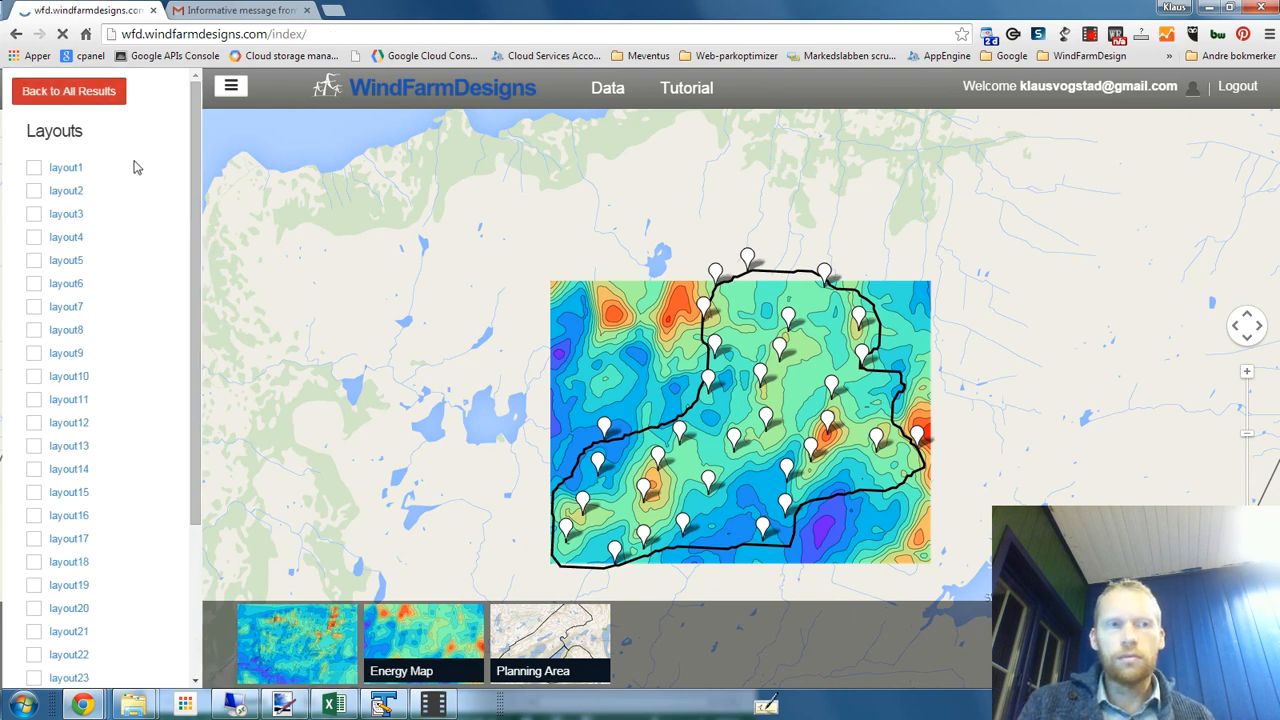
pyautogui.click(69, 91)
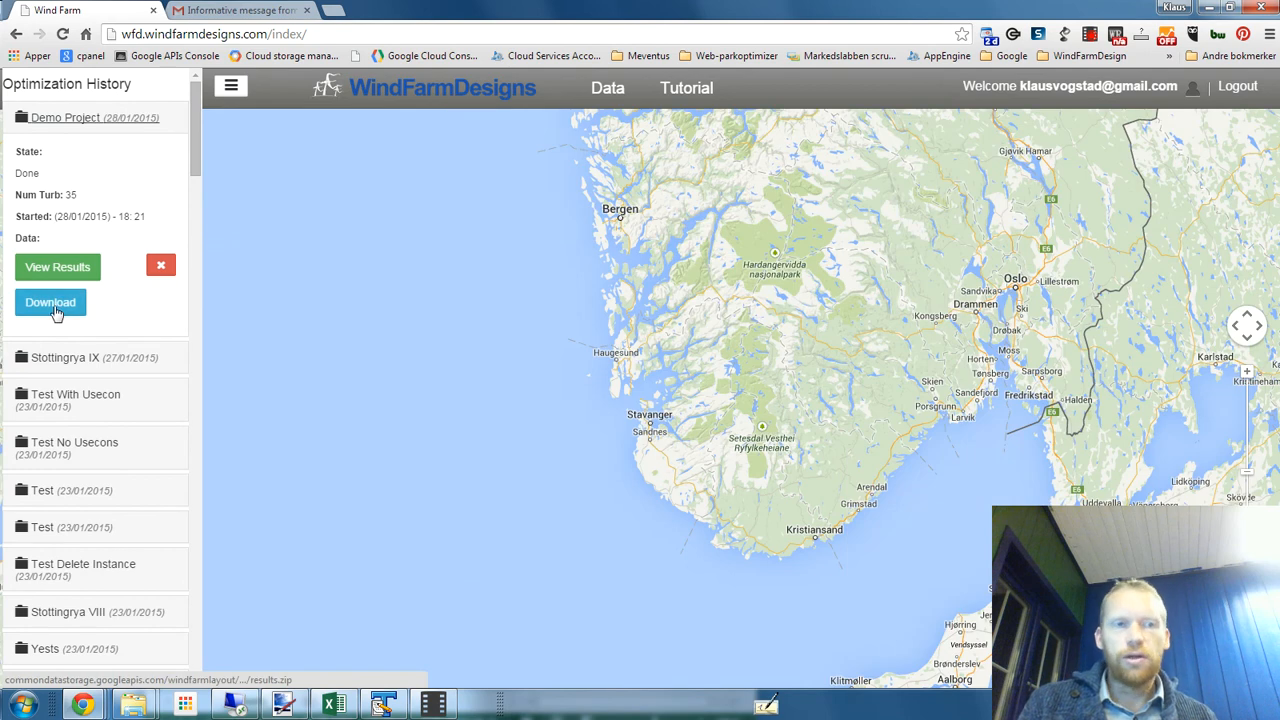
pyautogui.click(50, 302)
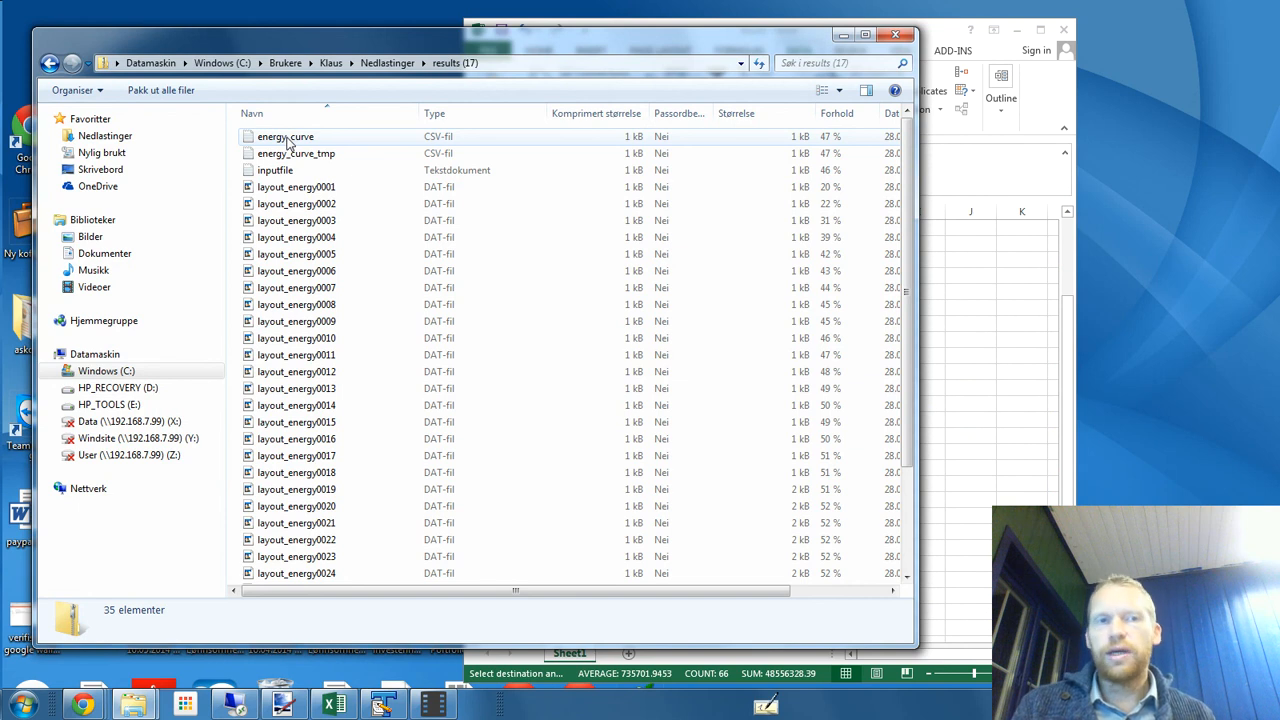
# - Open energy_curve in TextPad, copy its 32 lines into a new Excel sheet
pyautogui.click(286, 136)
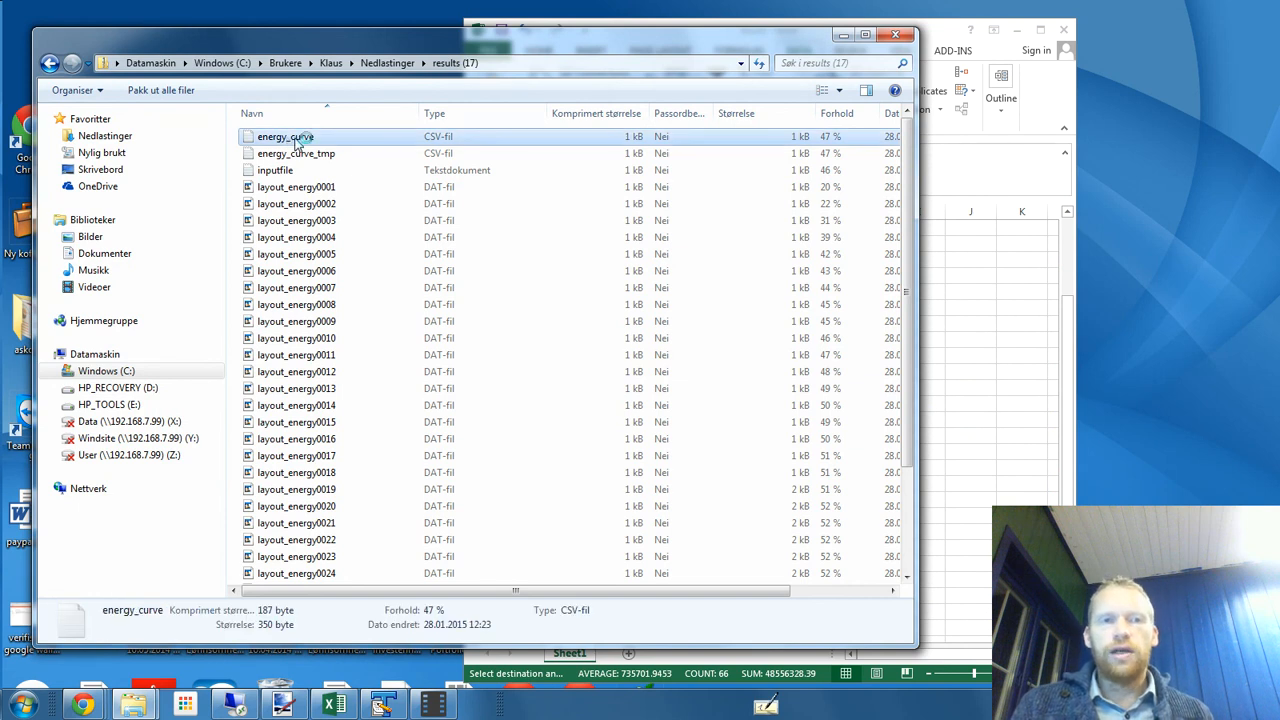
pyautogui.doubleClick(285, 136)
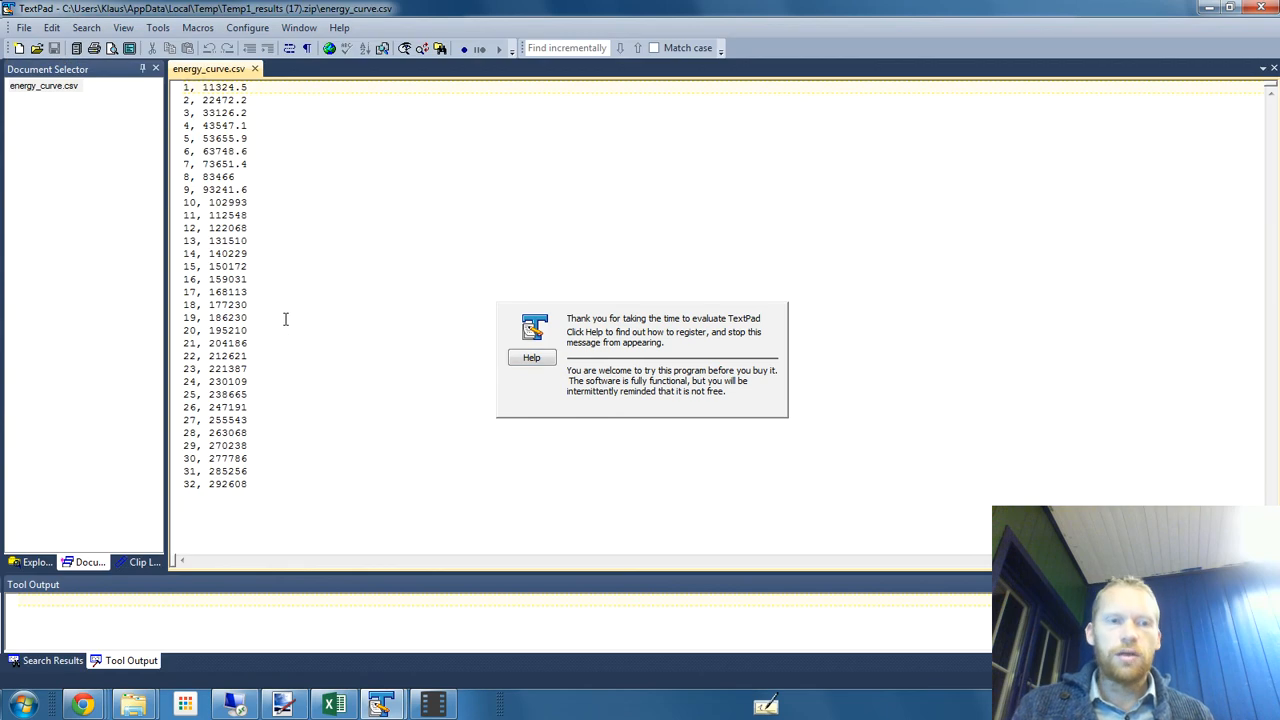
pyautogui.press('ctrl+a')
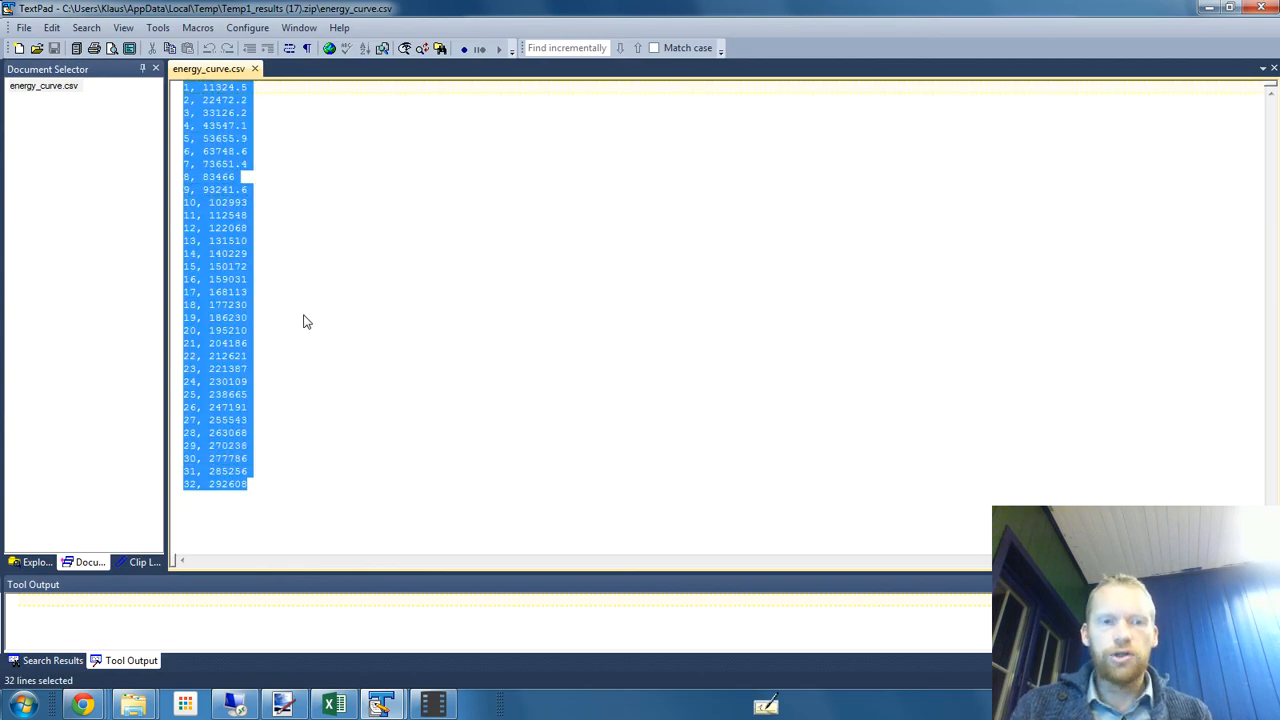
pyautogui.click(333, 704)
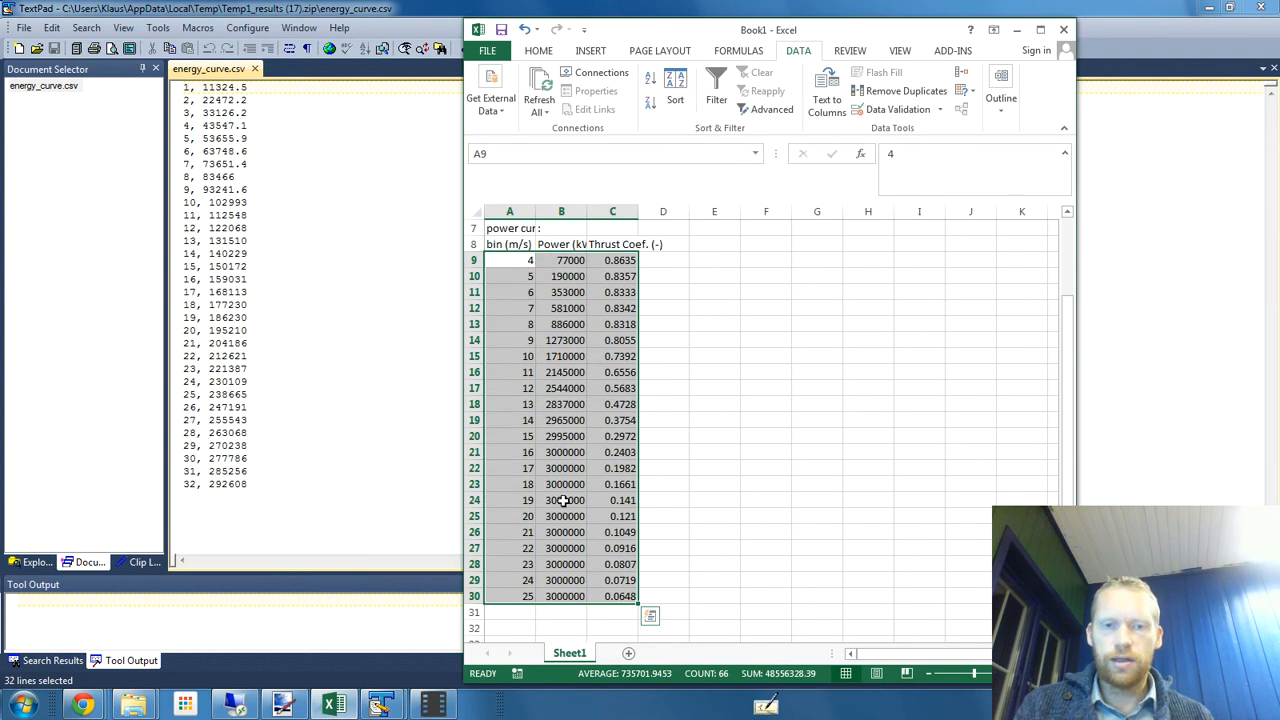
pyautogui.click(620, 653)
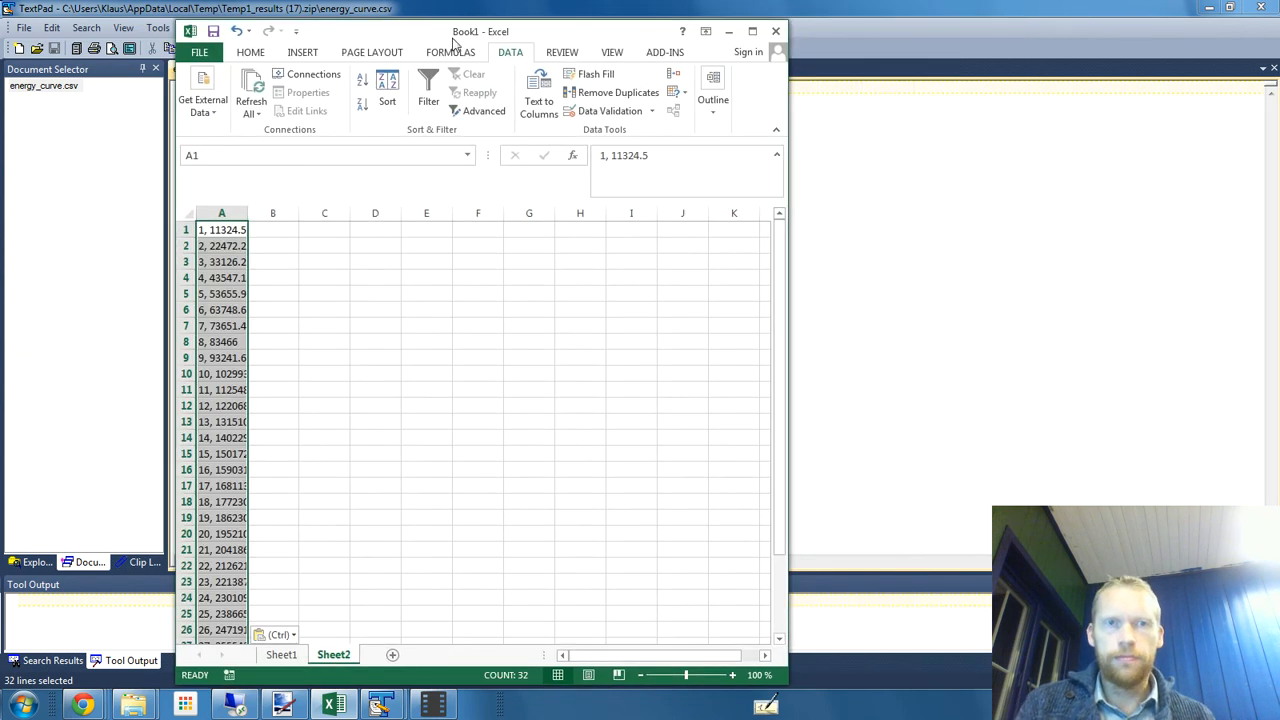
# - Split the pasted lines at commas into turbine-count and energy columns
pyautogui.click(538, 100)
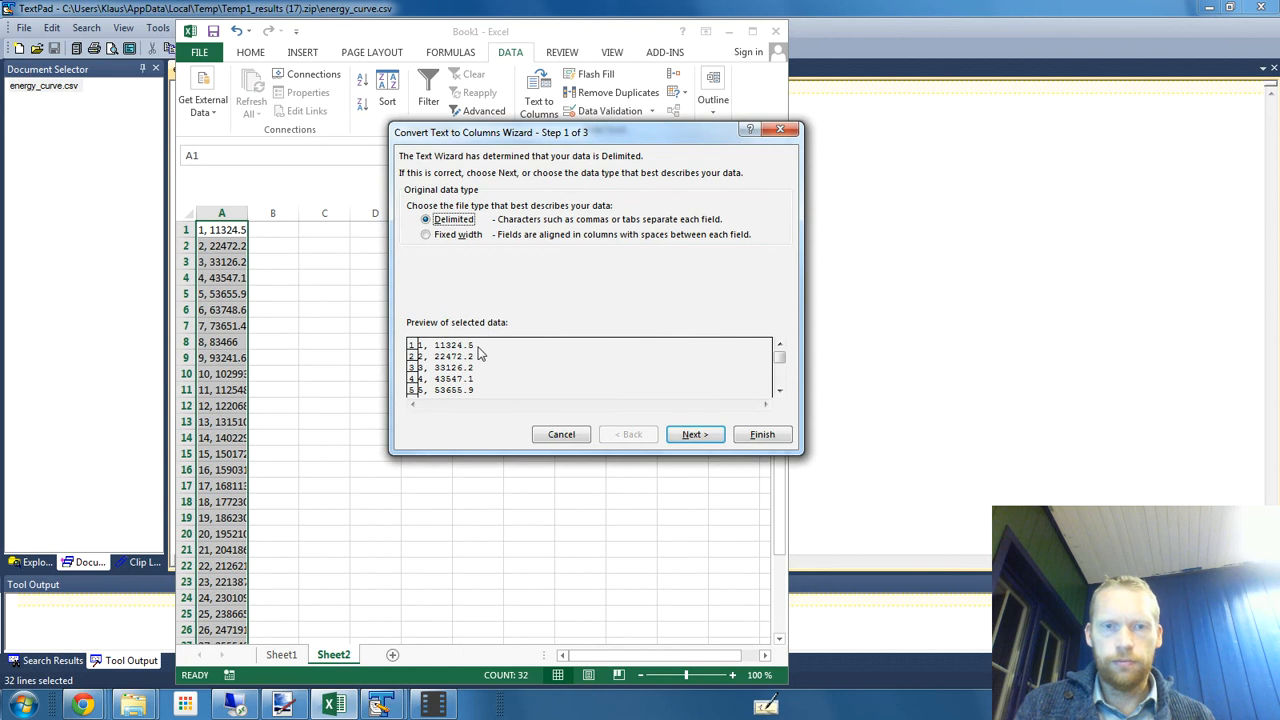
pyautogui.click(694, 433)
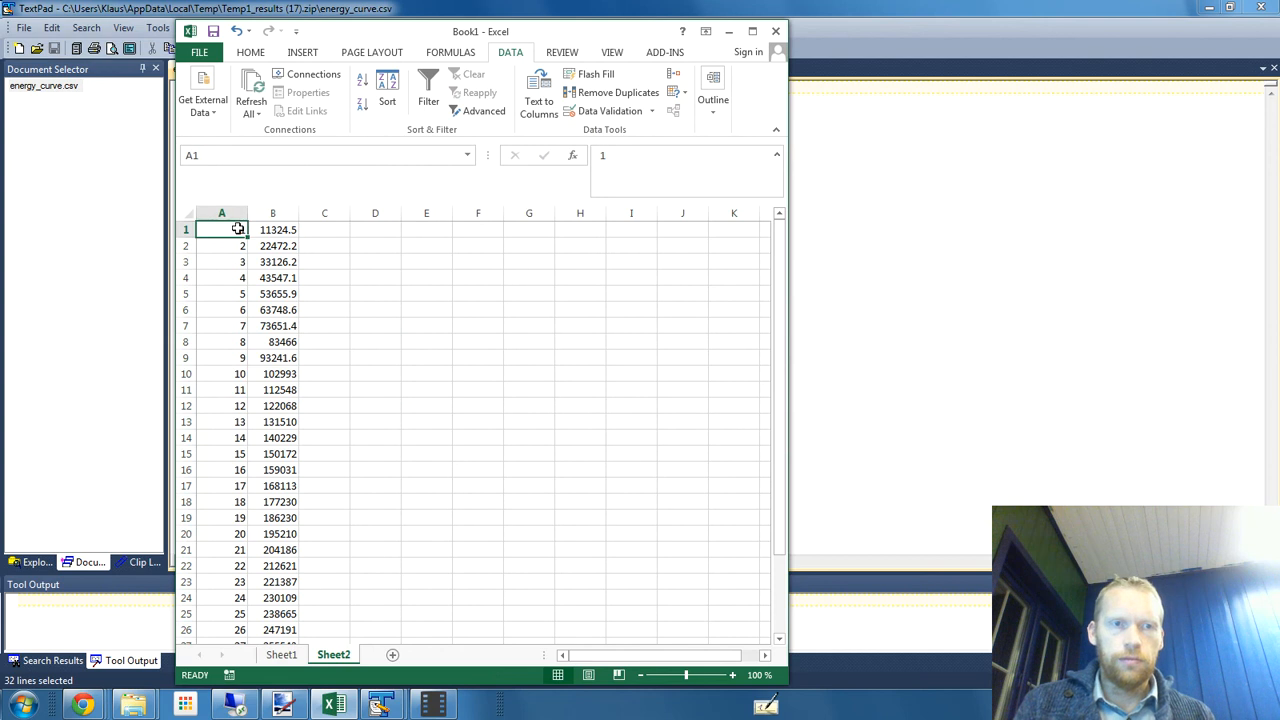
pyautogui.click(272, 213)
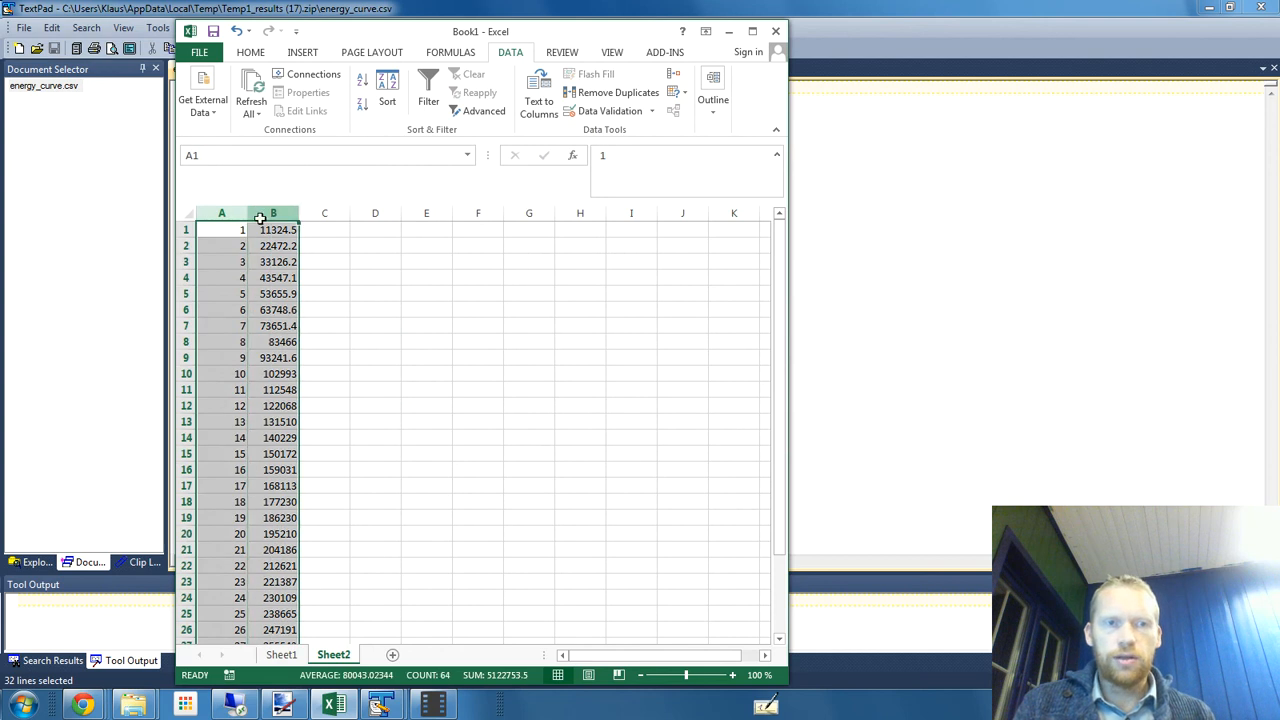
pyautogui.click(273, 213)
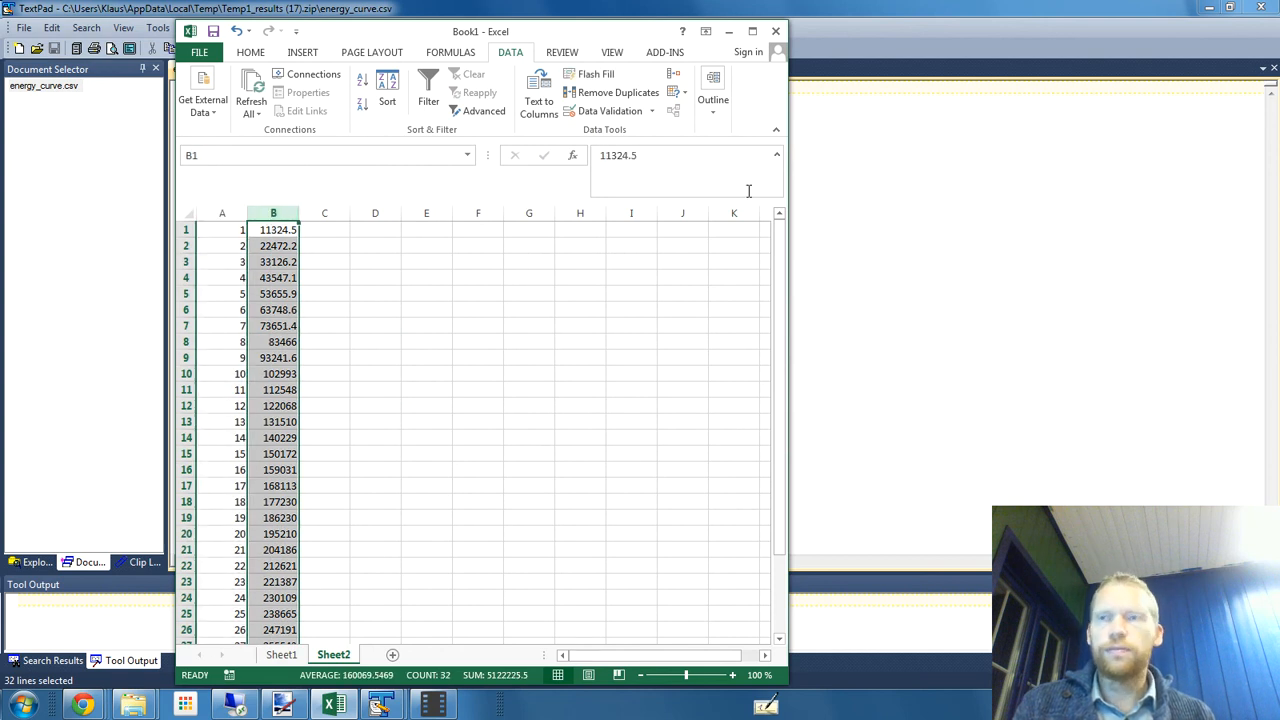
pyautogui.doubleClick(273, 229)
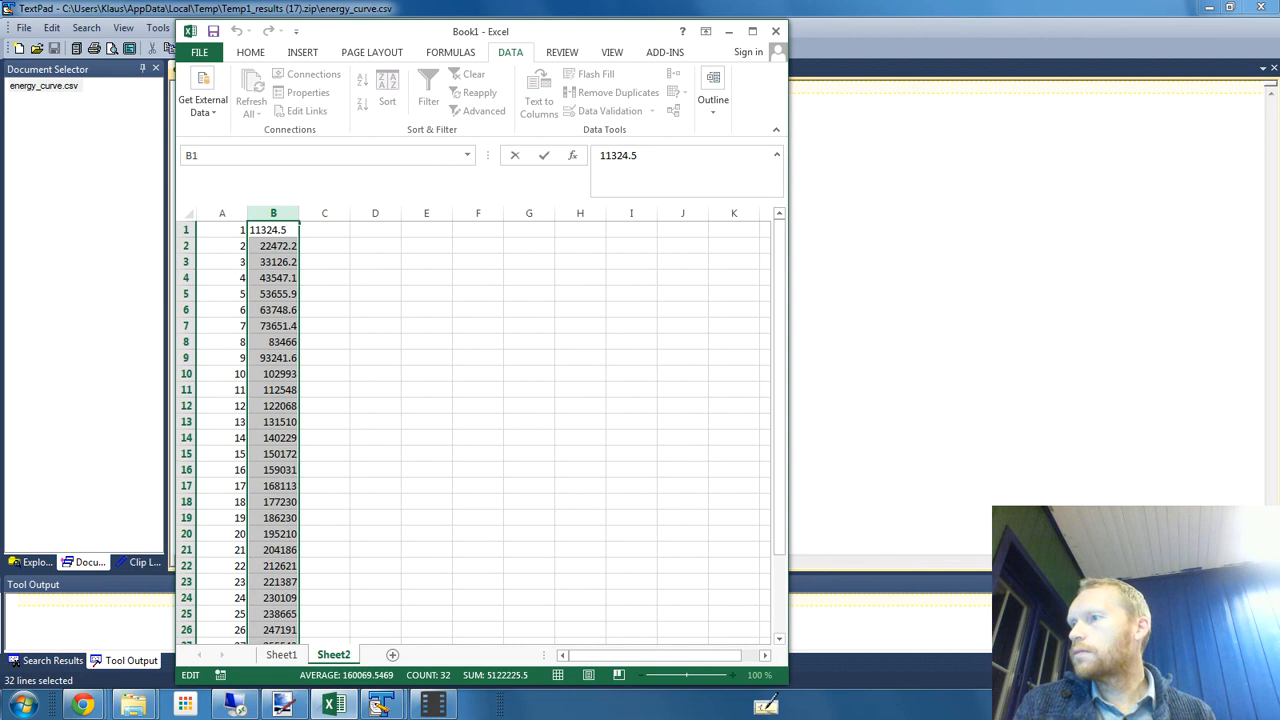
pyautogui.click(303, 52)
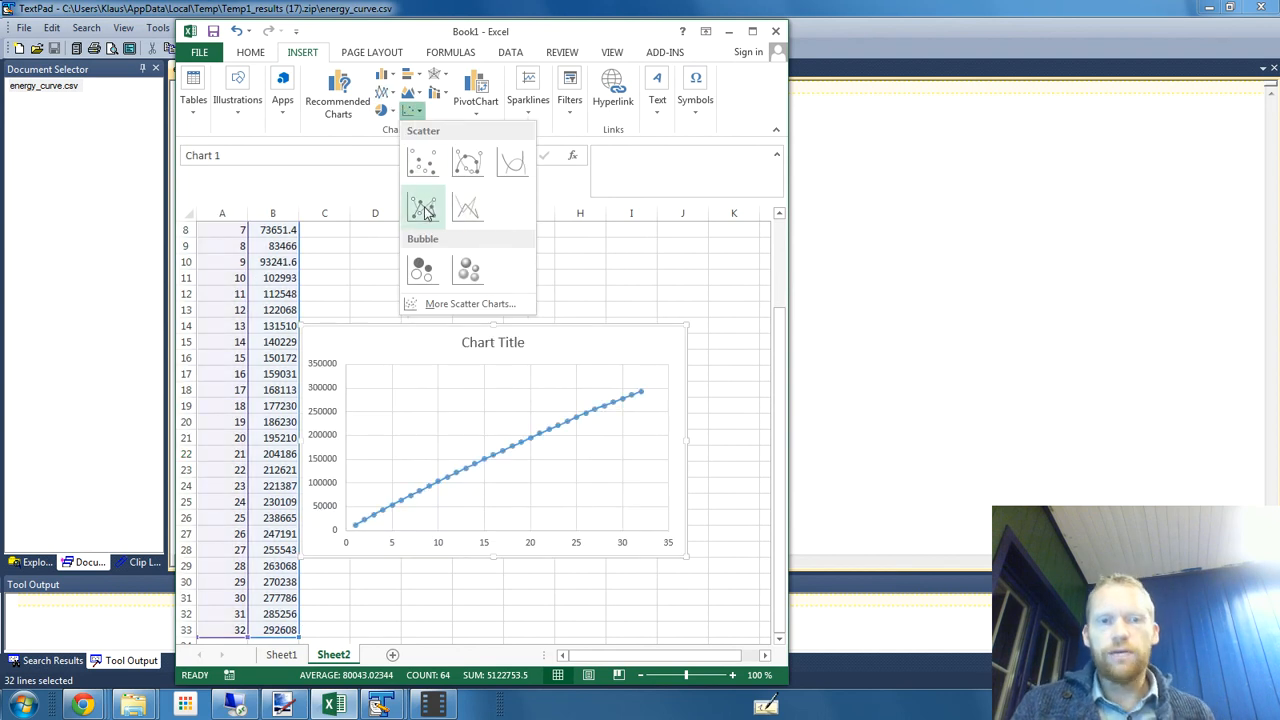
pyautogui.moveTo(422, 207)
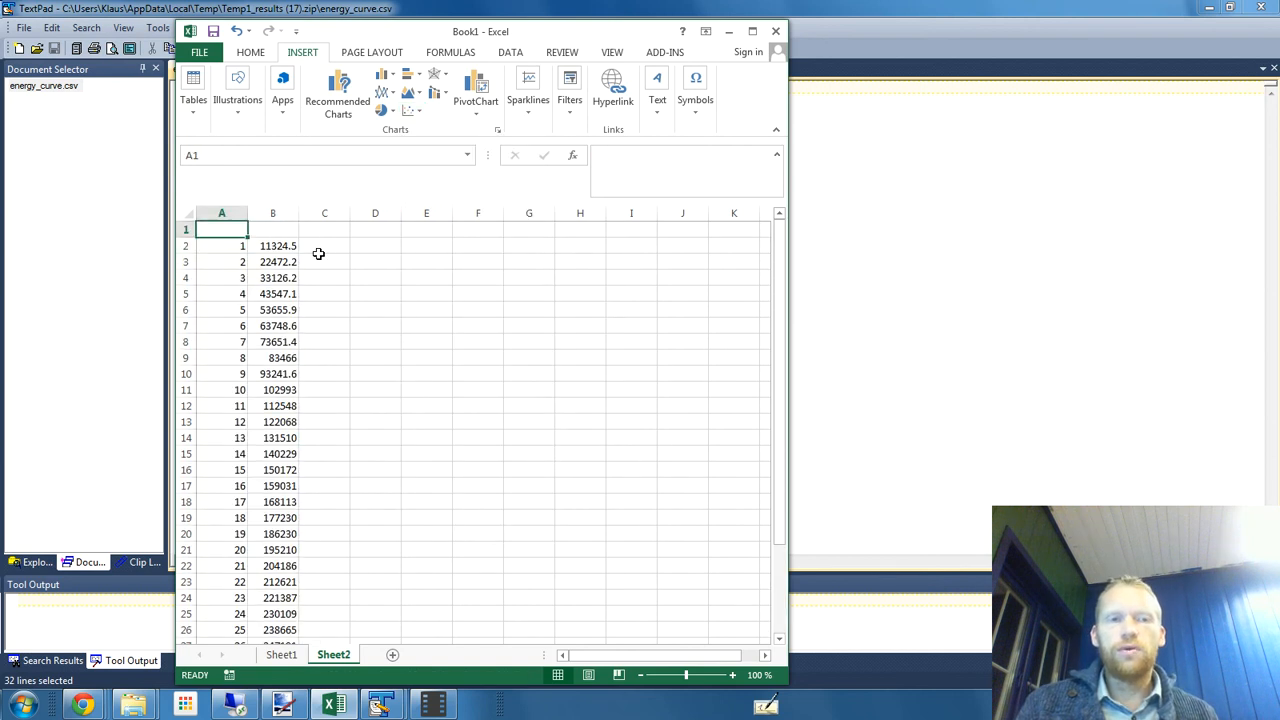
# - Chart Full load hrs as a scatter with straight lines and markers, then close the workbook
pyautogui.click(324, 246)
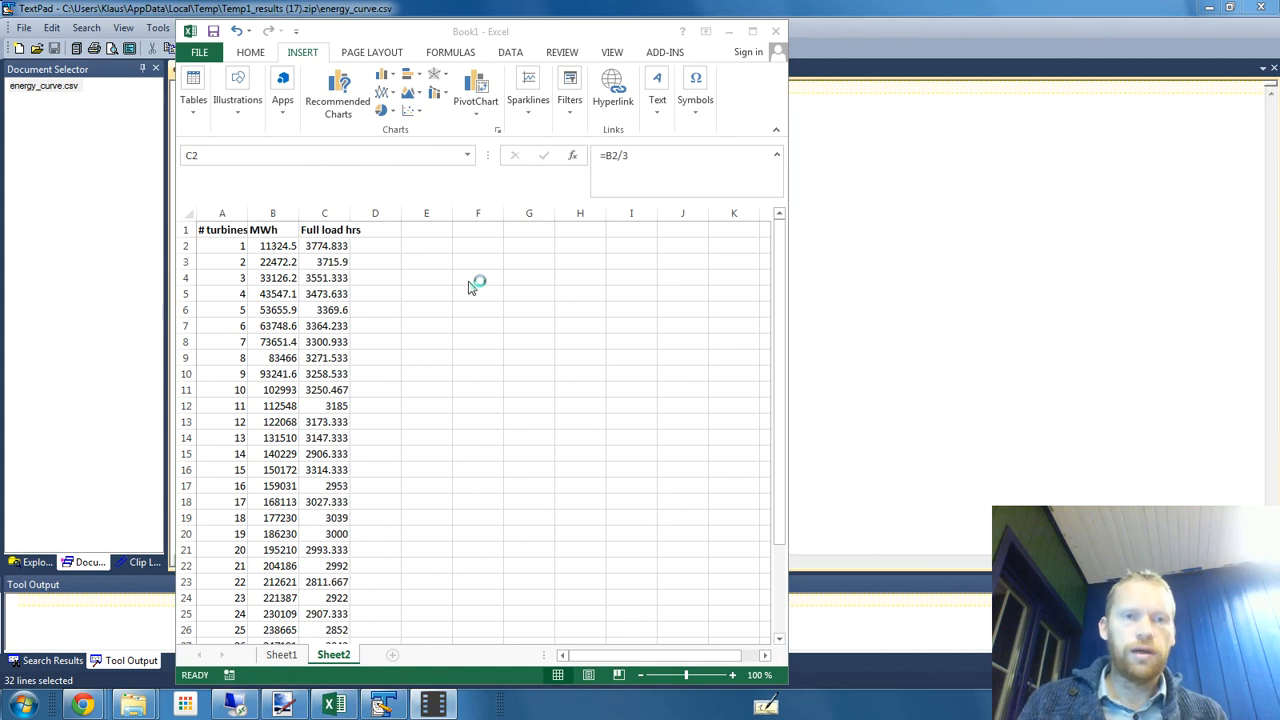
pyautogui.click(324, 245)
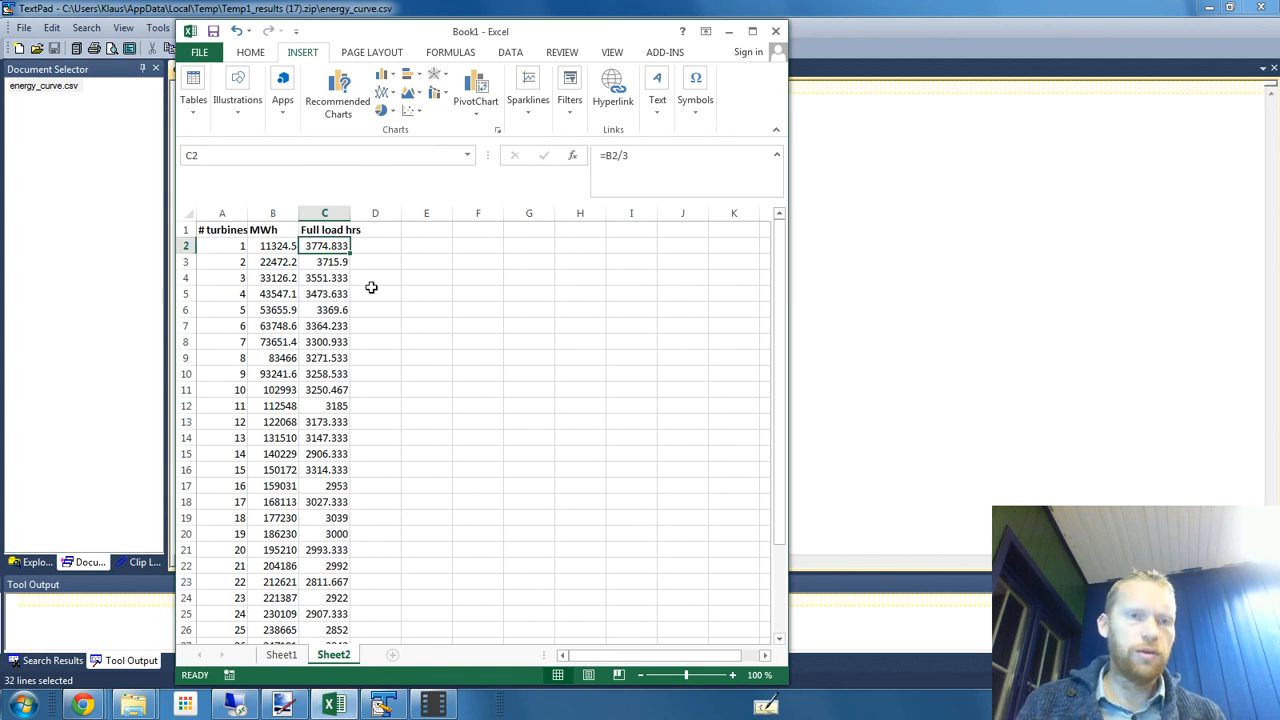
pyautogui.scroll(-3)
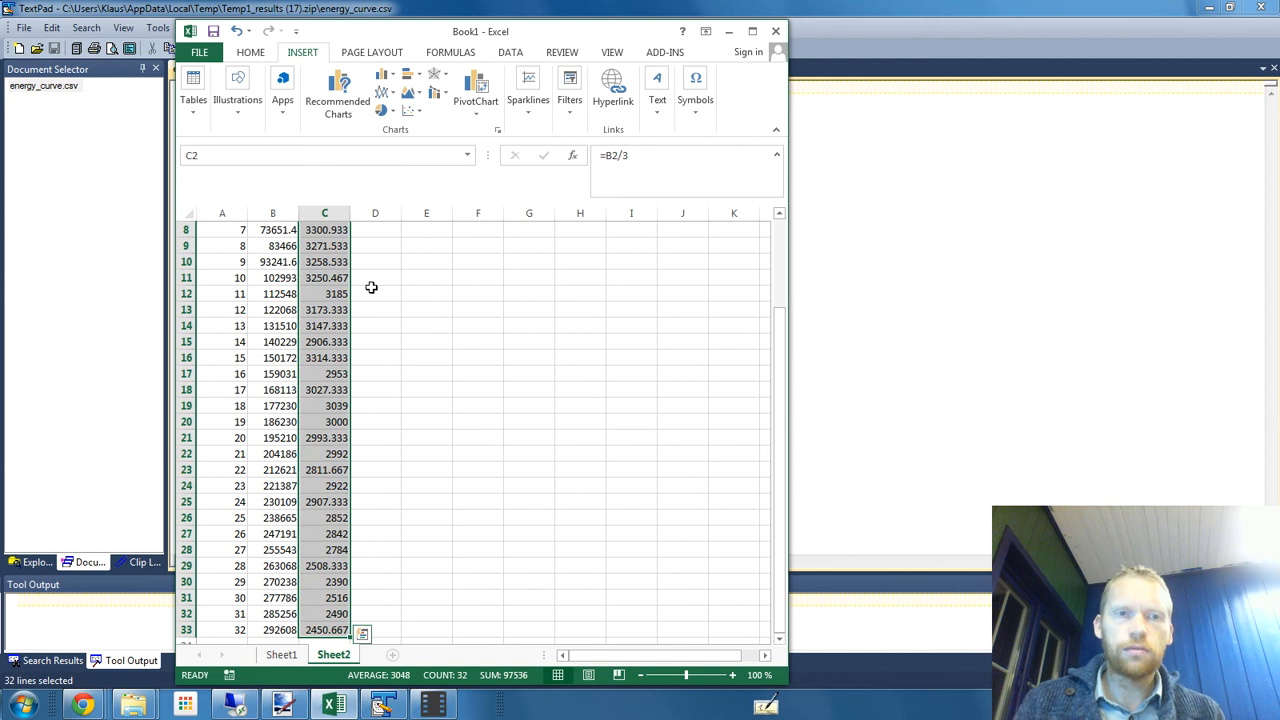
pyautogui.click(411, 110)
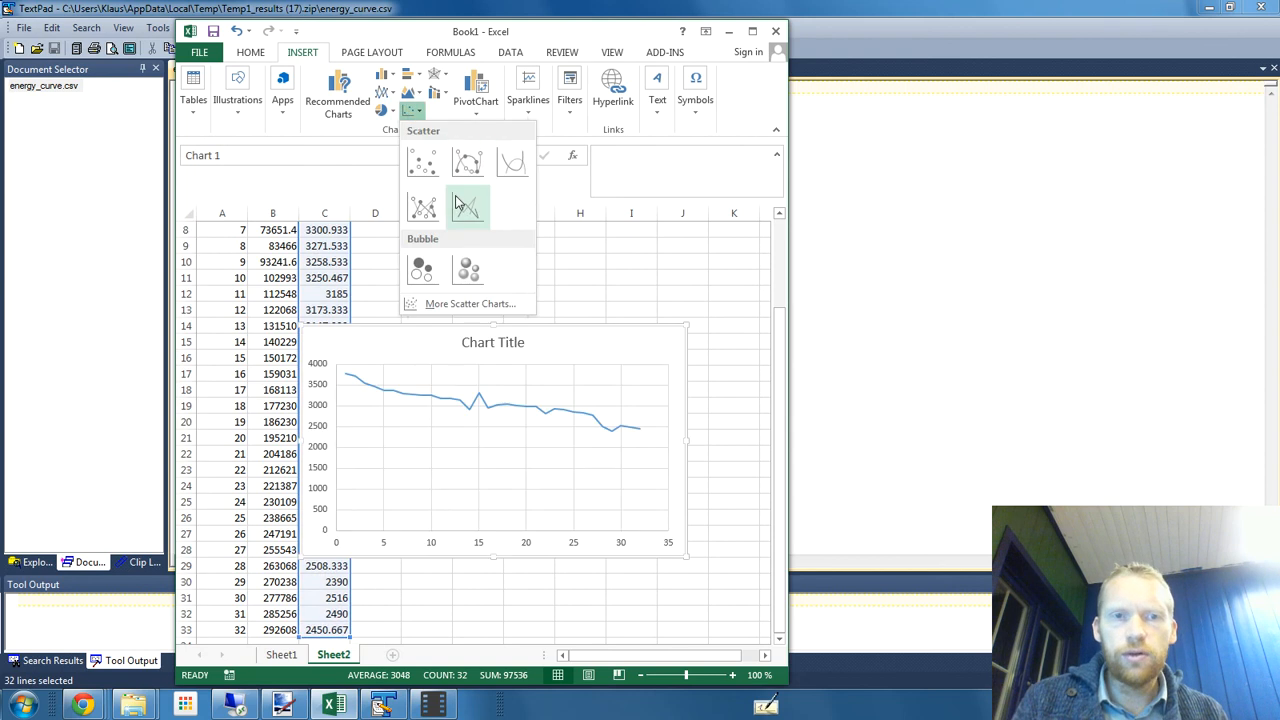
pyautogui.click(468, 205)
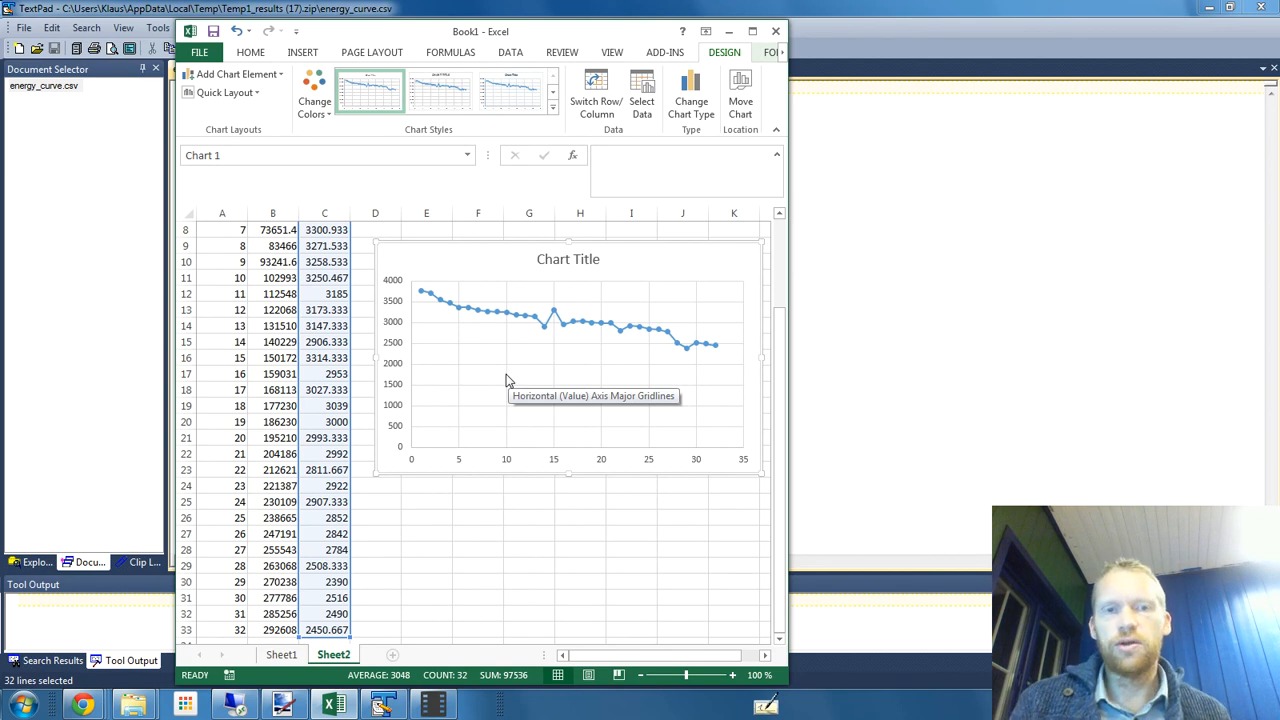
pyautogui.moveTo(424, 298)
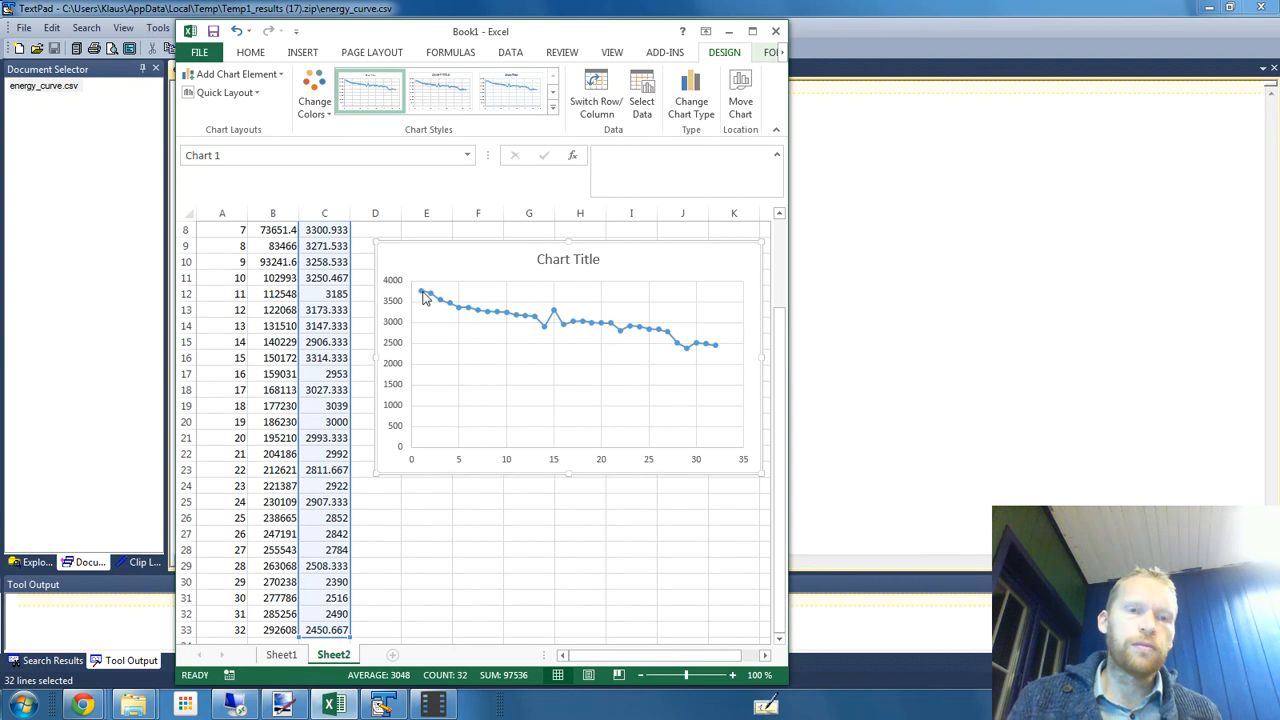
pyautogui.moveTo(529, 328)
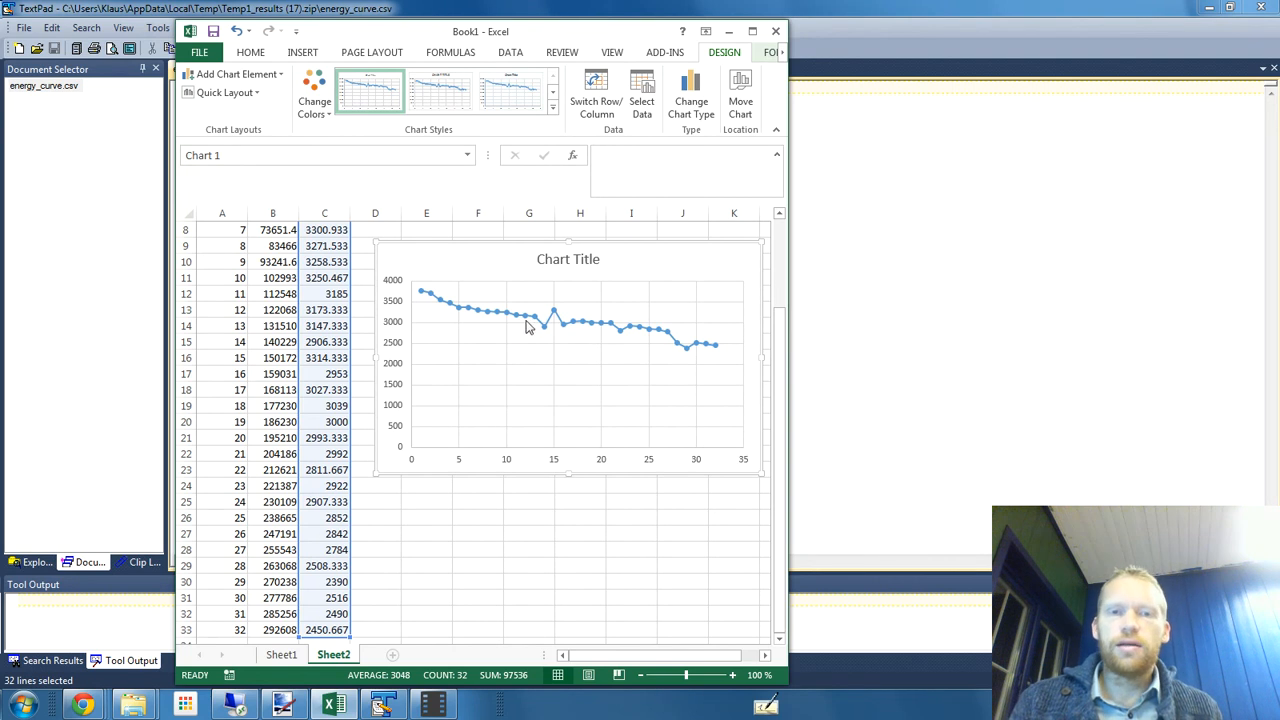
pyautogui.moveTo(710, 356)
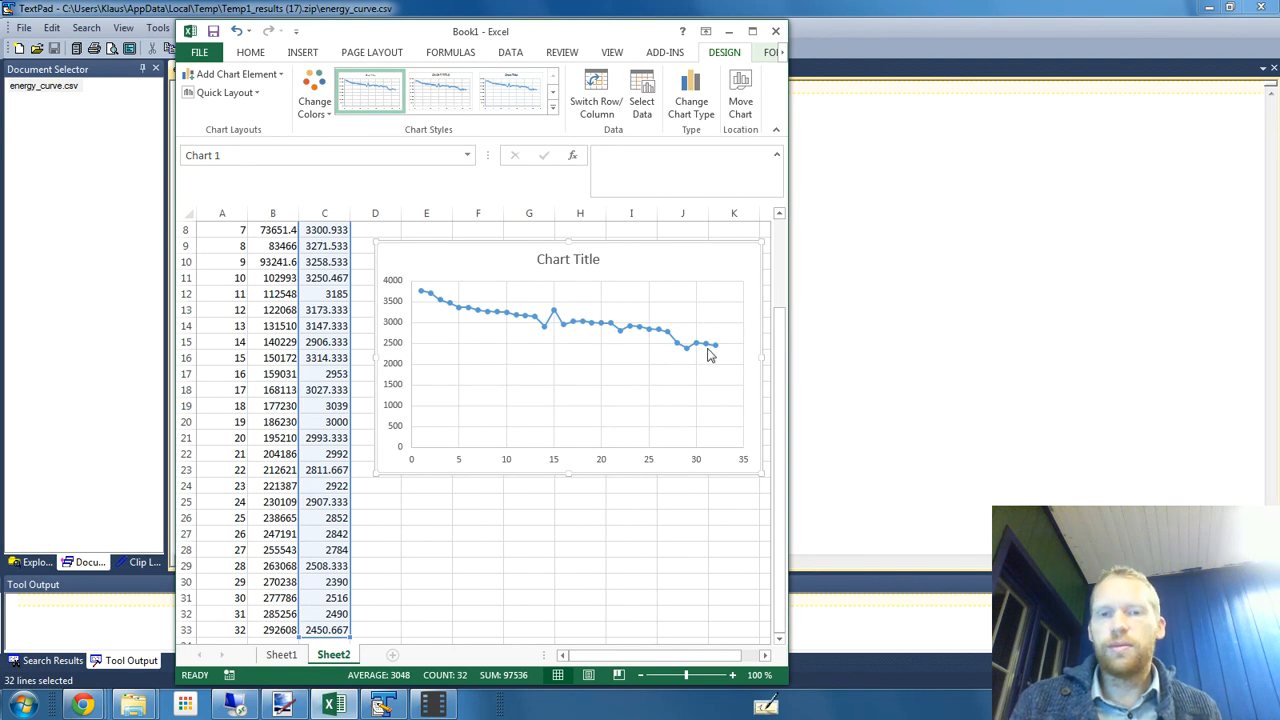
pyautogui.moveTo(710, 350)
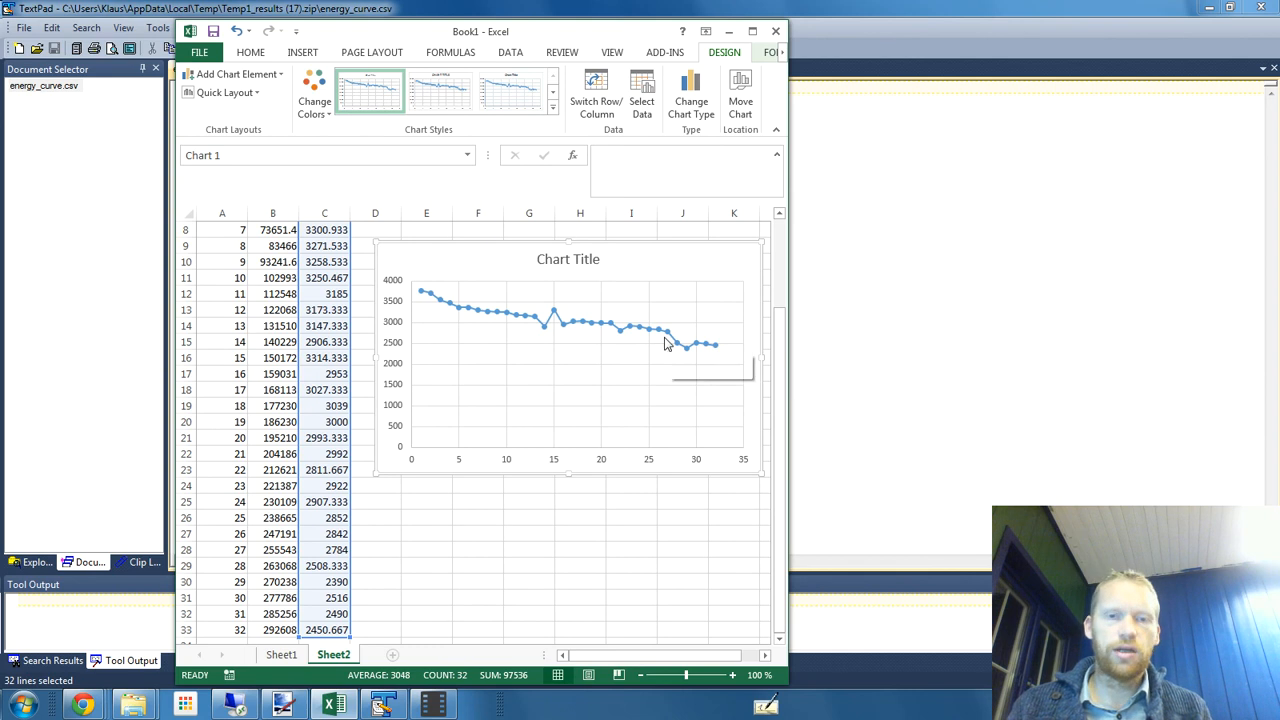
pyautogui.moveTo(650, 338)
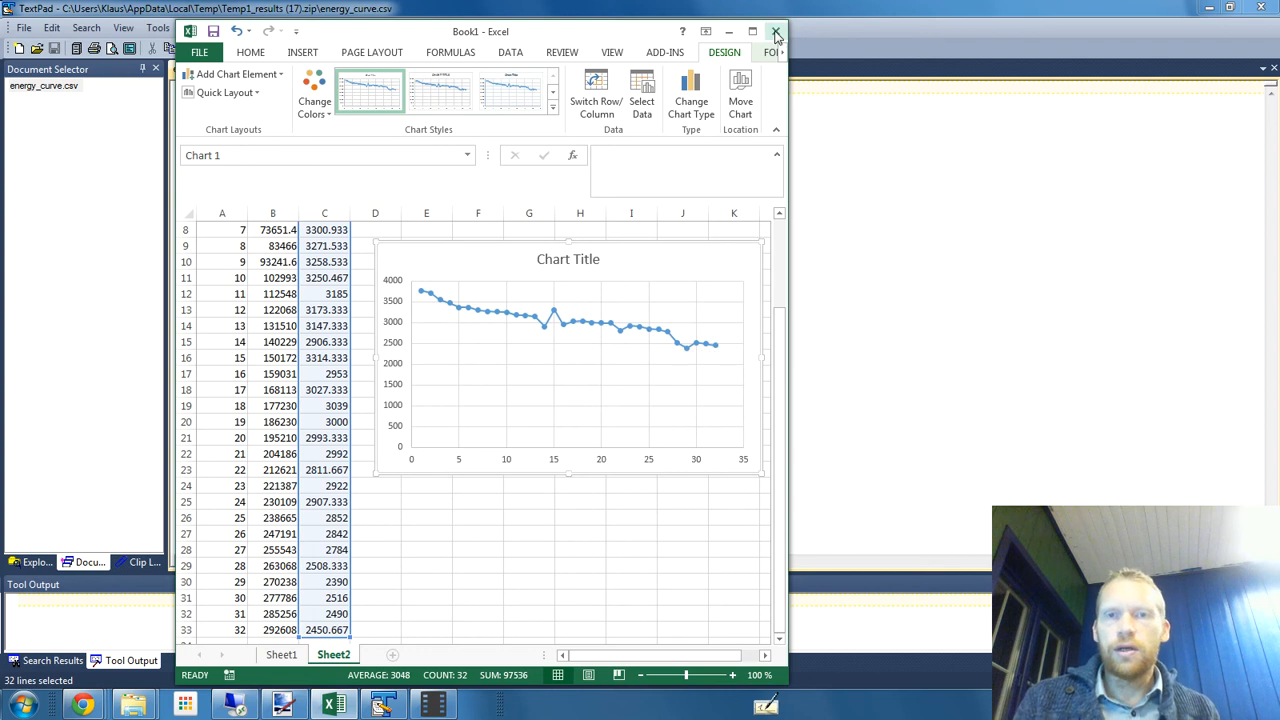
pyautogui.click(776, 31)
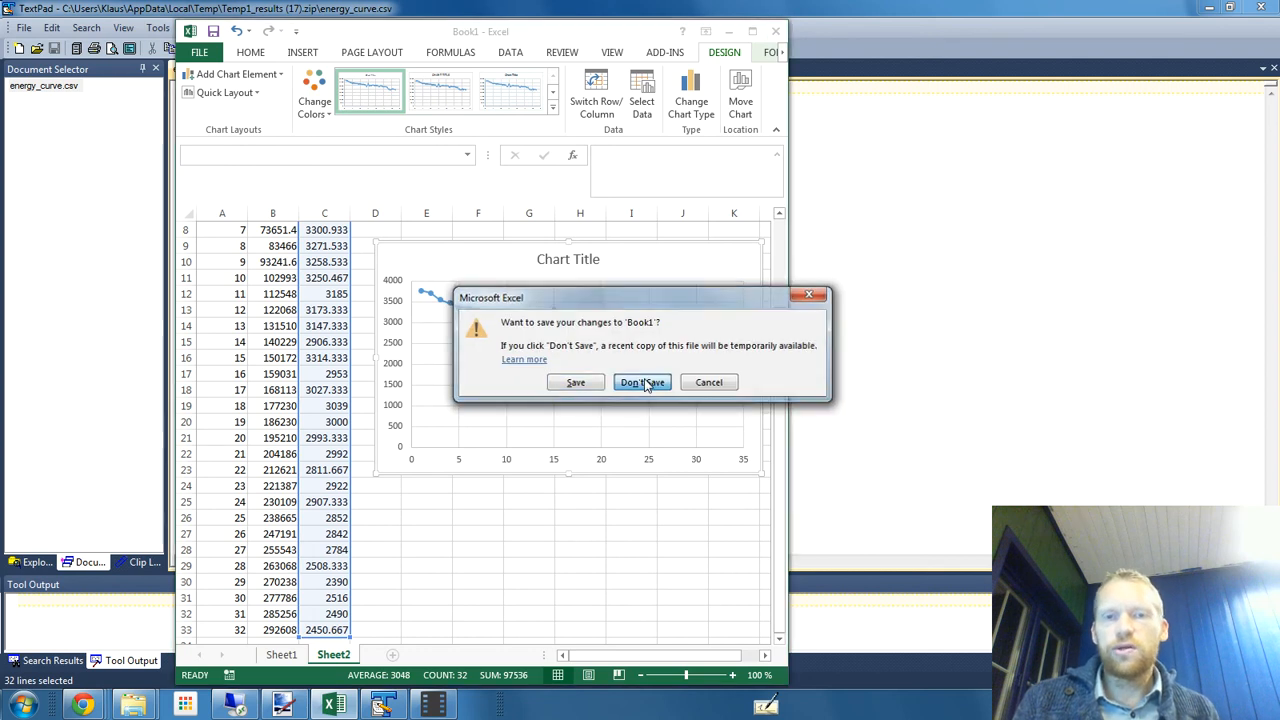
# - Discard the workbook, open layout_energy0032, and navigate Chrome to windfarmdesigns.com
pyautogui.click(642, 382)
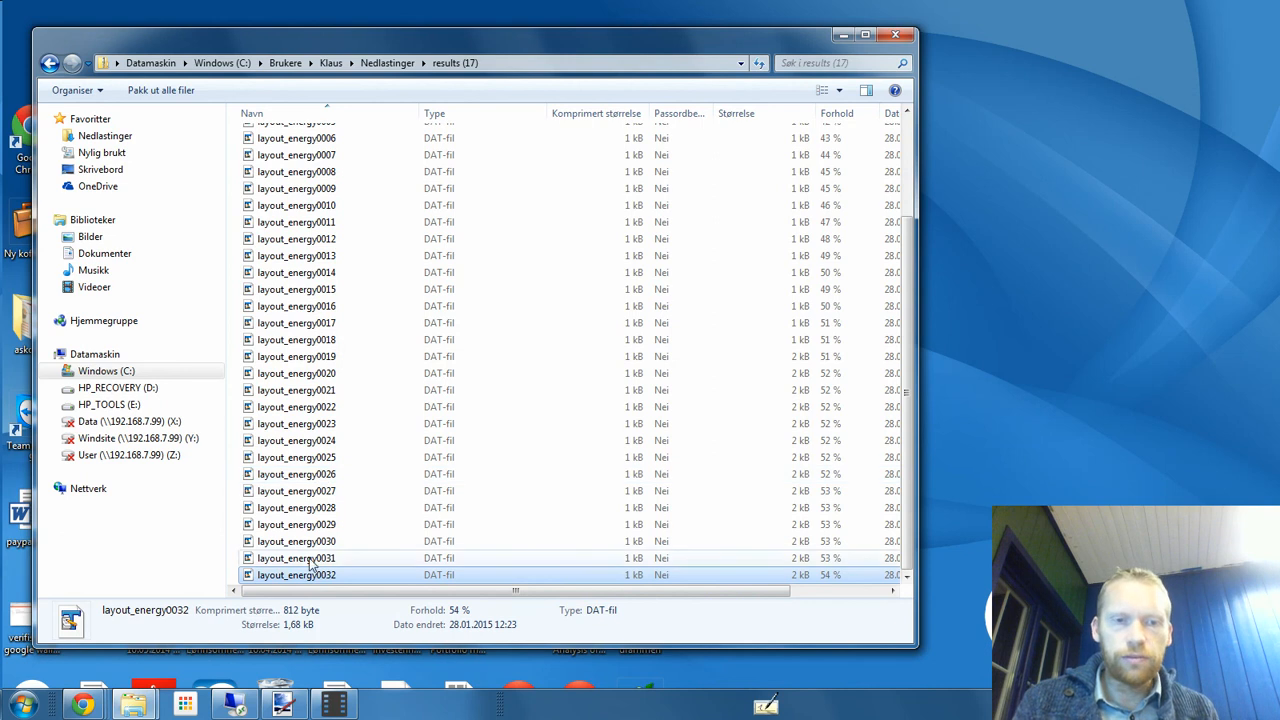
pyautogui.doubleClick(296, 574)
pyautogui.write('wind')
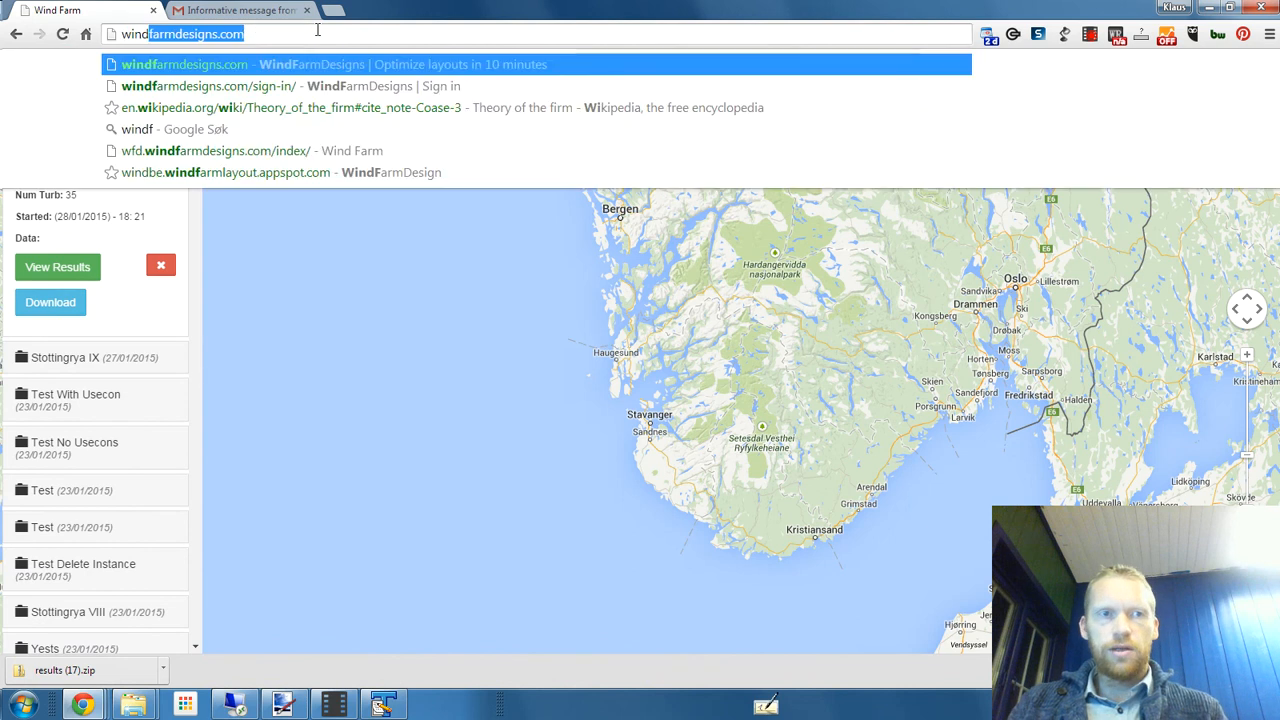
pyautogui.click(184, 64)
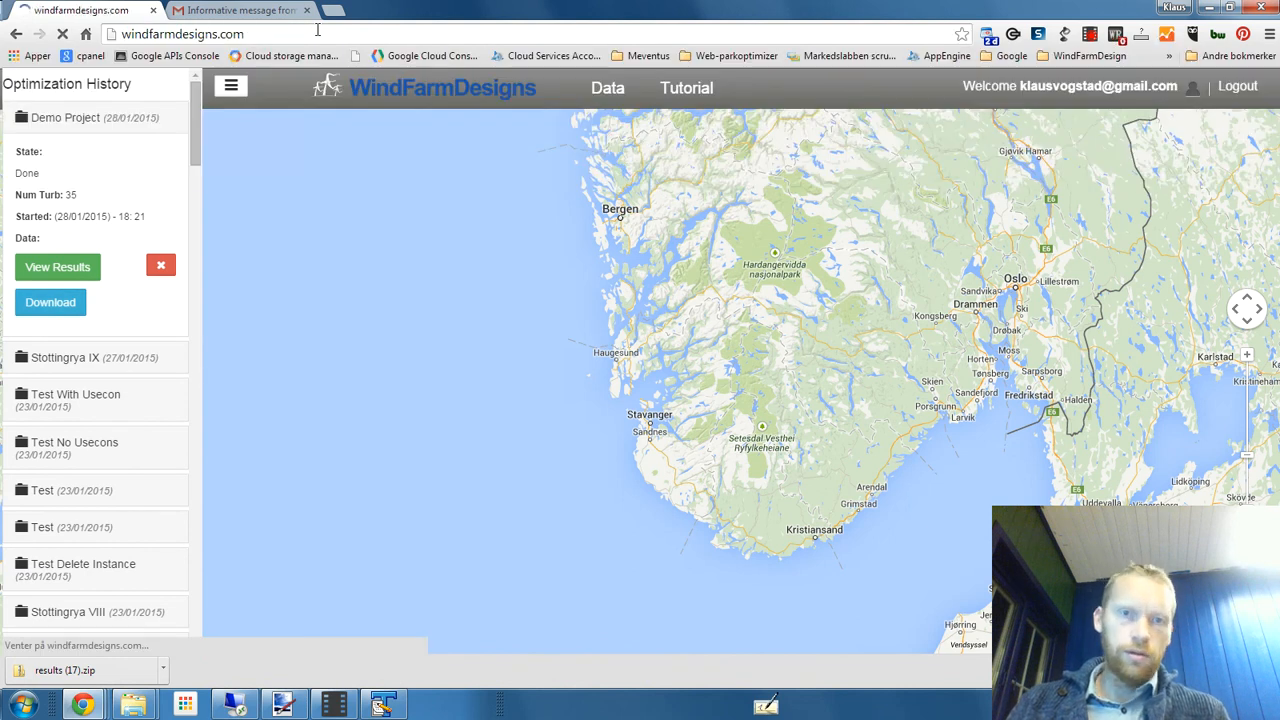